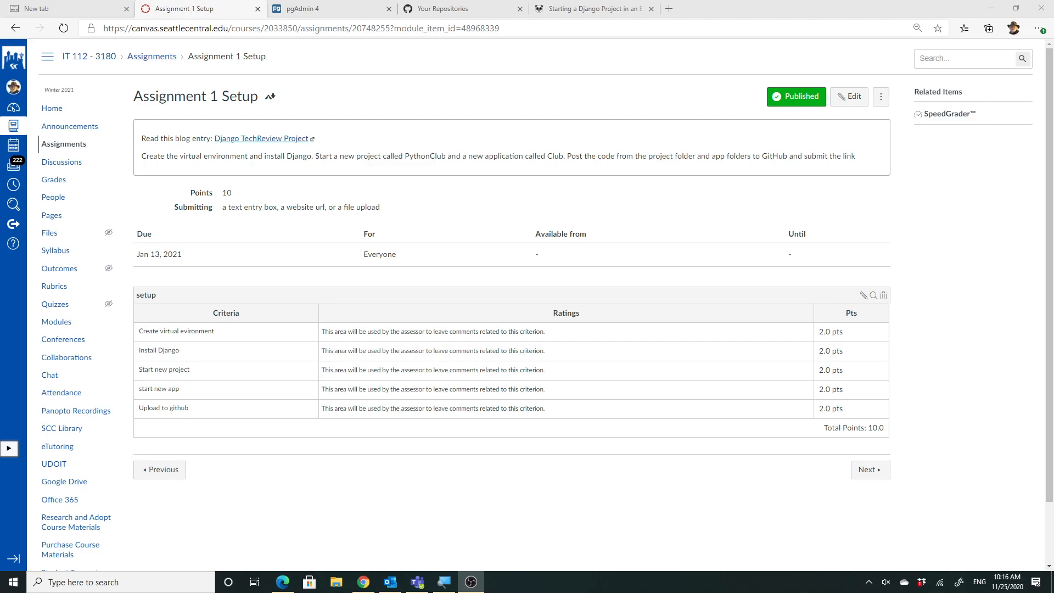
{"action": "mouse_move", "coordinate": [417, 201]}
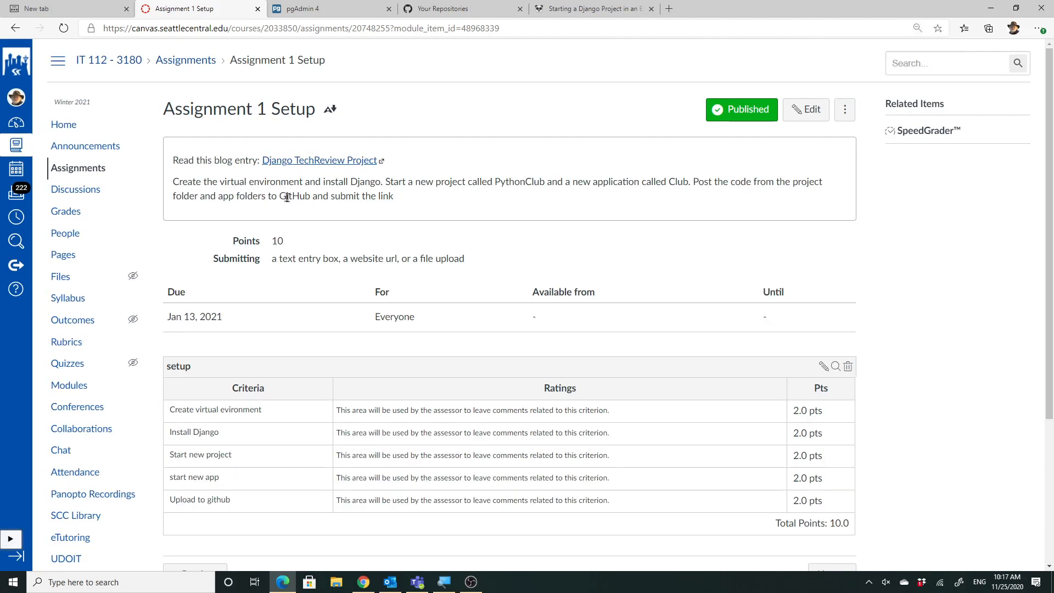
{"action": "mouse_move", "coordinate": [357, 182]}
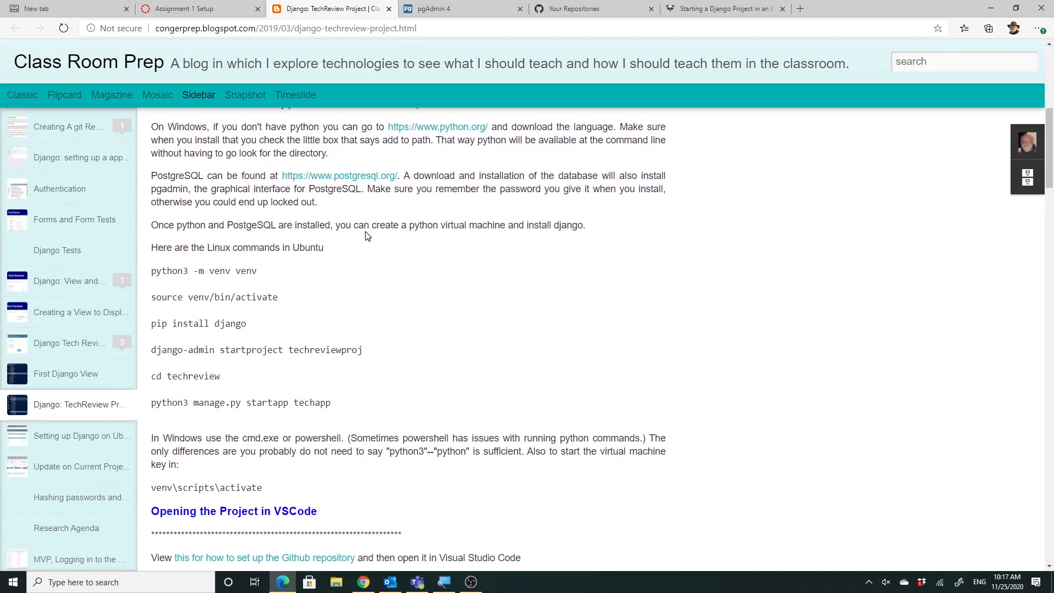
Scroll through the Django TechReview Project blog post's introduction and table of contents.
{"action": "scroll", "scroll_direction": "down", "scroll_amount": 3}
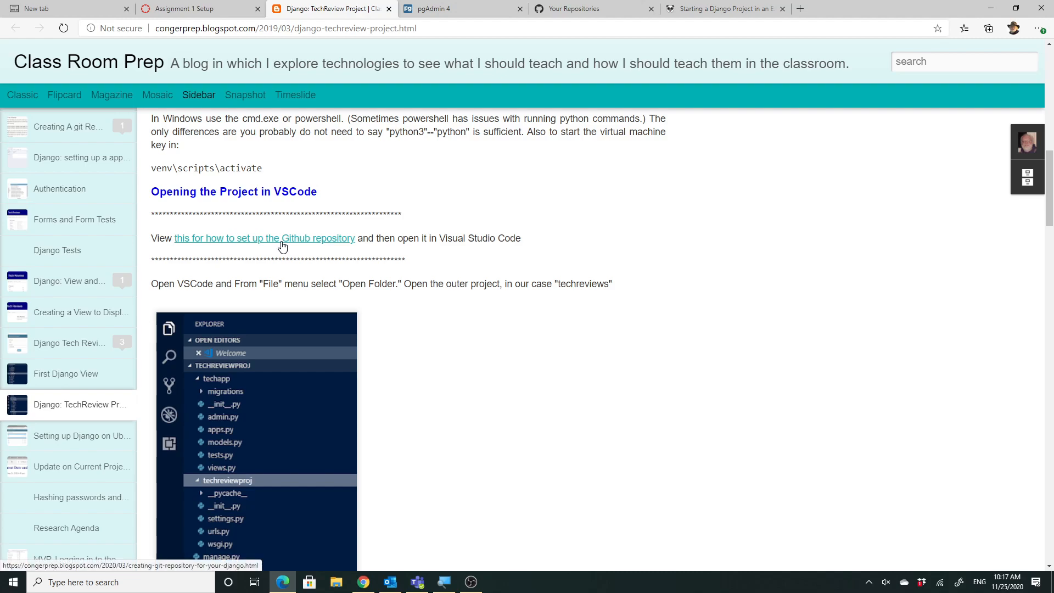
{"action": "scroll", "scroll_direction": "down", "scroll_amount": 3}
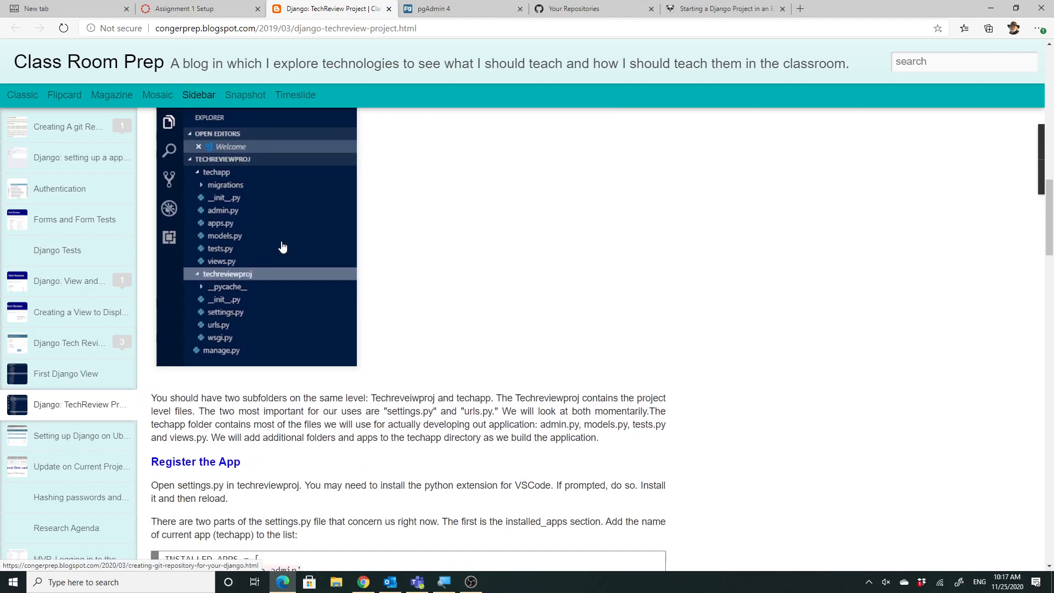
{"action": "scroll", "scroll_direction": "down", "scroll_amount": 3}
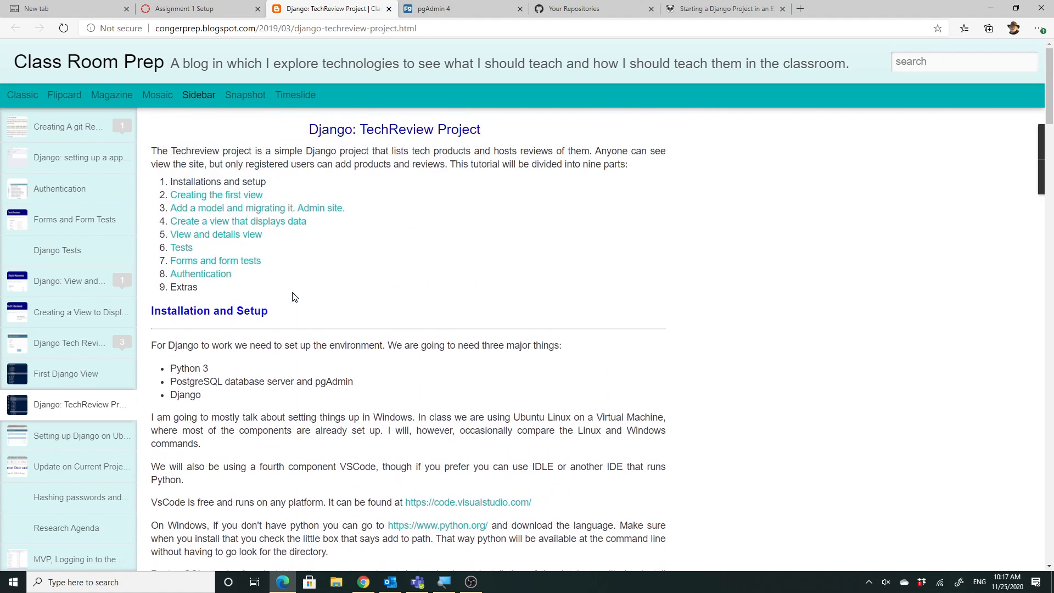
{"action": "mouse_move", "coordinate": [264, 296]}
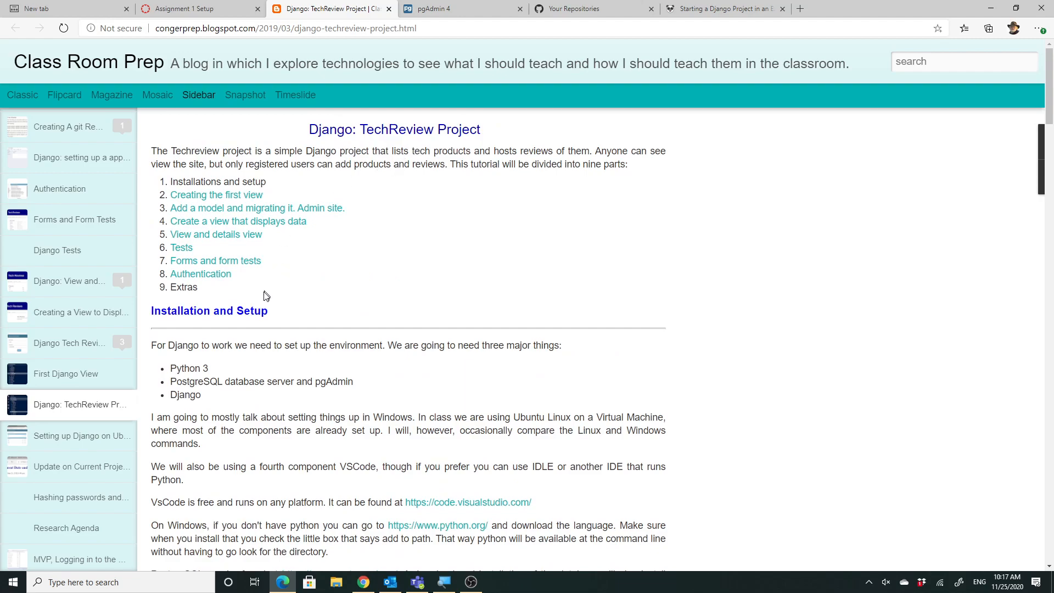
{"action": "mouse_move", "coordinate": [269, 332]}
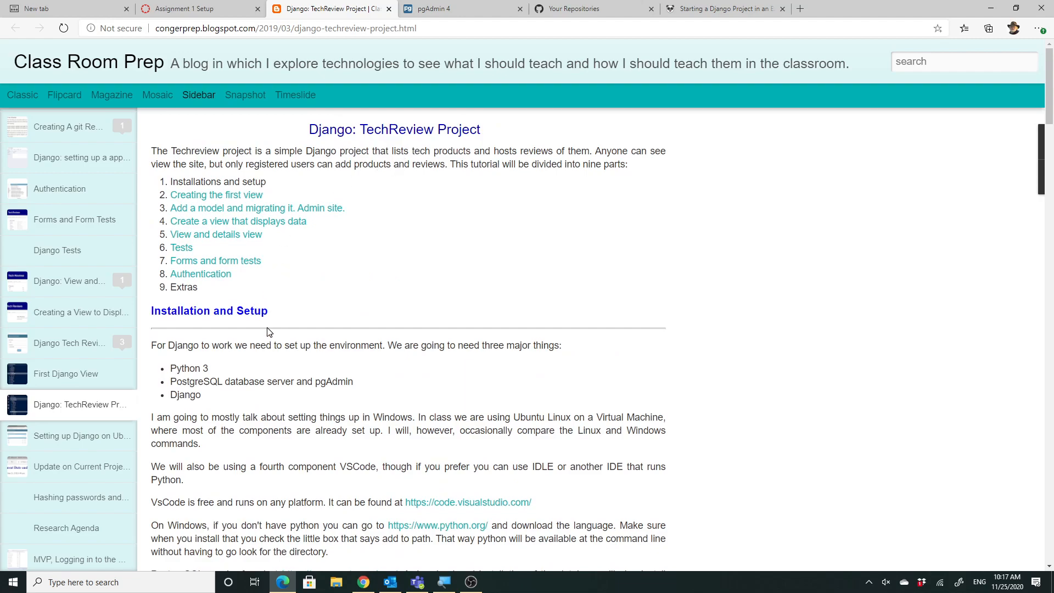
{"action": "mouse_move", "coordinate": [272, 324]}
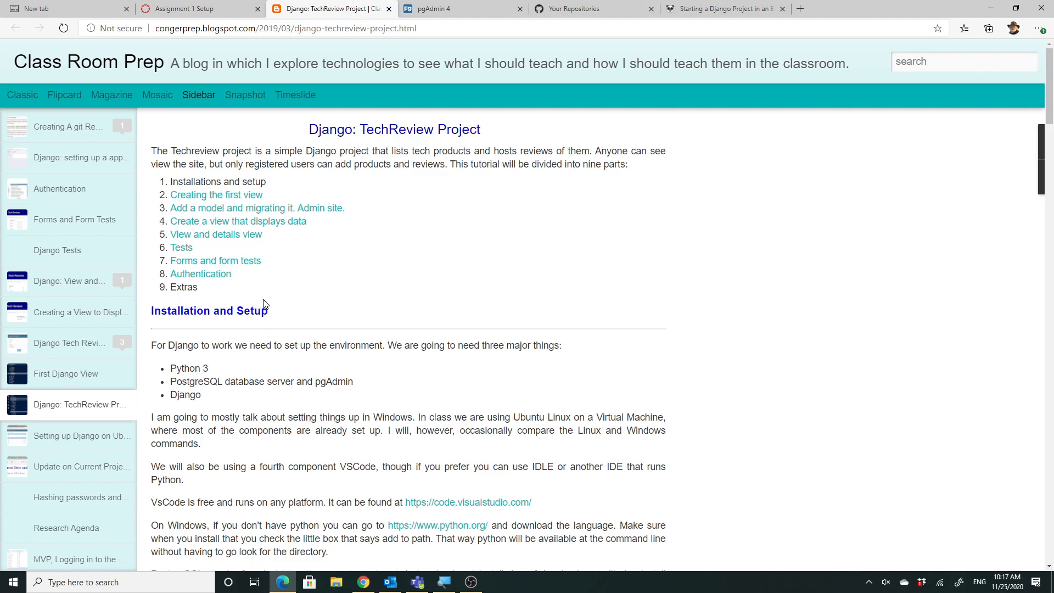
{"action": "mouse_move", "coordinate": [289, 339]}
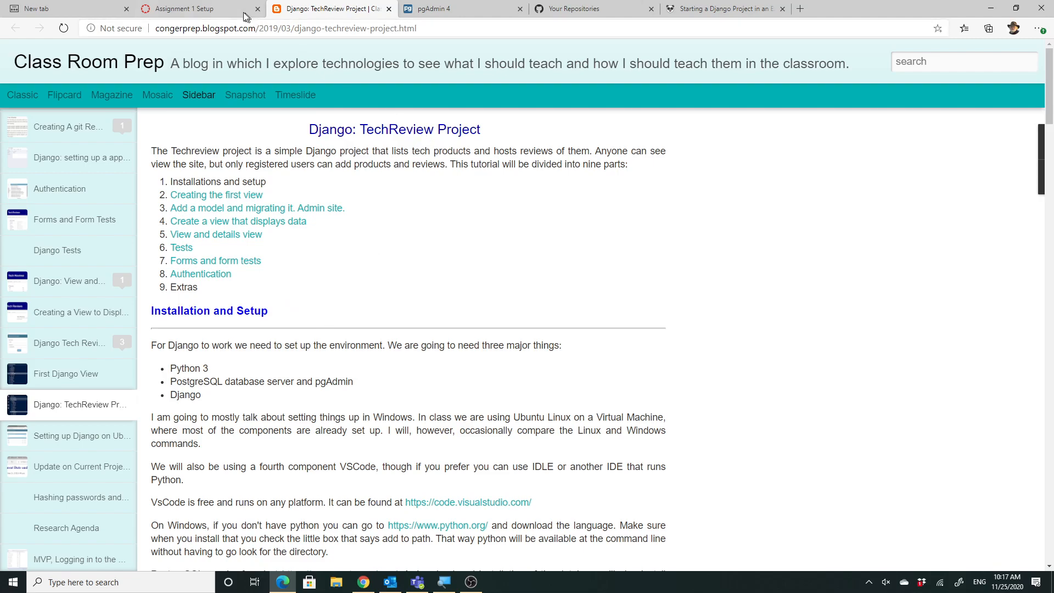
Glance back at the Canvas assignment, then view the GitHub repositories list.
{"action": "left_click", "coordinate": [180, 8]}
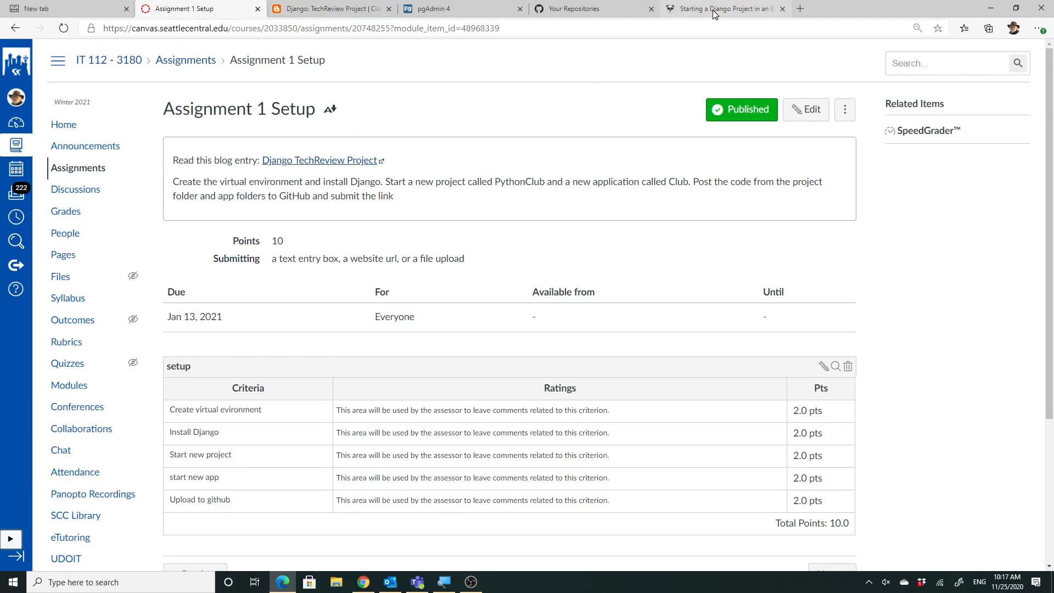
{"action": "left_click", "coordinate": [589, 8]}
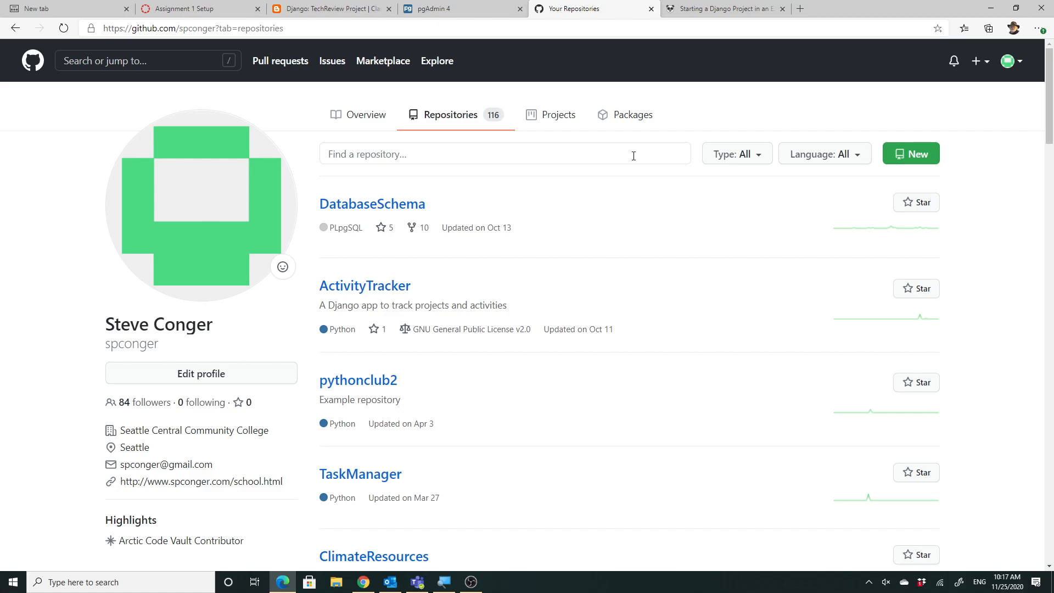
{"action": "mouse_move", "coordinate": [630, 160]}
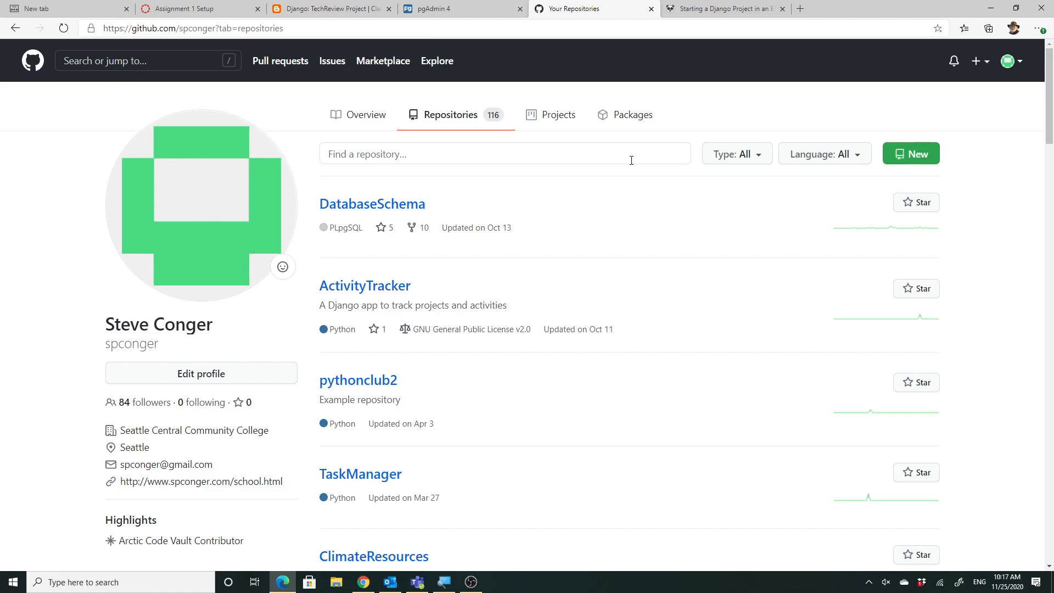
{"action": "mouse_move", "coordinate": [739, 204]}
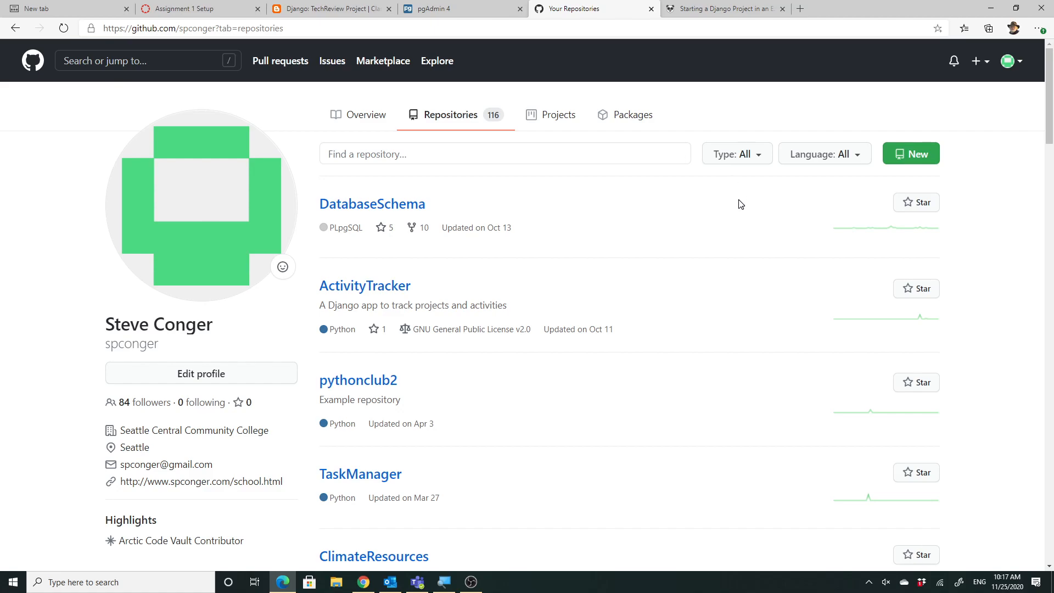
{"action": "mouse_move", "coordinate": [721, 205]}
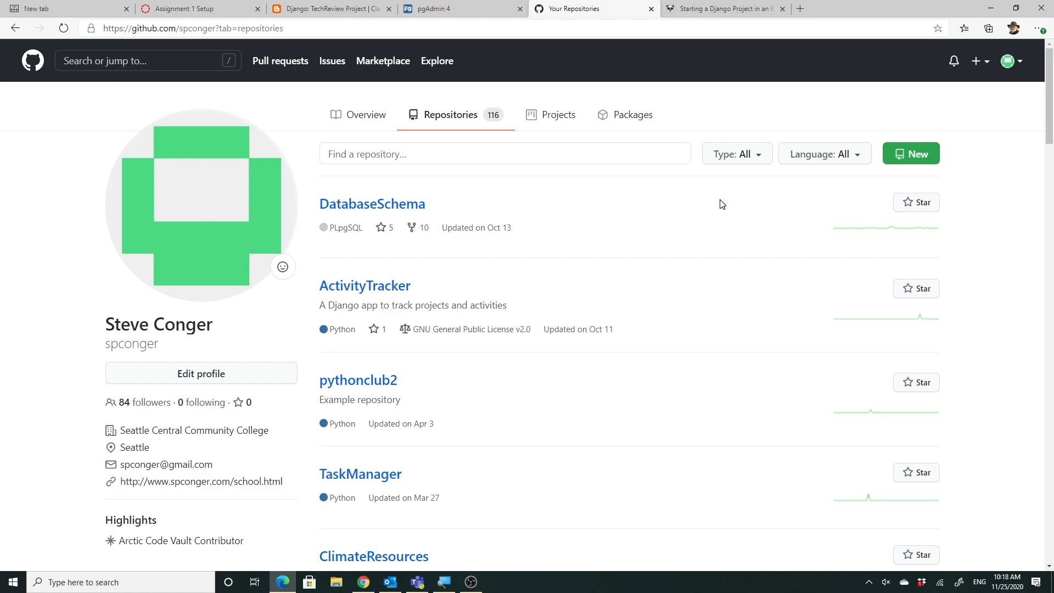
{"action": "mouse_move", "coordinate": [847, 180]}
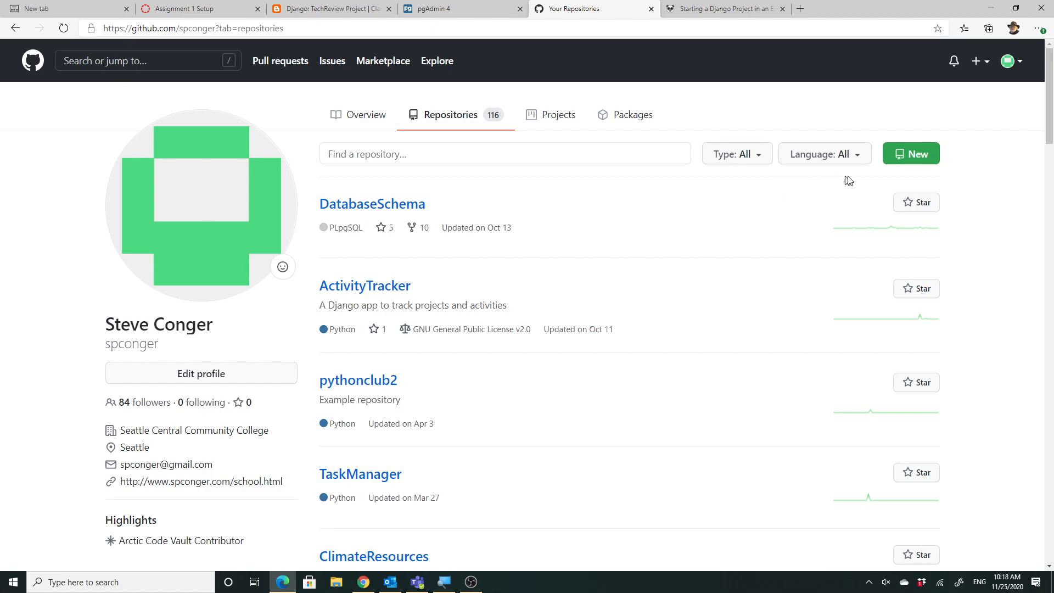
{"action": "mouse_move", "coordinate": [970, 99]}
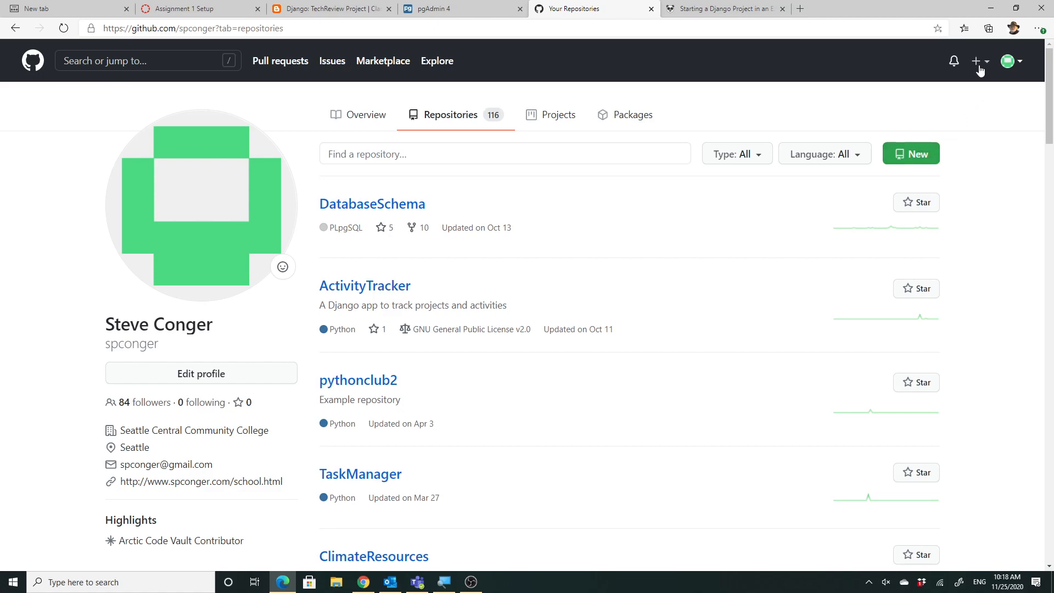
Start a new GitHub repository and name it TechReviewW2020.
{"action": "left_click", "coordinate": [977, 61]}
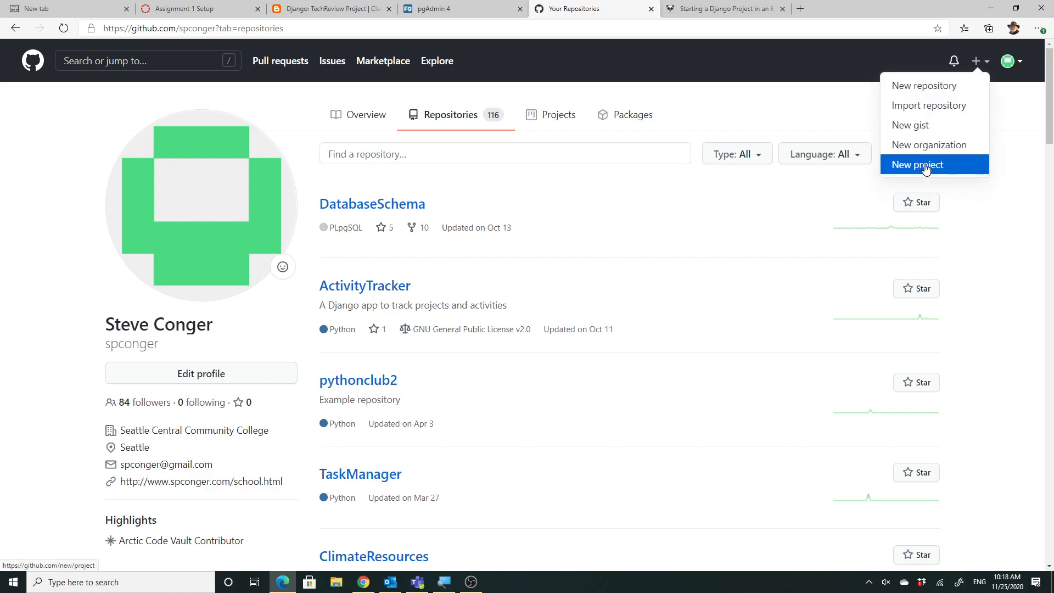
{"action": "left_click", "coordinate": [917, 164]}
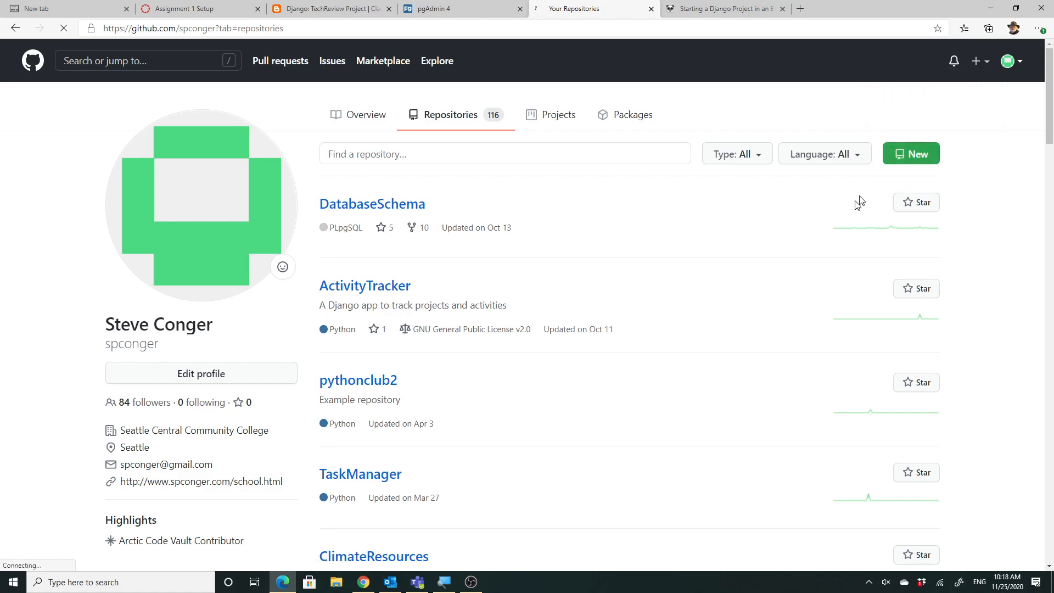
{"action": "left_click", "coordinate": [911, 153]}
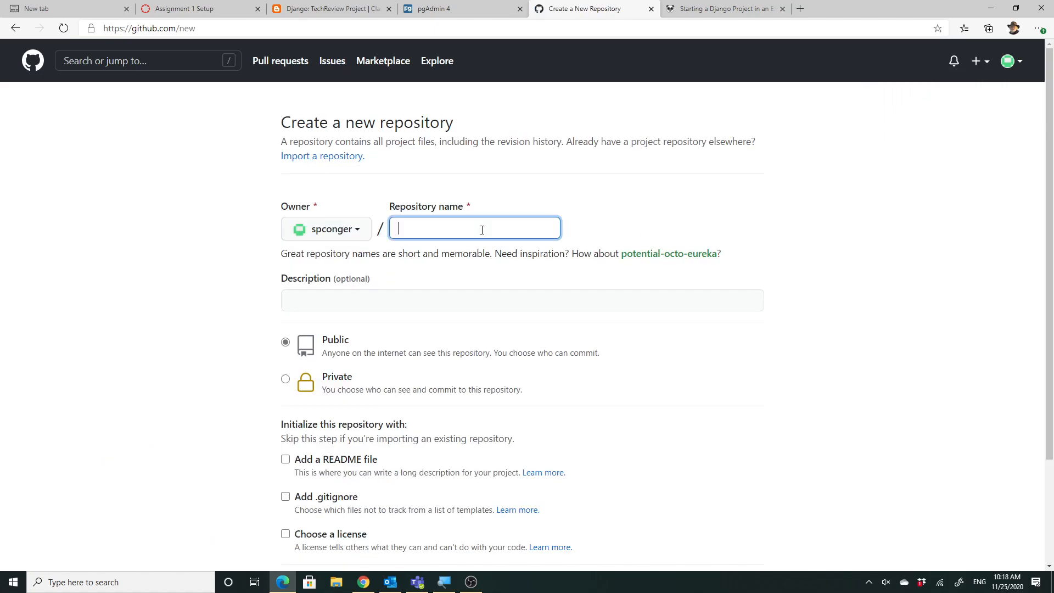
{"action": "type", "text": "T"}
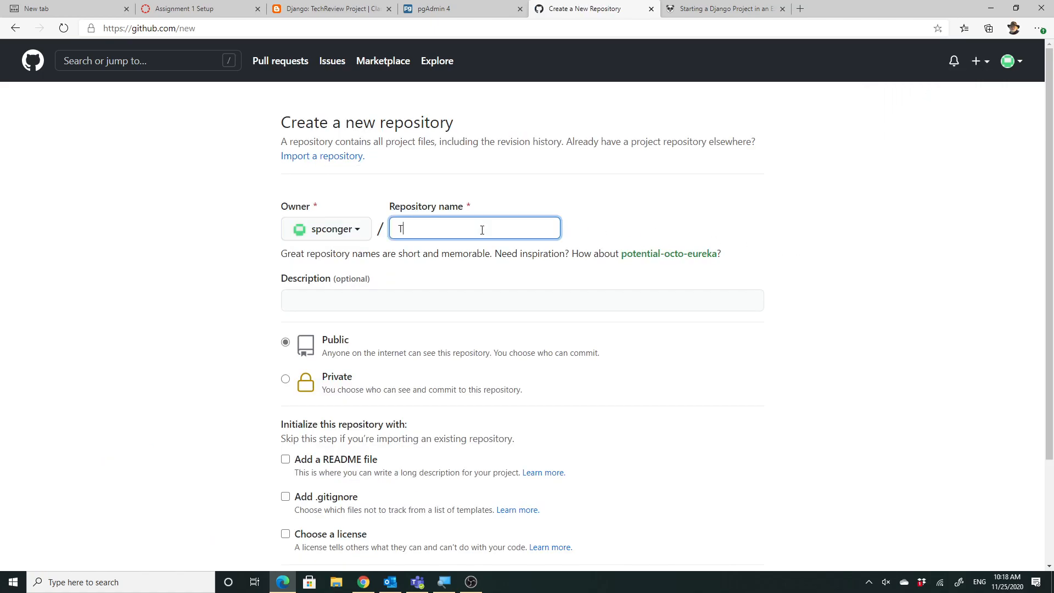
{"action": "type", "text": "TechRevie"}
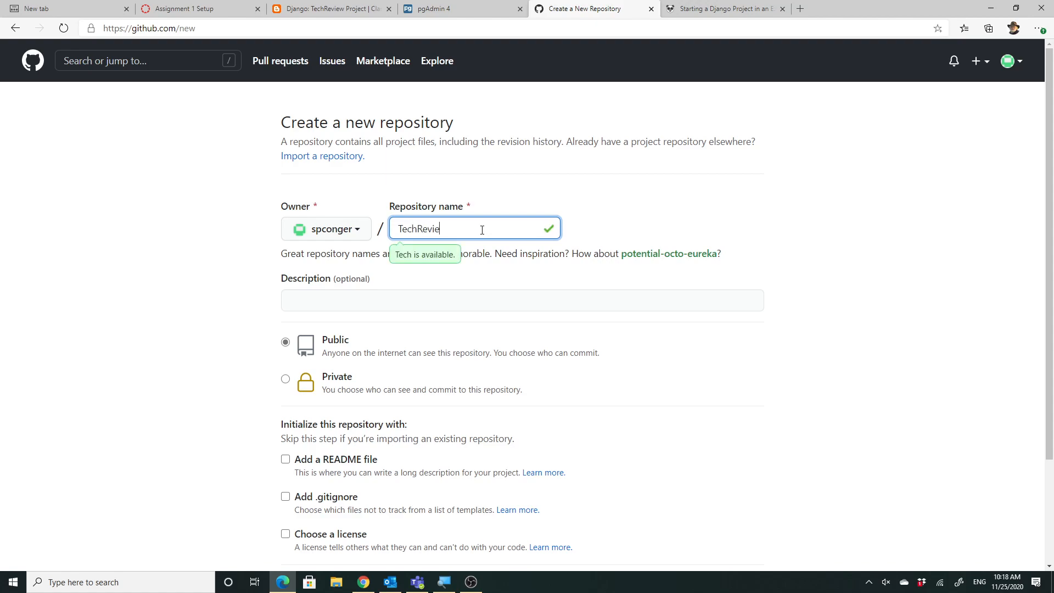
{"action": "type", "text": "wW2020"}
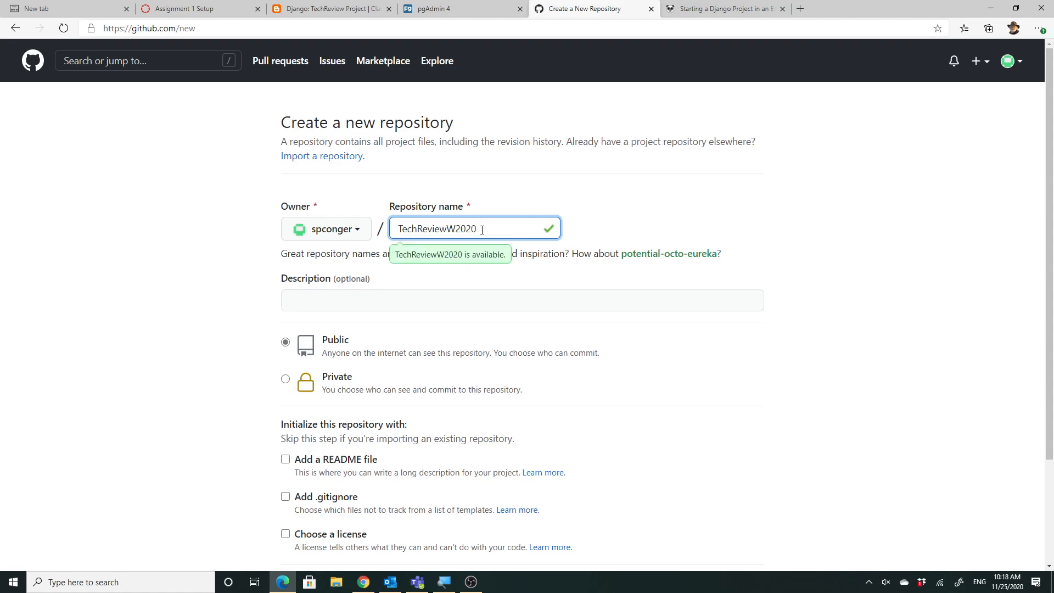
{"action": "mouse_move", "coordinate": [399, 316]}
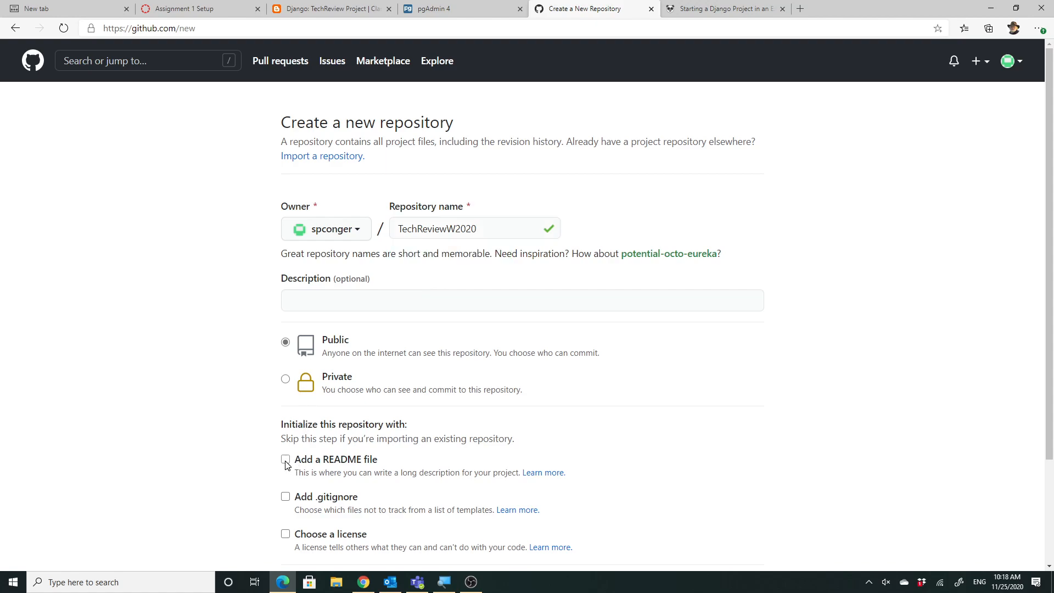
Add a README and the description 'Sample django project for IT122'.
{"action": "left_click", "coordinate": [284, 458]}
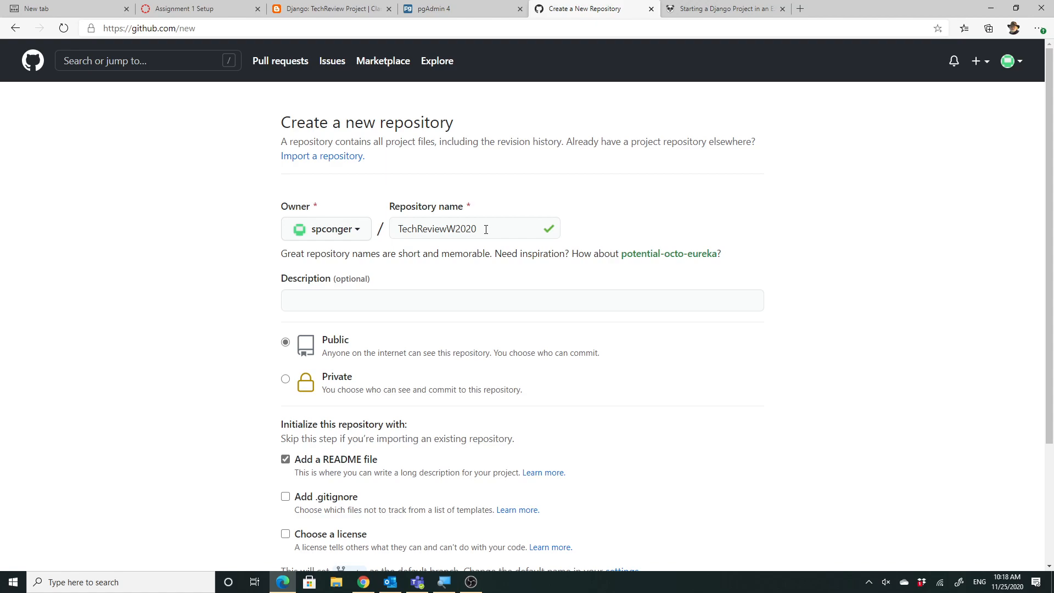
{"action": "left_click", "coordinate": [521, 300]}
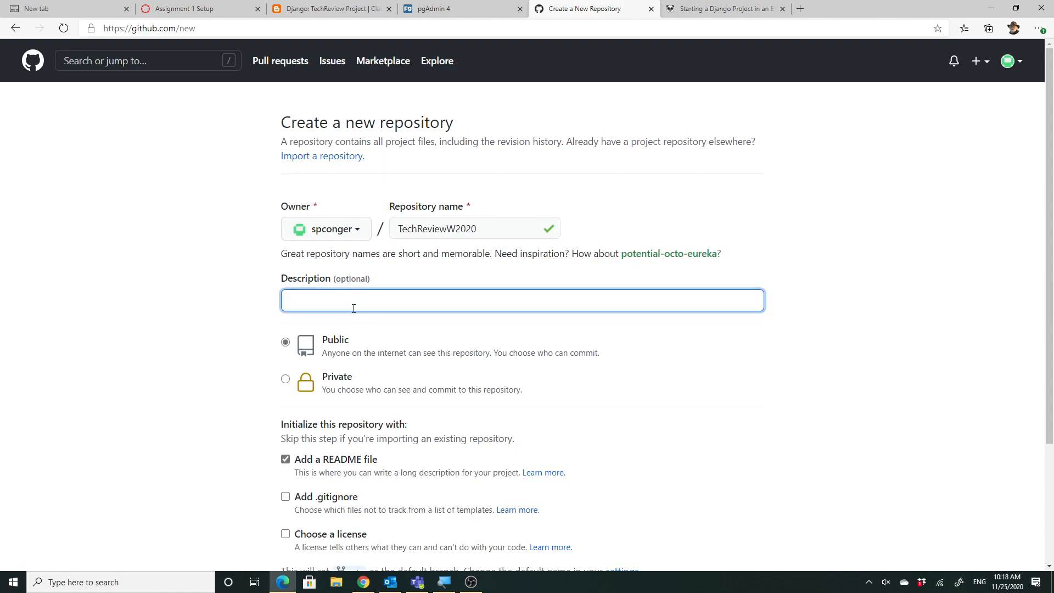
{"action": "type", "text": "Sample d"}
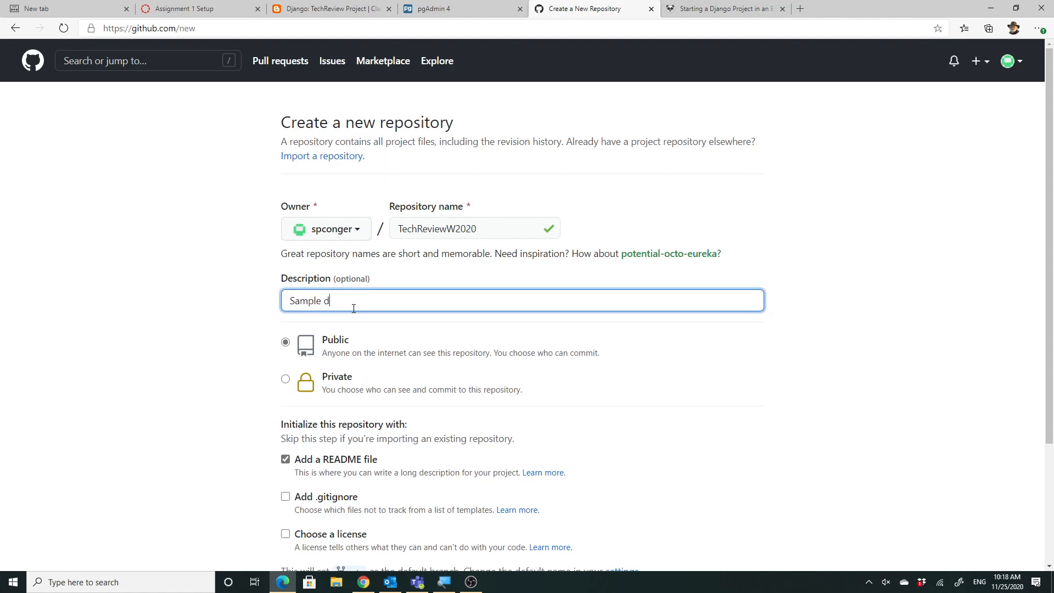
{"action": "key", "text": "Backspace"}
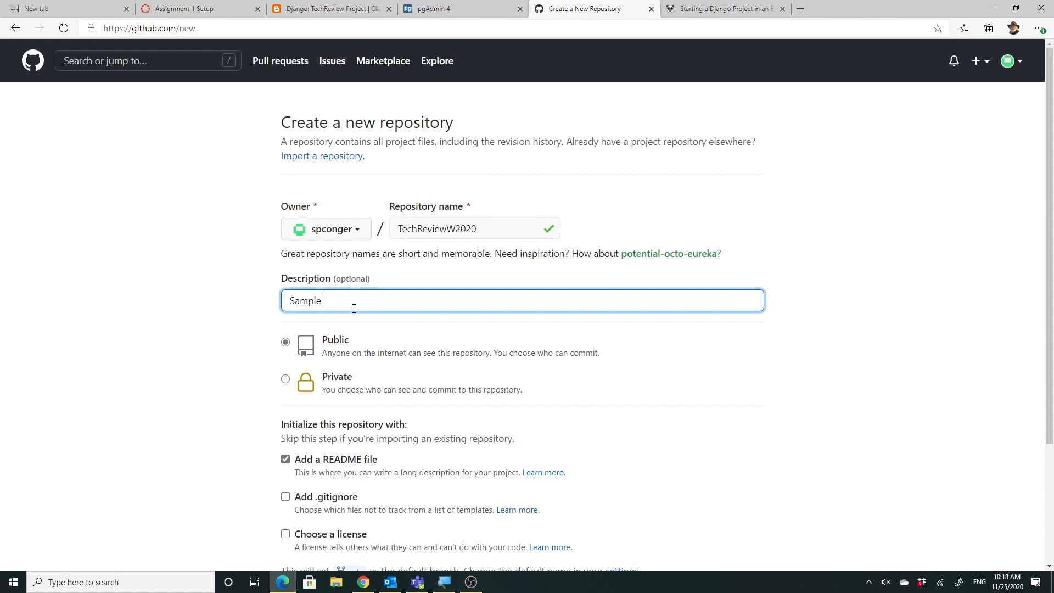
{"action": "type", "text": "django project fo"}
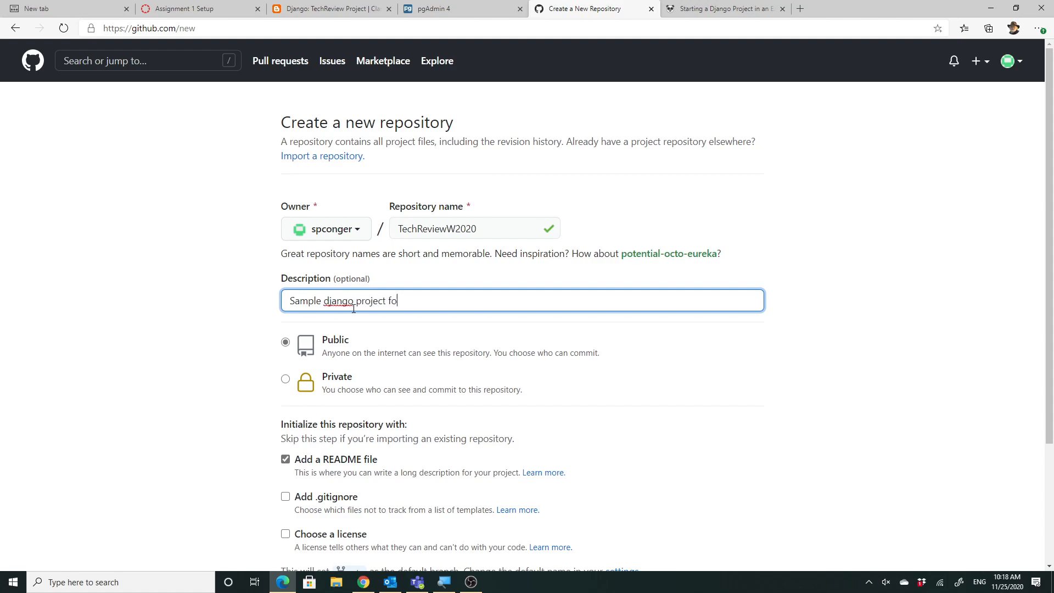
{"action": "type", "text": "r IT1"}
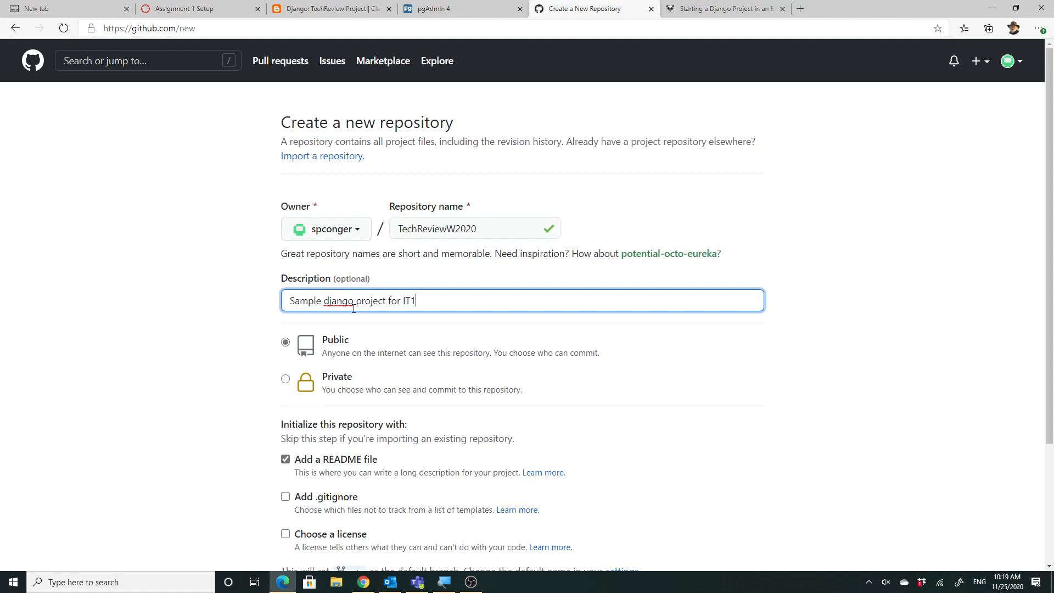
{"action": "type", "text": "22"}
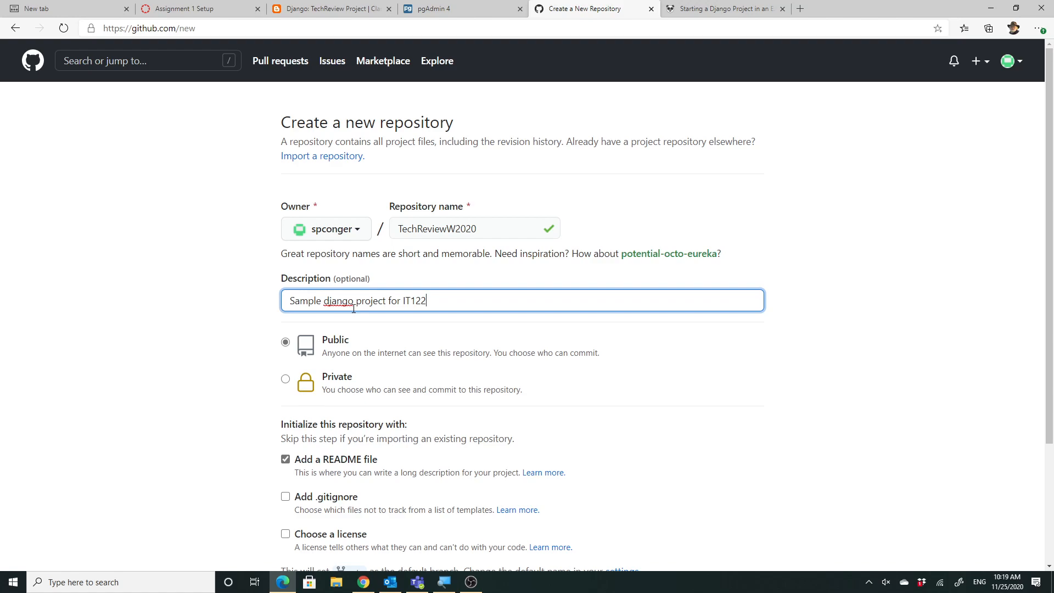
{"action": "scroll", "scroll_direction": "down", "scroll_amount": 3}
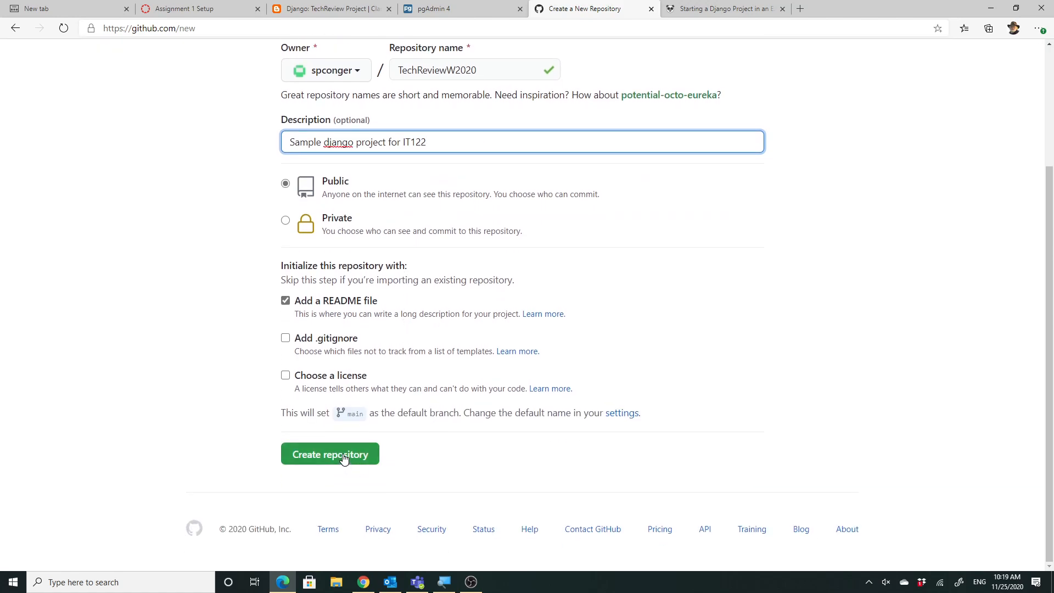
Create the TechReviewW2020 repository and select its web address for copying.
{"action": "left_click", "coordinate": [329, 454]}
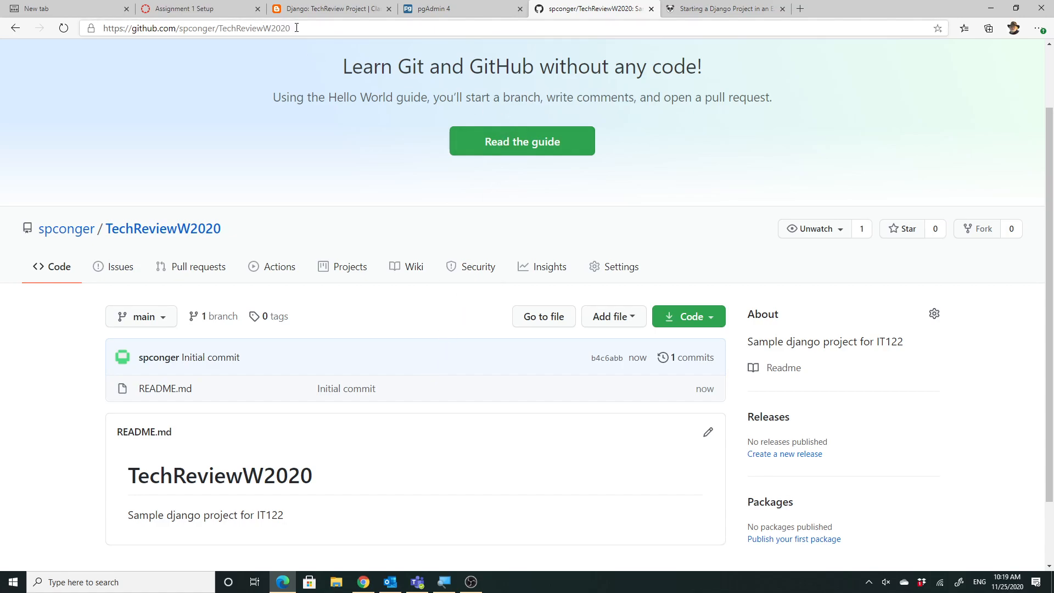
{"action": "left_click", "coordinate": [195, 28]}
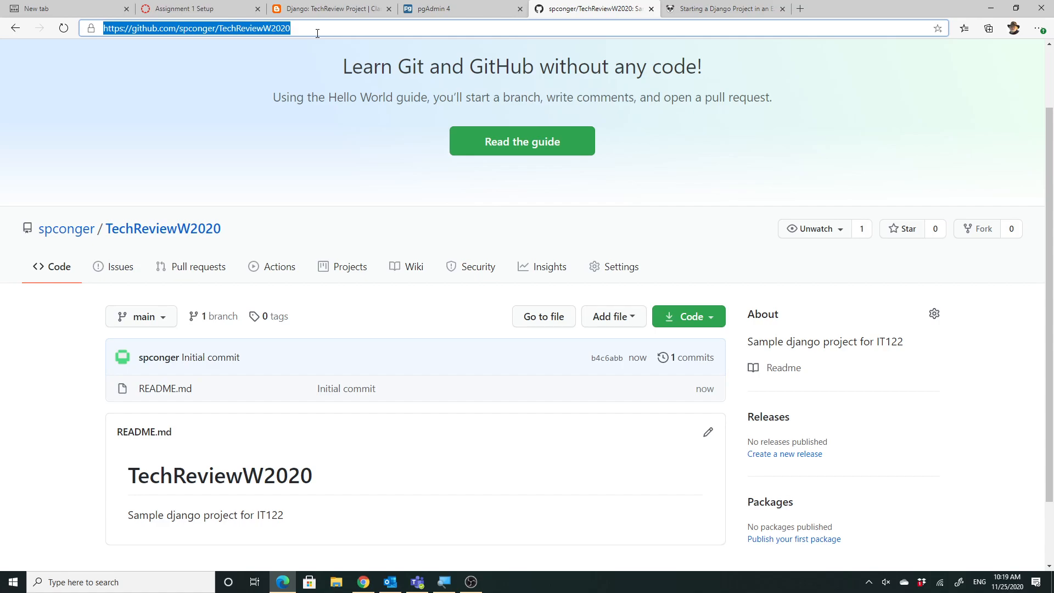
{"action": "mouse_move", "coordinate": [306, 217]}
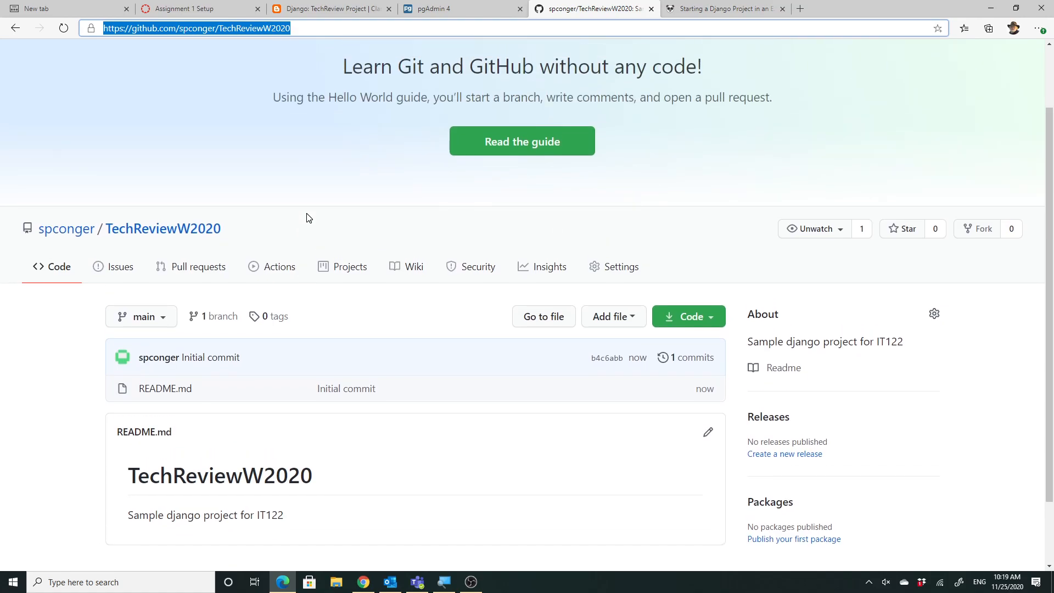
{"action": "mouse_move", "coordinate": [197, 446]}
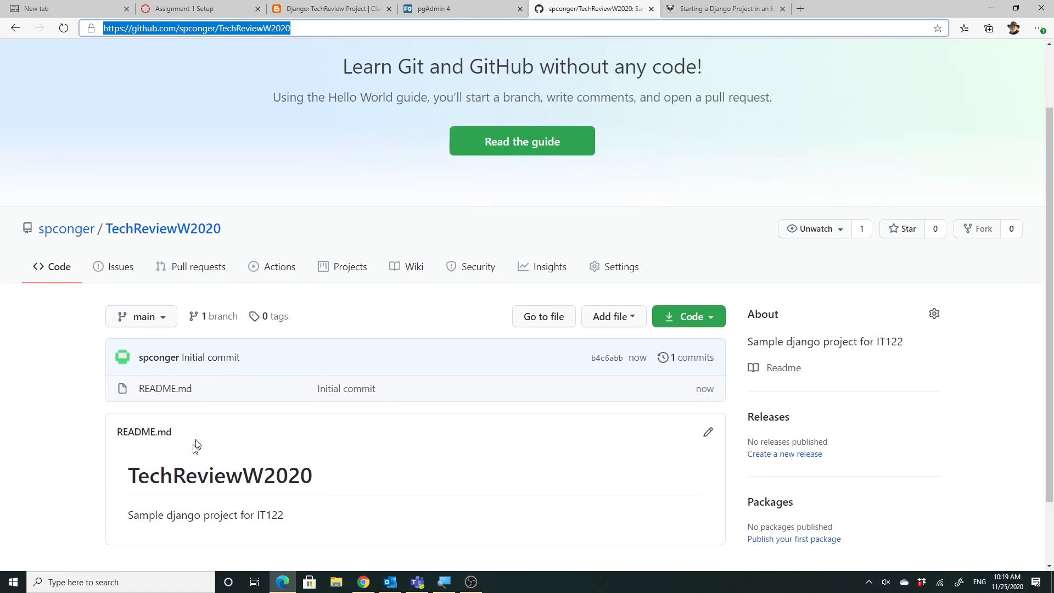
{"action": "mouse_move", "coordinate": [978, 72]}
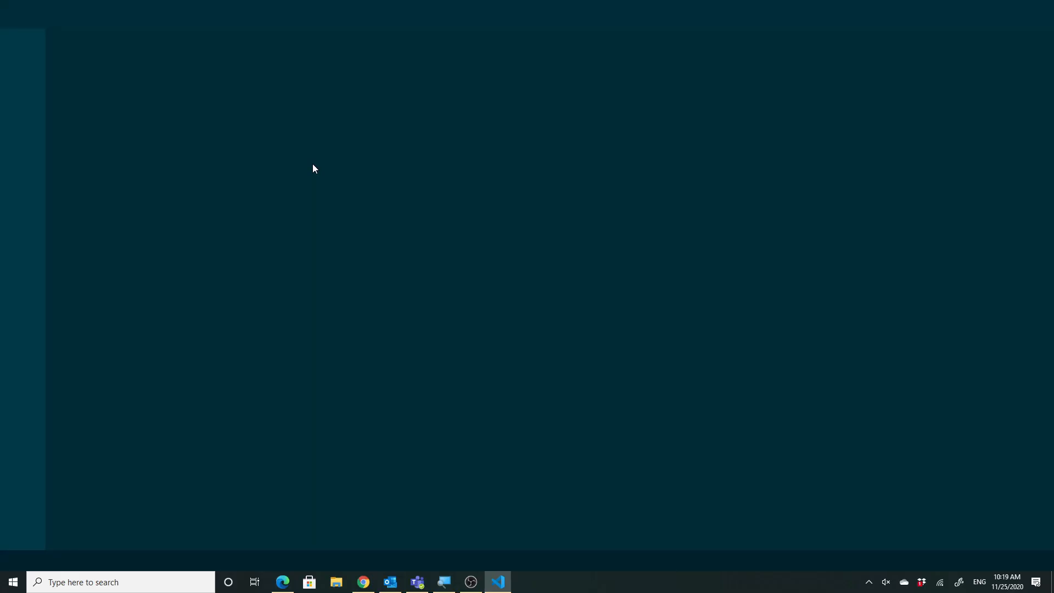
{"action": "left_click", "coordinate": [497, 585]}
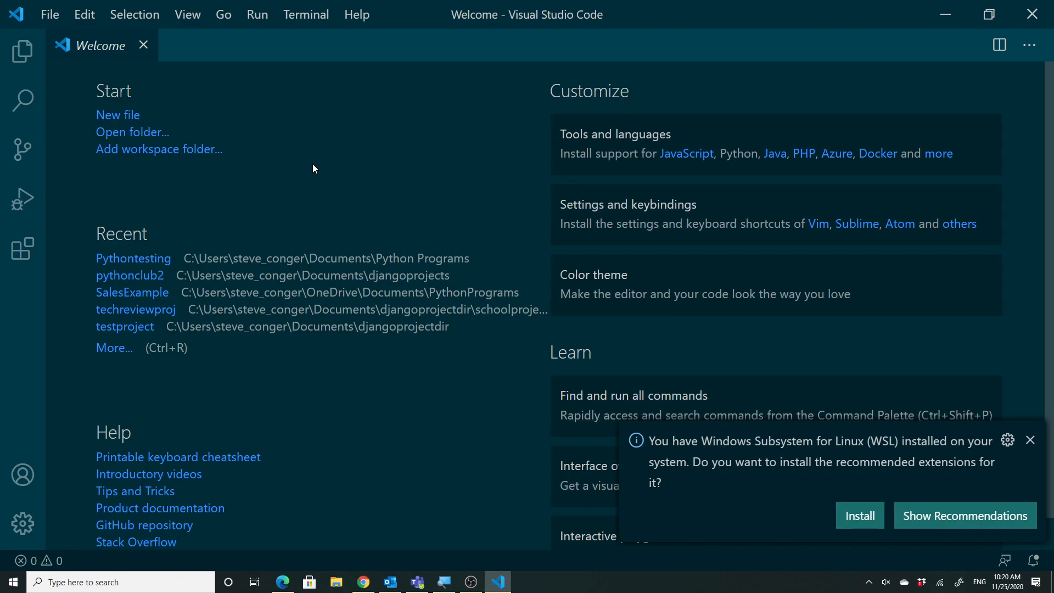
{"action": "mouse_move", "coordinate": [151, 143]}
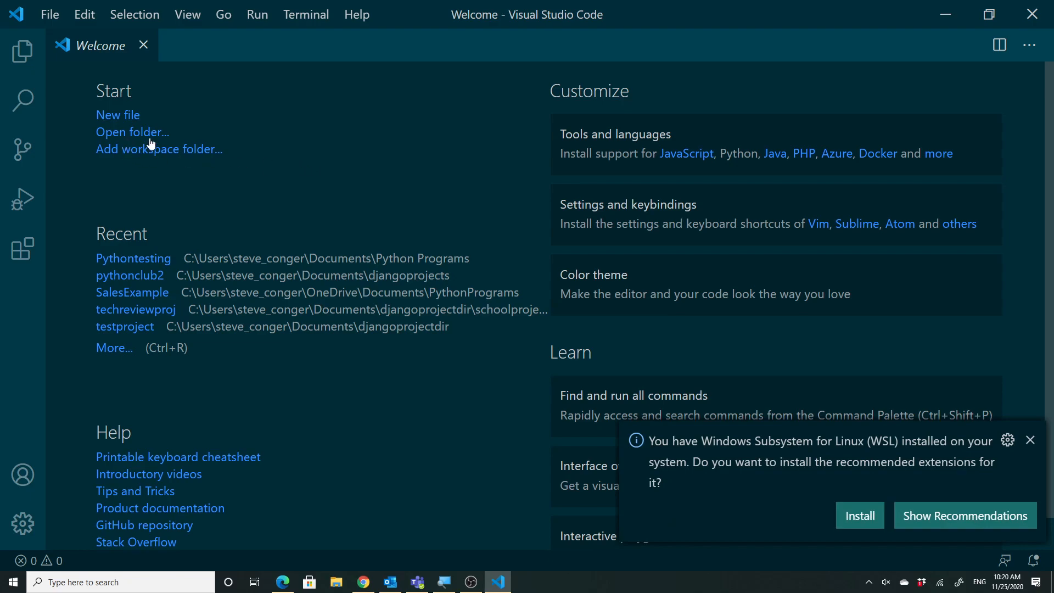
{"action": "left_click", "coordinate": [23, 150]}
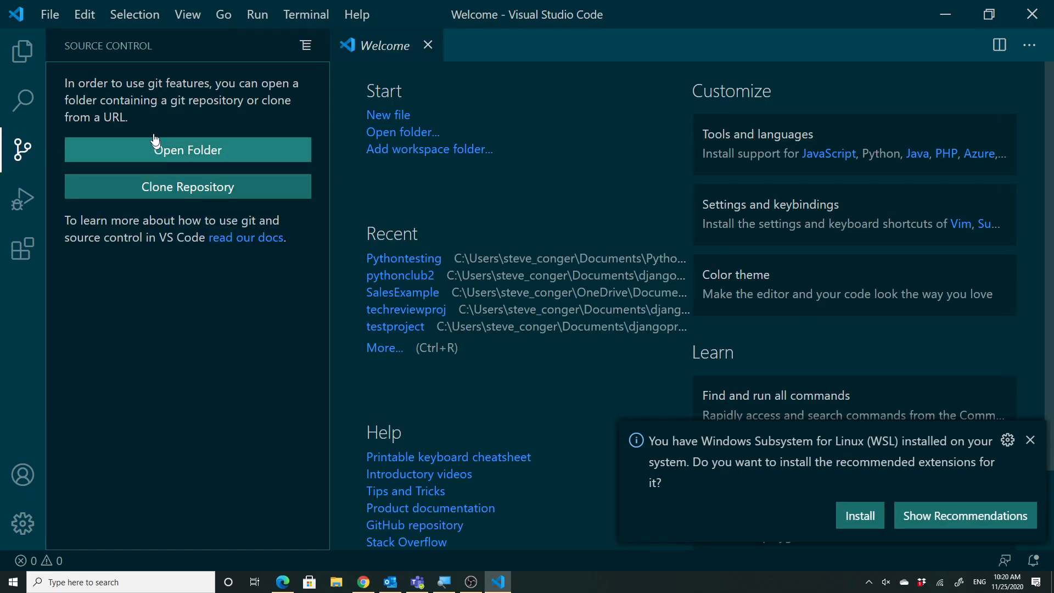
{"action": "mouse_move", "coordinate": [167, 186]}
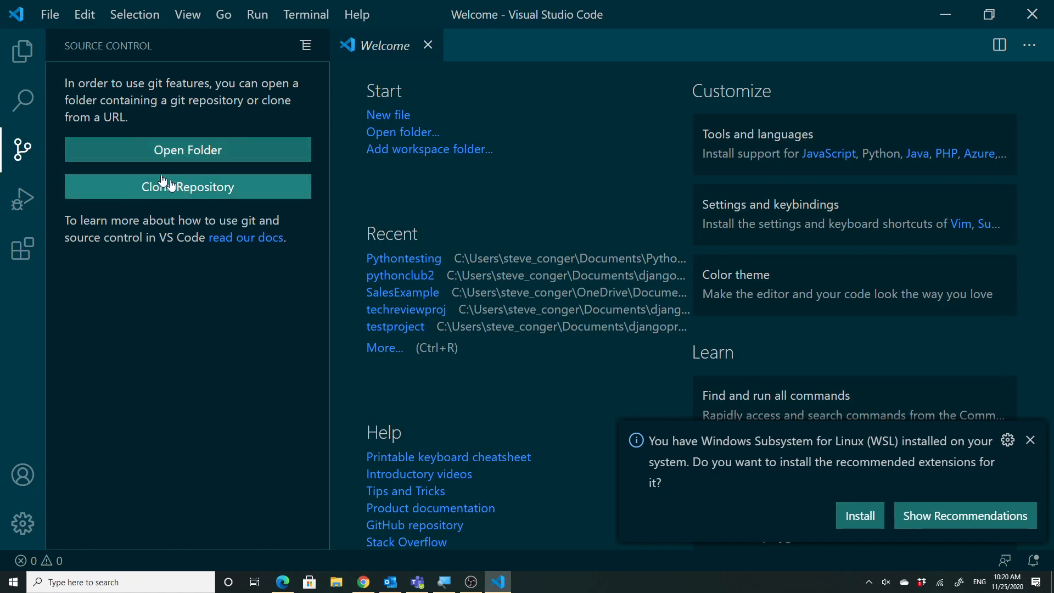
{"action": "mouse_move", "coordinate": [179, 196]}
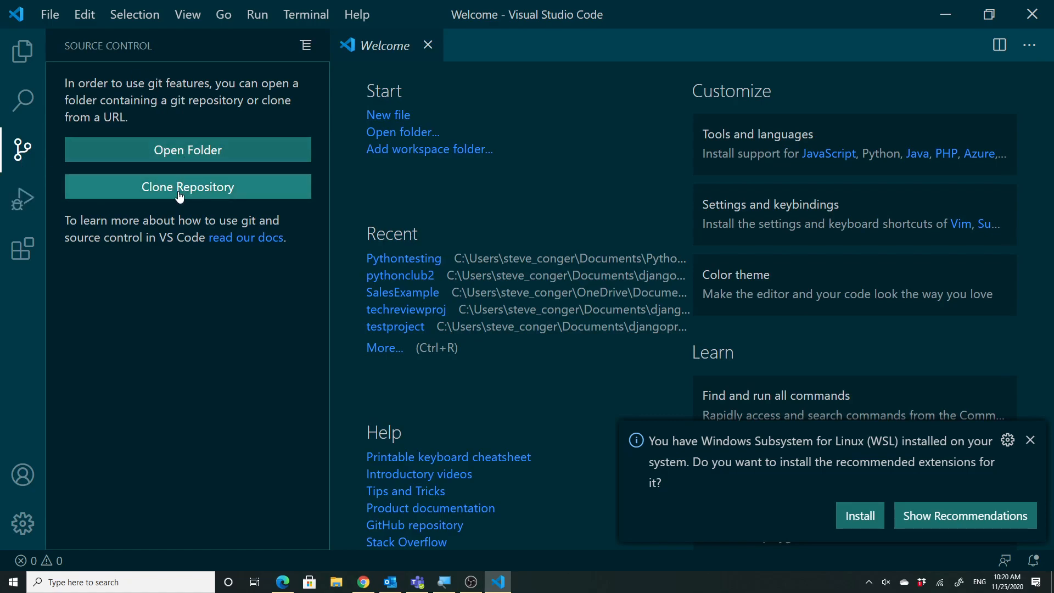
{"action": "left_click", "coordinate": [186, 187]}
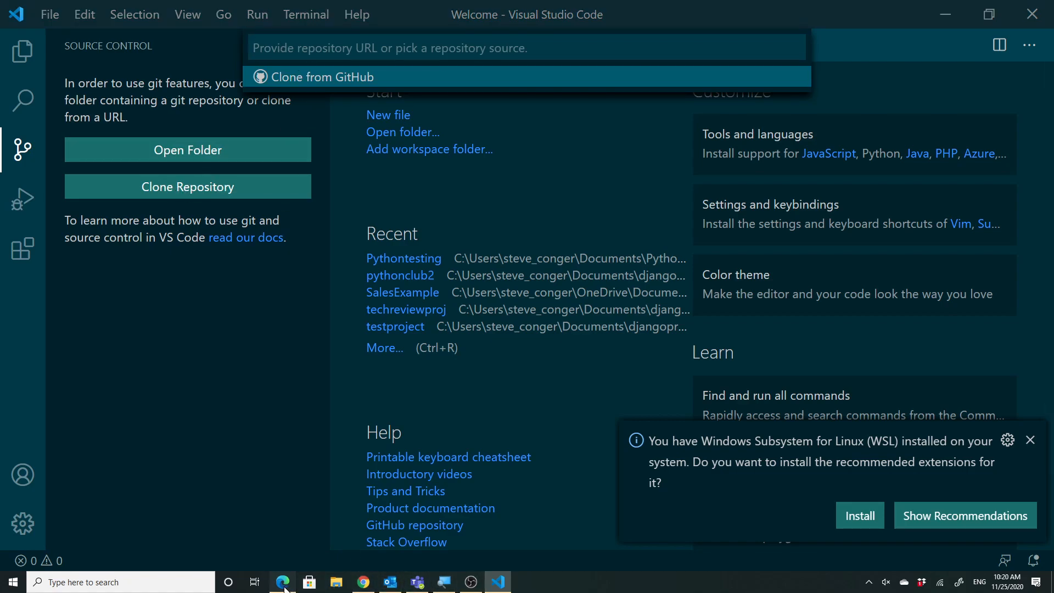
{"action": "left_click", "coordinate": [281, 581]}
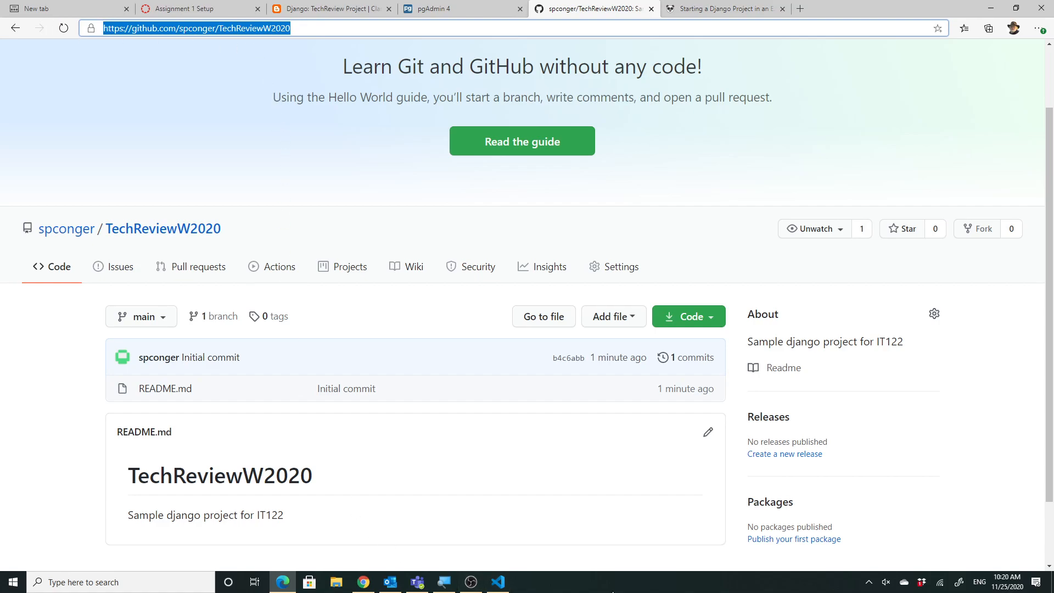
{"action": "left_click", "coordinate": [496, 582]}
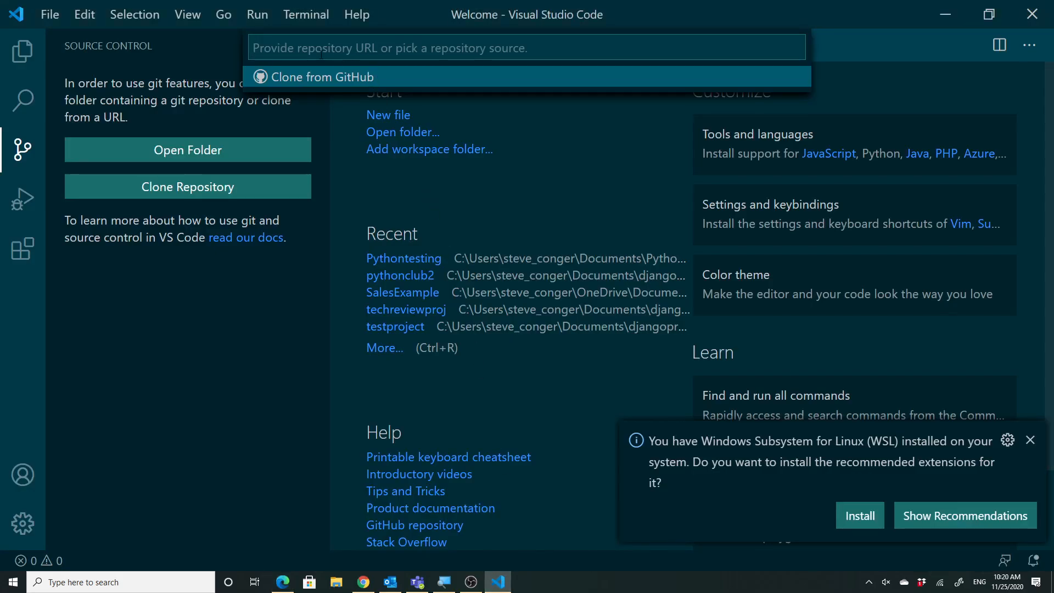
{"action": "type", "text": "https://github.com/spconger/TechReviewW2020"}
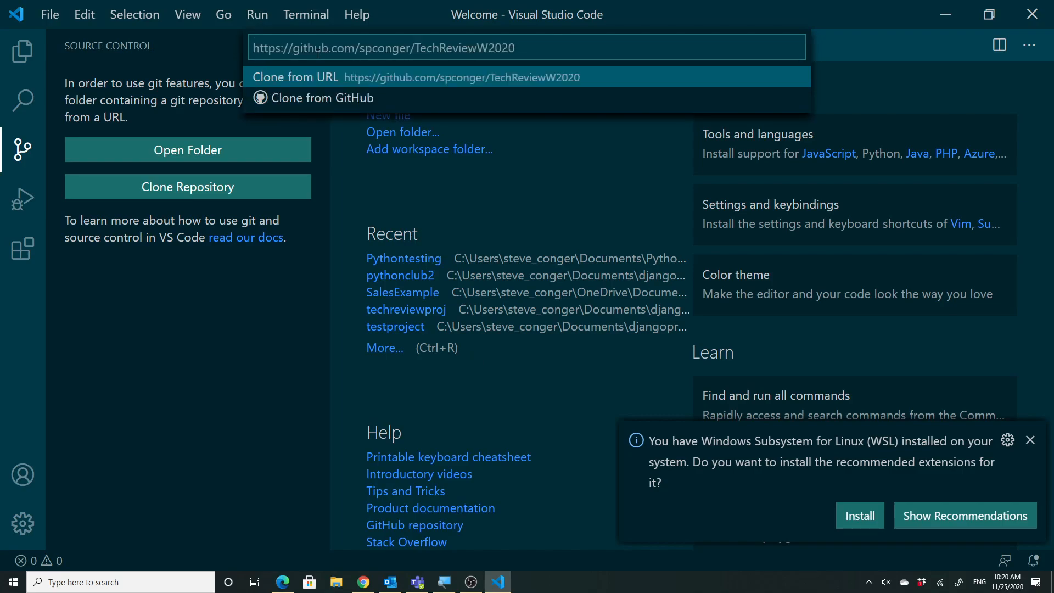
{"action": "mouse_move", "coordinate": [329, 98]}
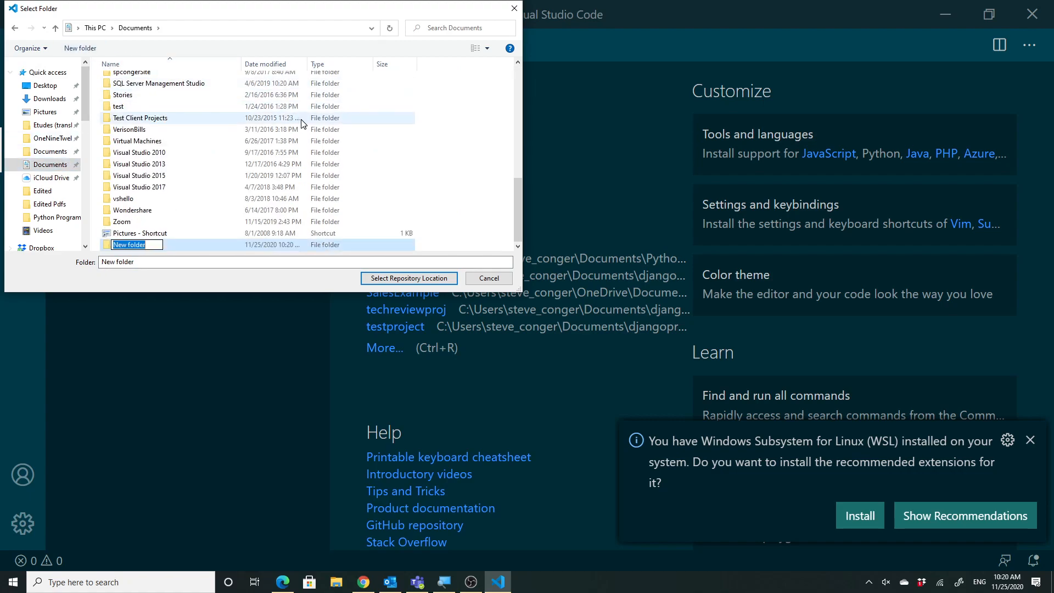
Create a DjangoProjects folder in Documents and pick it as the clone location.
{"action": "type", "text": "Dj"}
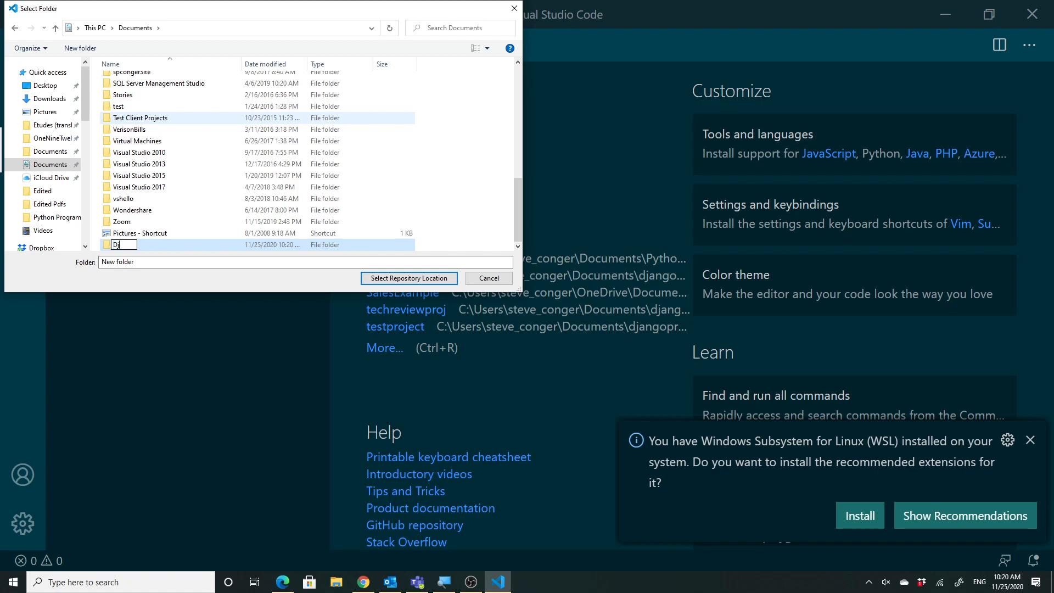
{"action": "type", "text": "jangoProjects"}
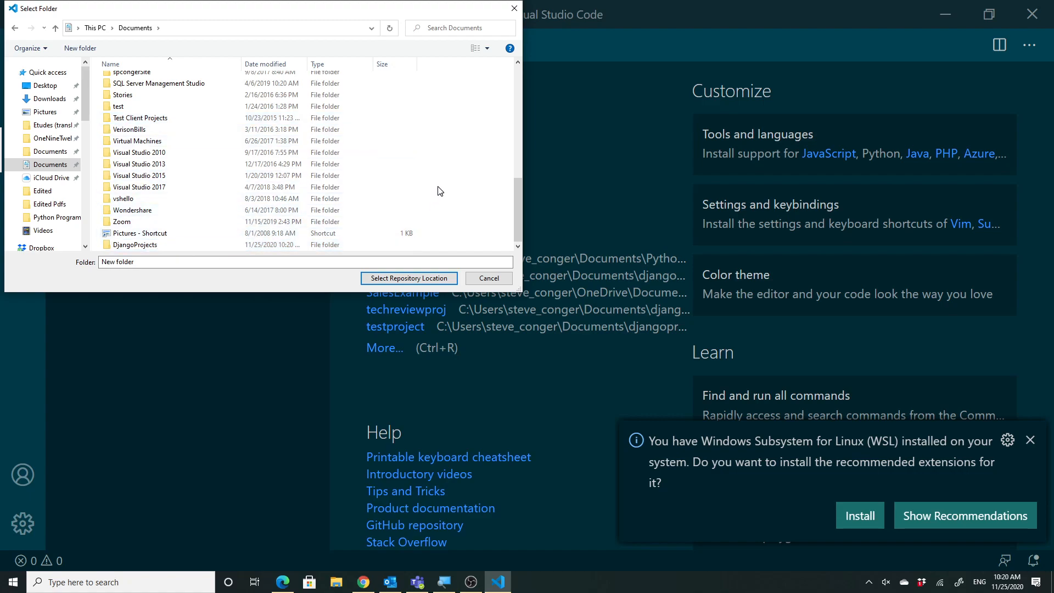
{"action": "double_click", "coordinate": [135, 244]}
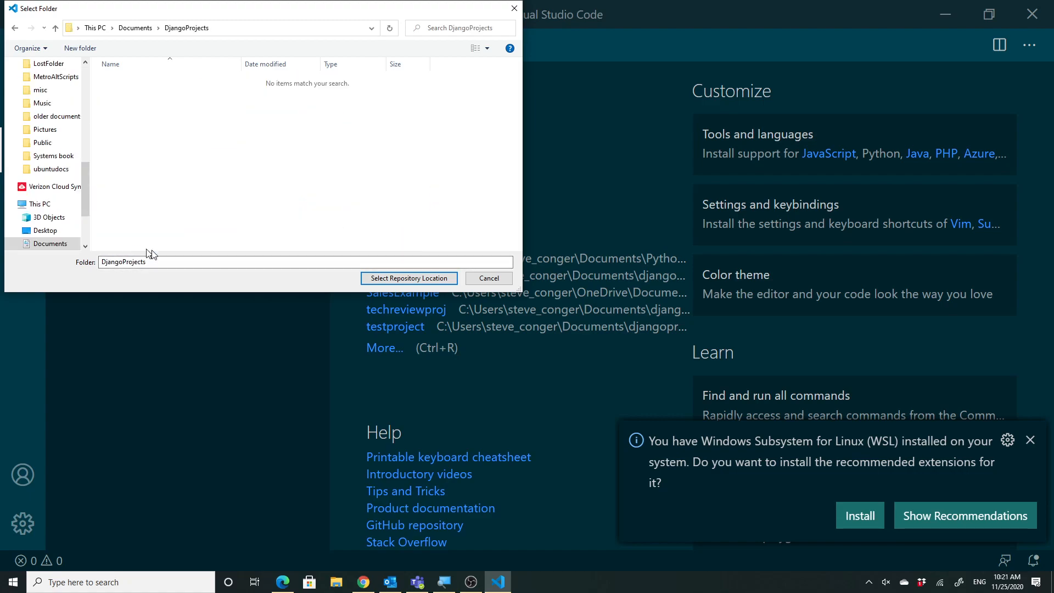
{"action": "left_click", "coordinate": [408, 277]}
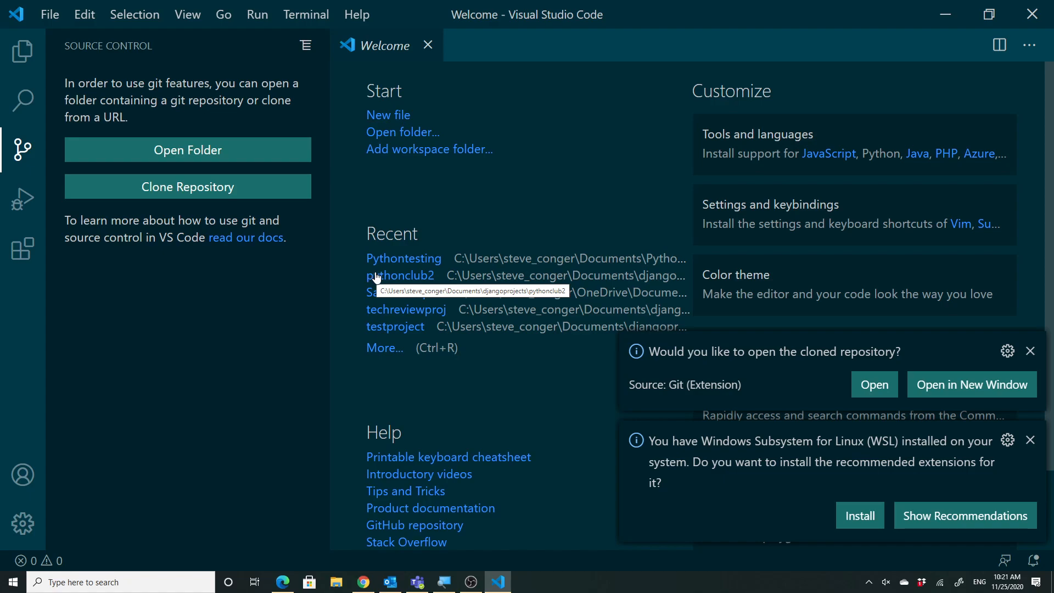
{"action": "mouse_move", "coordinate": [374, 280]}
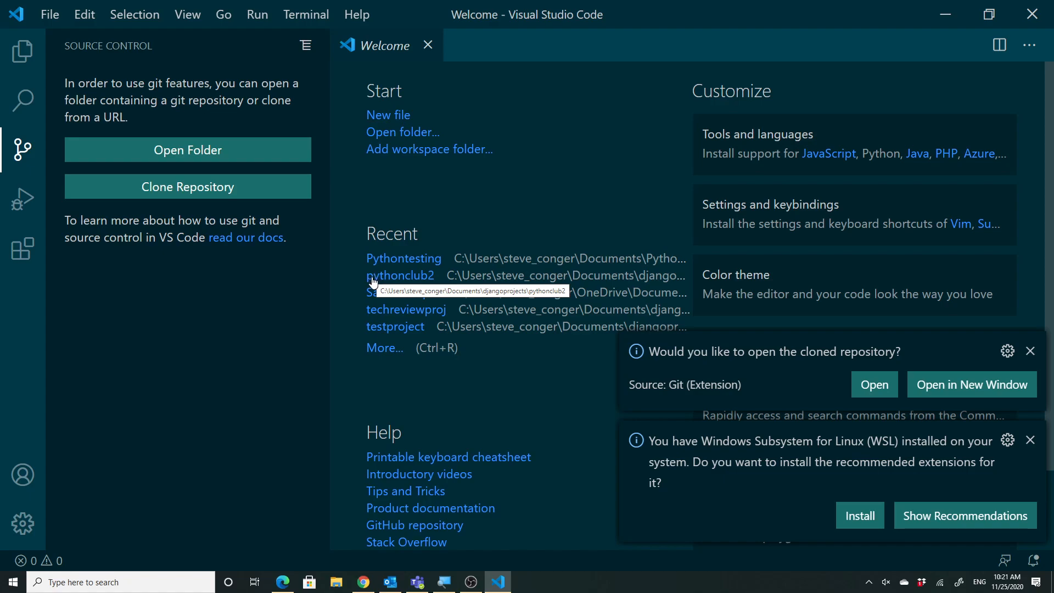
{"action": "mouse_move", "coordinate": [484, 343]}
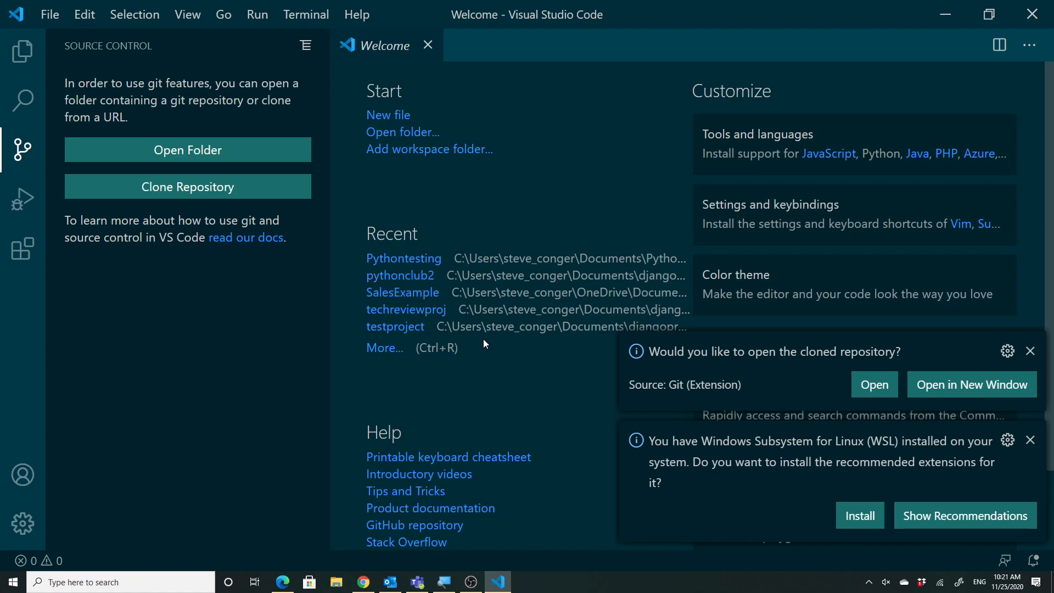
{"action": "mouse_move", "coordinate": [488, 384]}
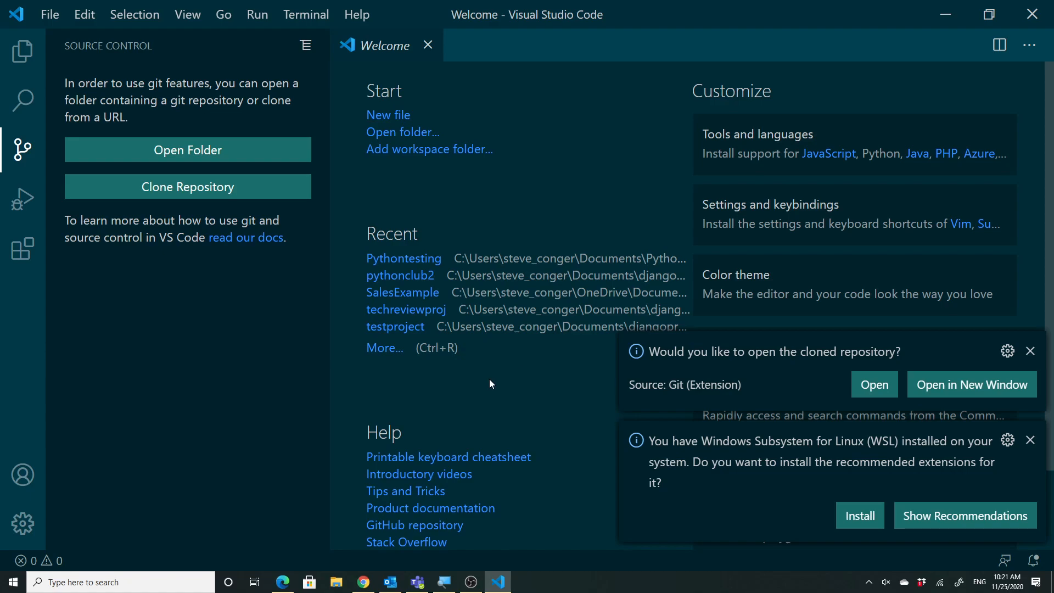
Open the cloned TechReviewW2020 folder in VS Code.
{"action": "left_click", "coordinate": [1030, 351]}
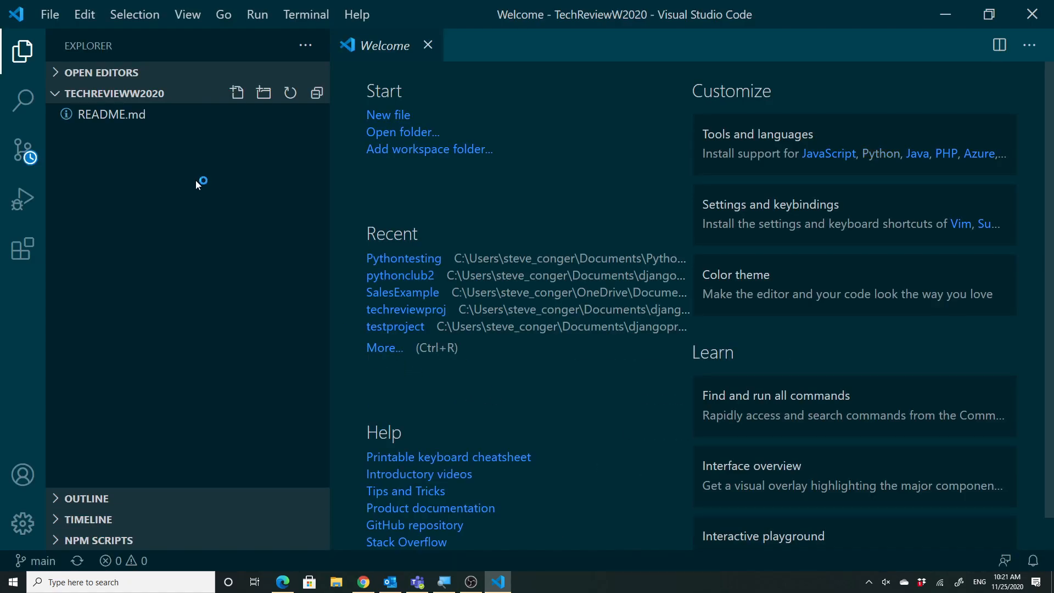
{"action": "mouse_move", "coordinate": [111, 114]}
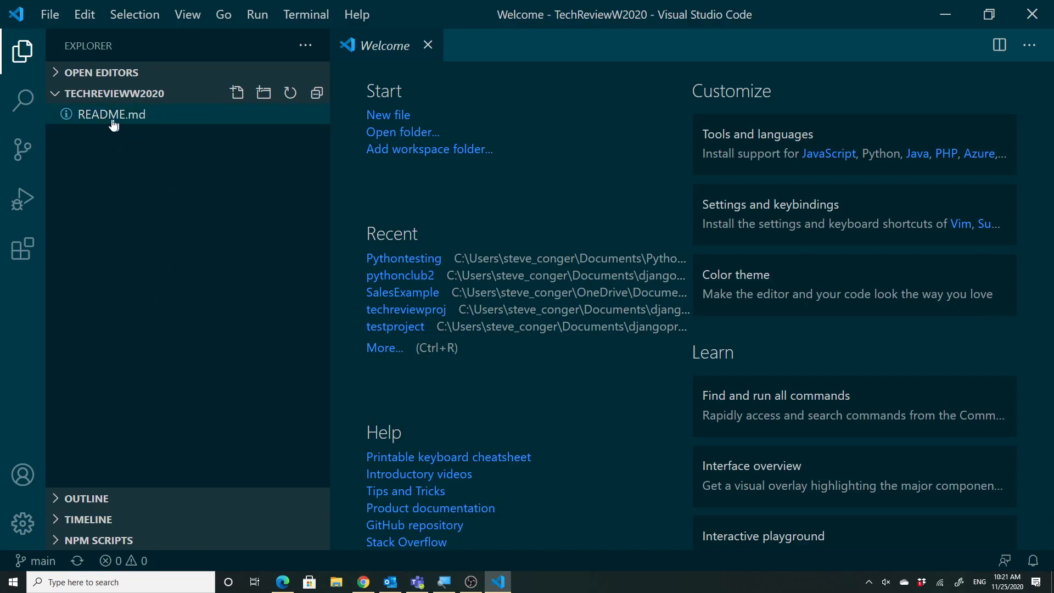
{"action": "mouse_move", "coordinate": [141, 129]}
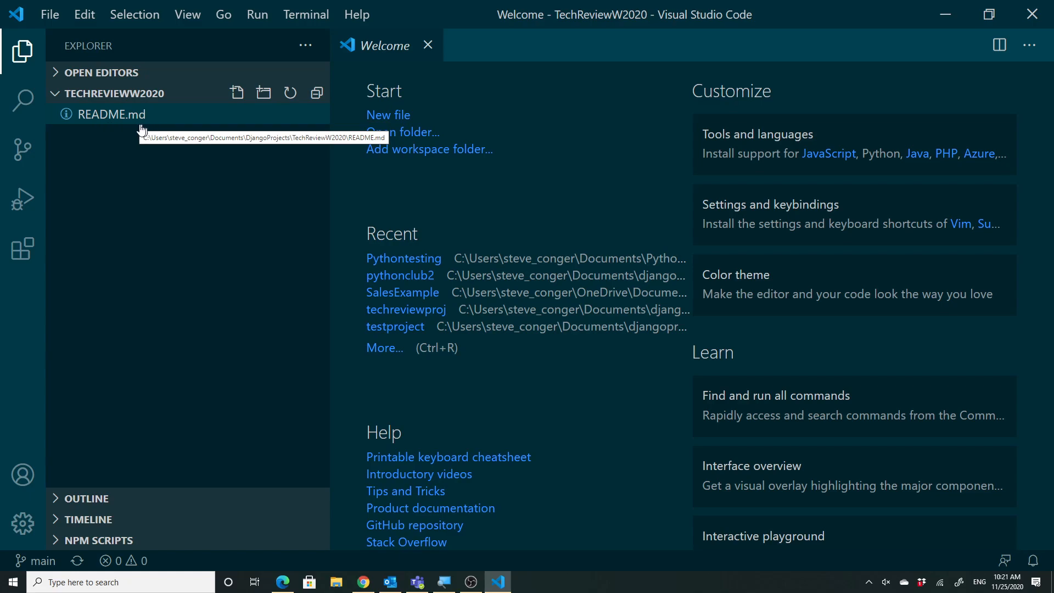
{"action": "mouse_move", "coordinate": [179, 191]}
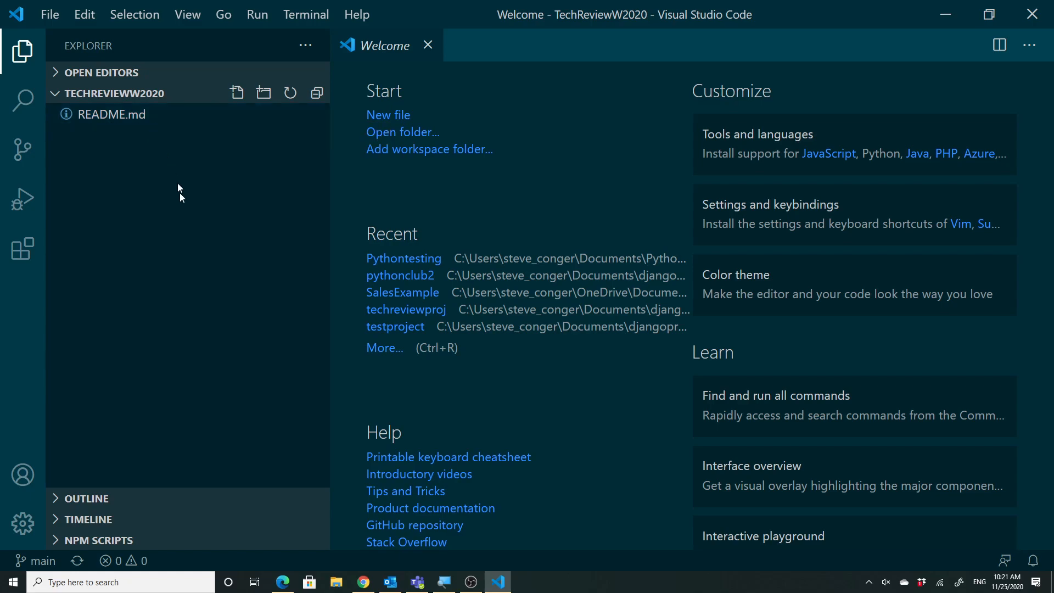
{"action": "mouse_move", "coordinate": [186, 241]}
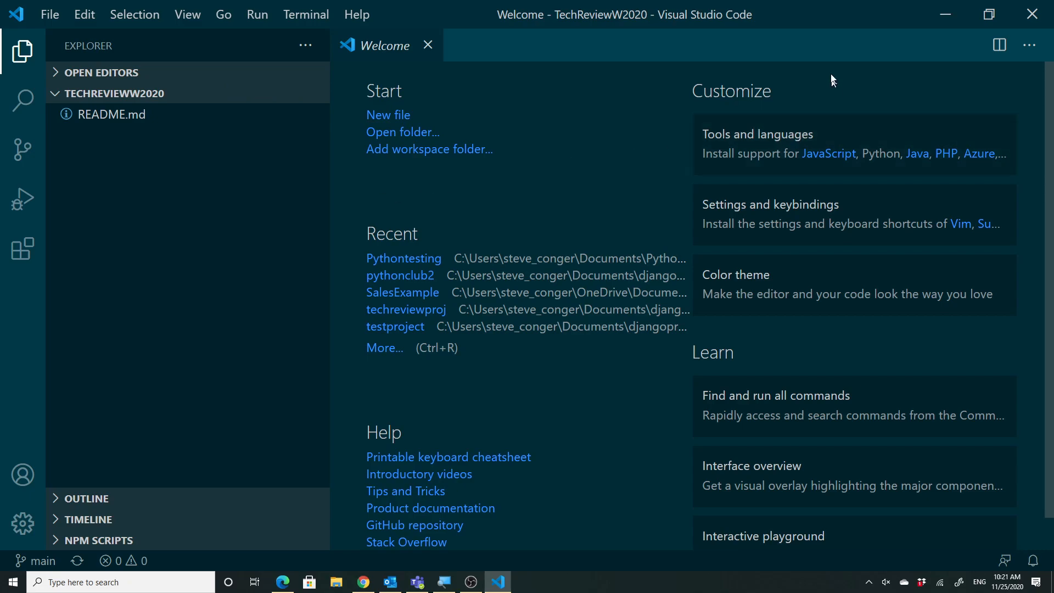
{"action": "mouse_move", "coordinate": [944, 15]}
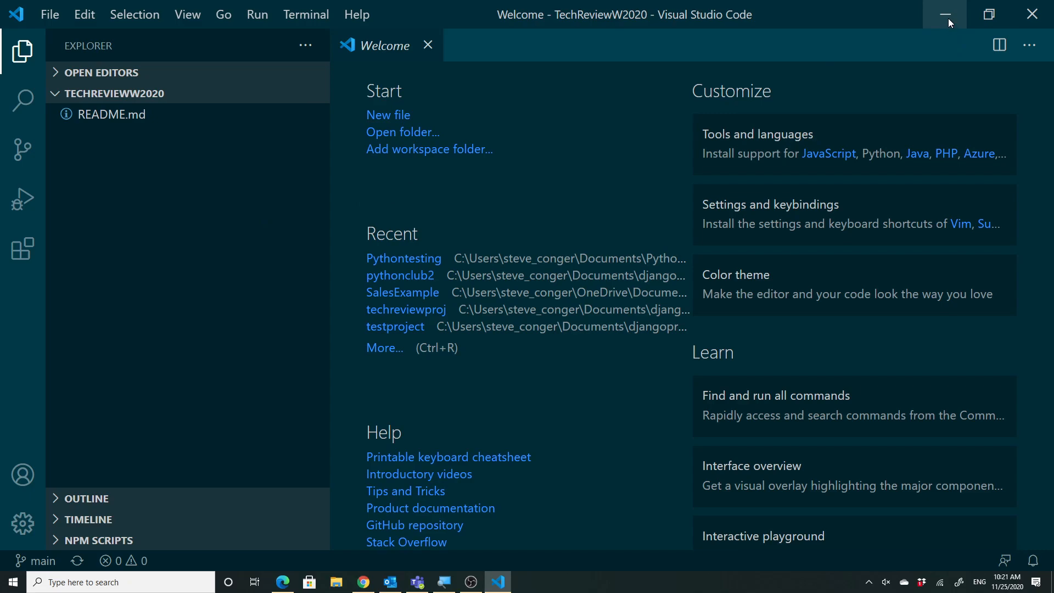
{"action": "mouse_move", "coordinate": [949, 20]}
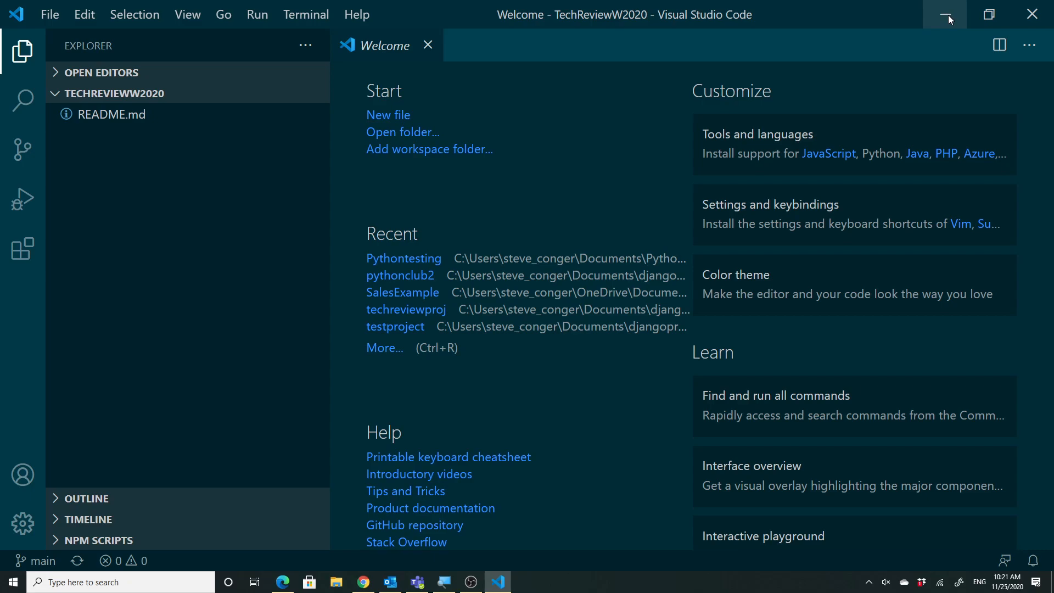
{"action": "mouse_move", "coordinate": [524, 485]}
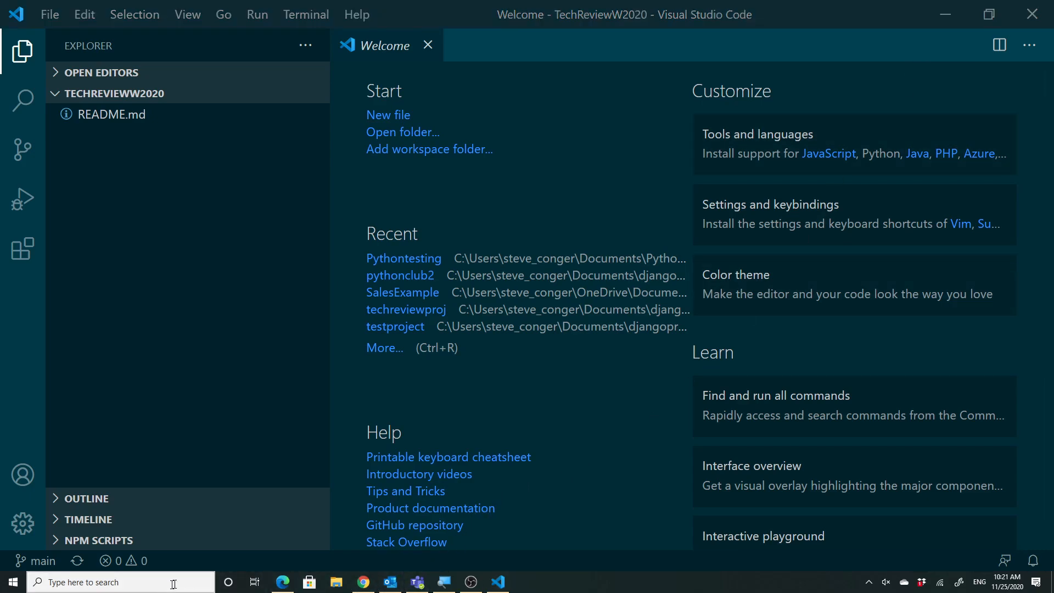
Launch Command Prompt and cd into documents\djangoprojects.
{"action": "type", "text": "cmd"}
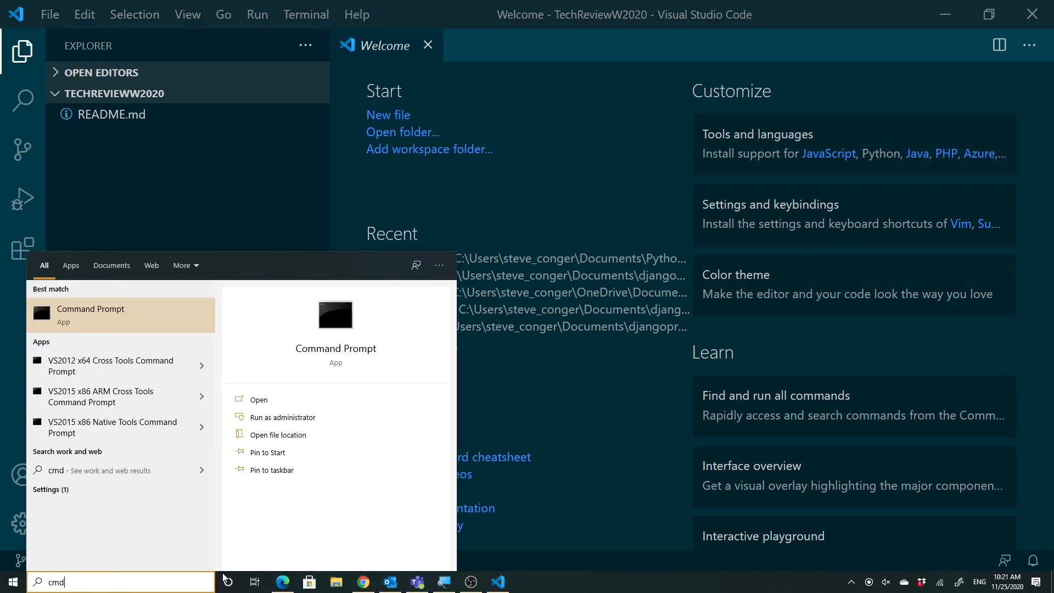
{"action": "left_click", "coordinate": [91, 315]}
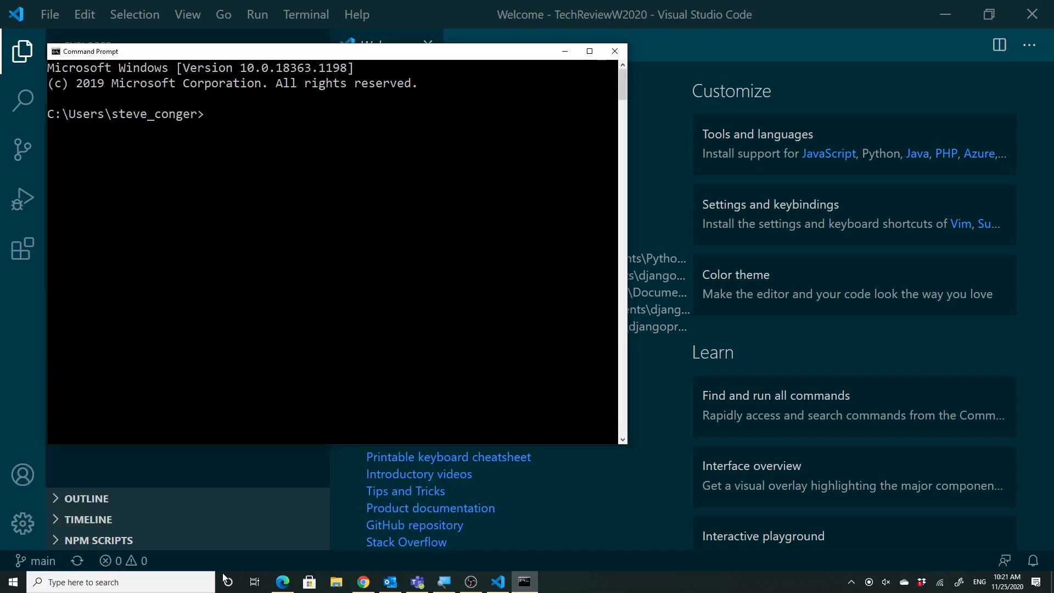
{"action": "type", "text": "cd"}
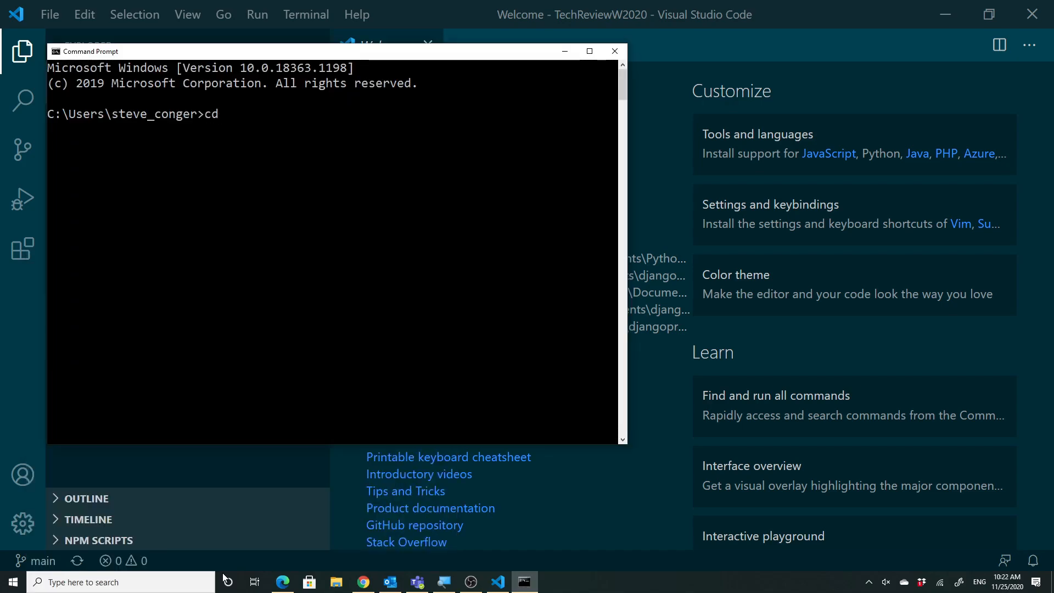
{"action": "type", "text": "docu"}
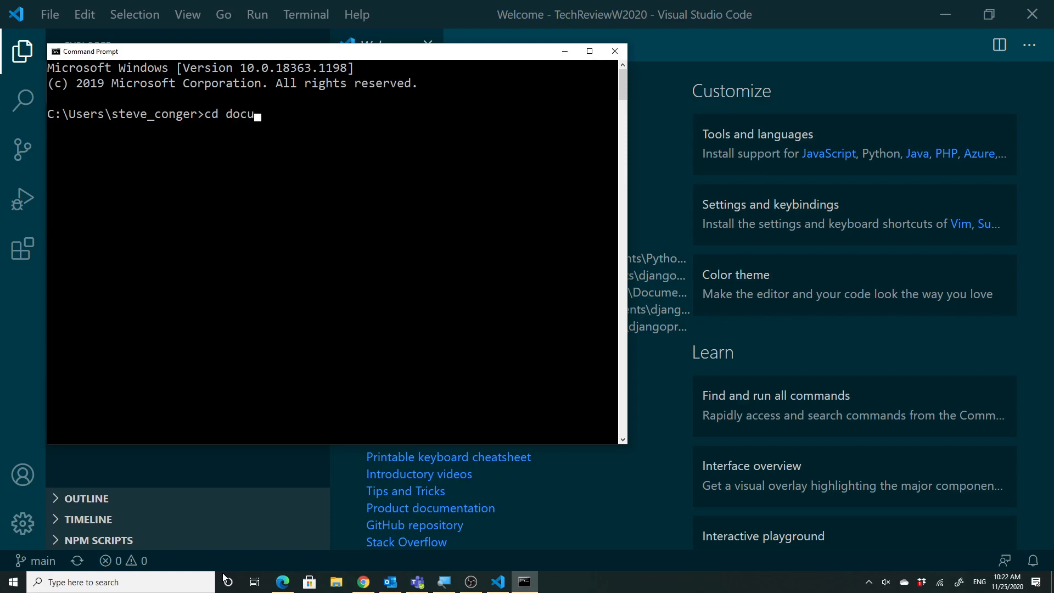
{"action": "type", "text": "ments\\"}
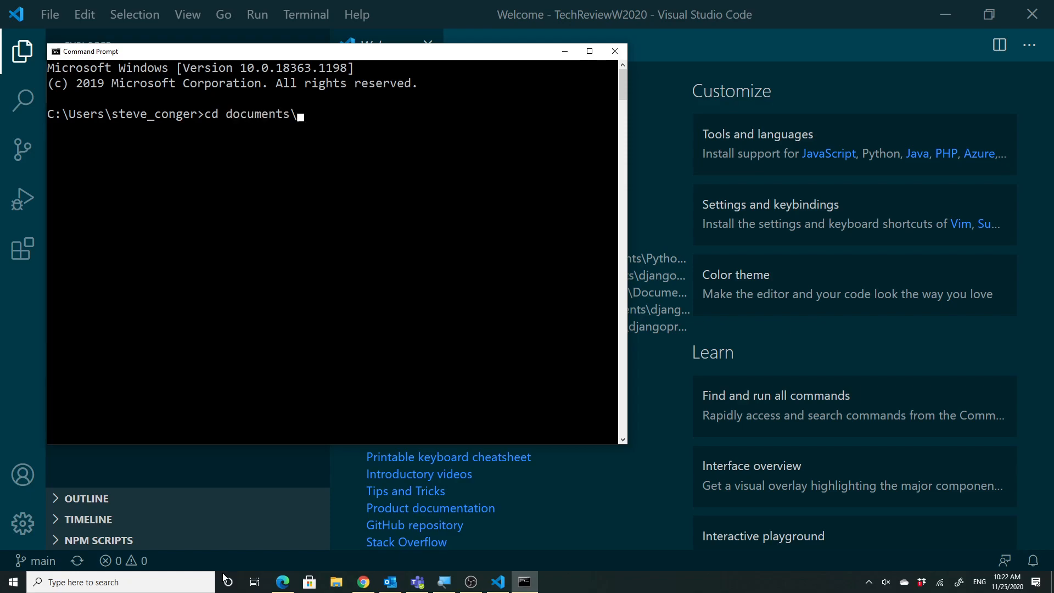
{"action": "type", "text": "djang"}
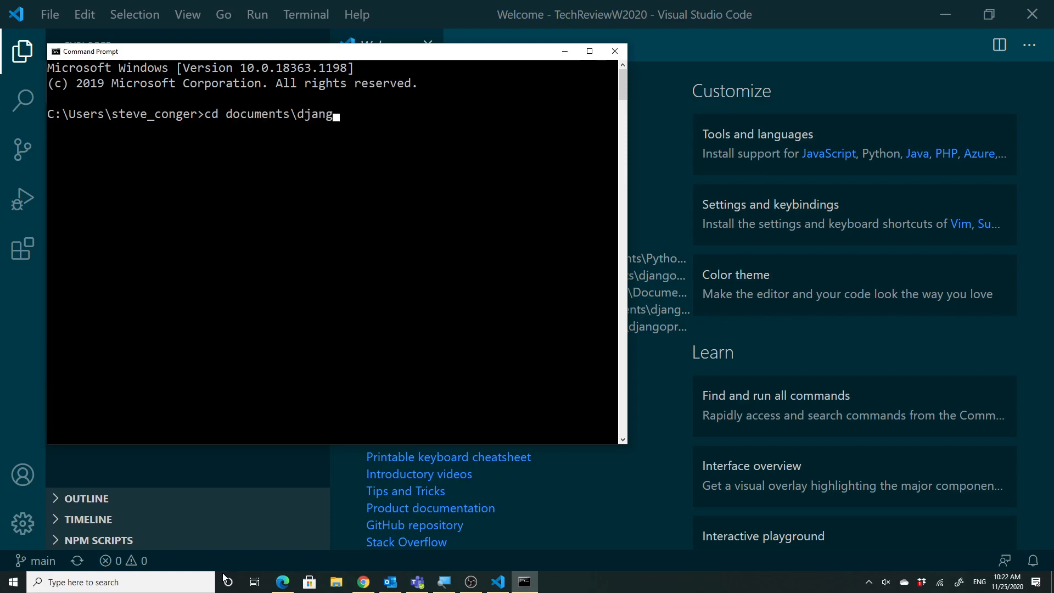
{"action": "type", "text": "oprojects"}
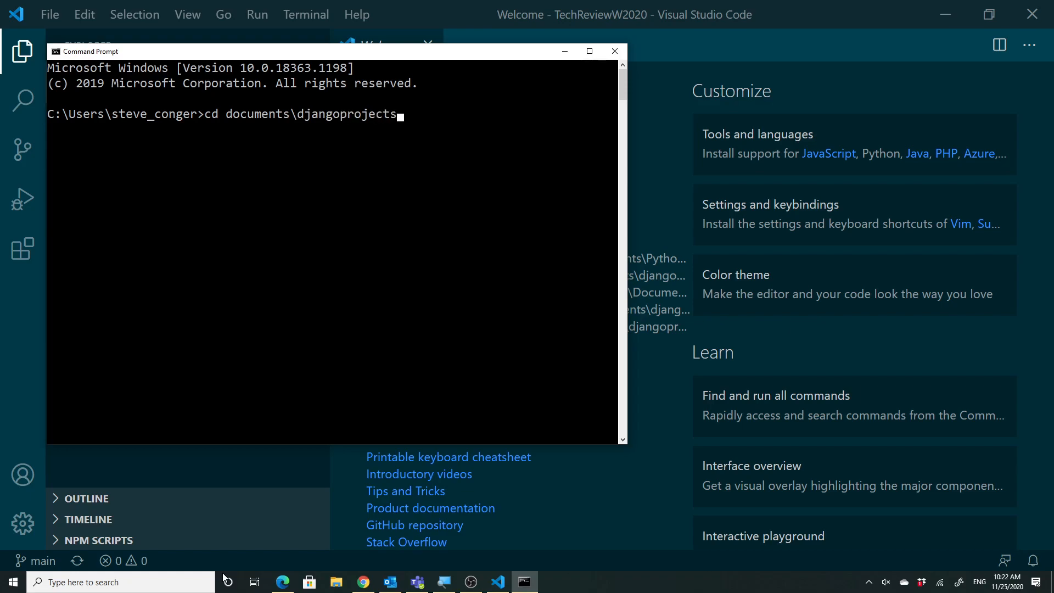
{"action": "key", "text": "Enter"}
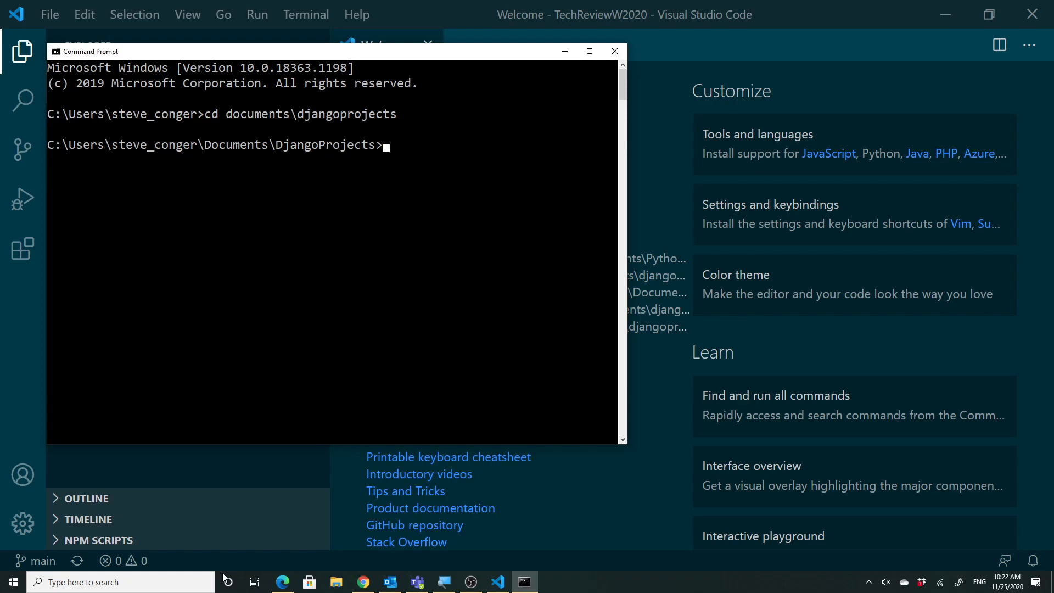
Create virtual environment env01 with python -m venv, then list the folder with dir.
{"action": "type", "text": "p"}
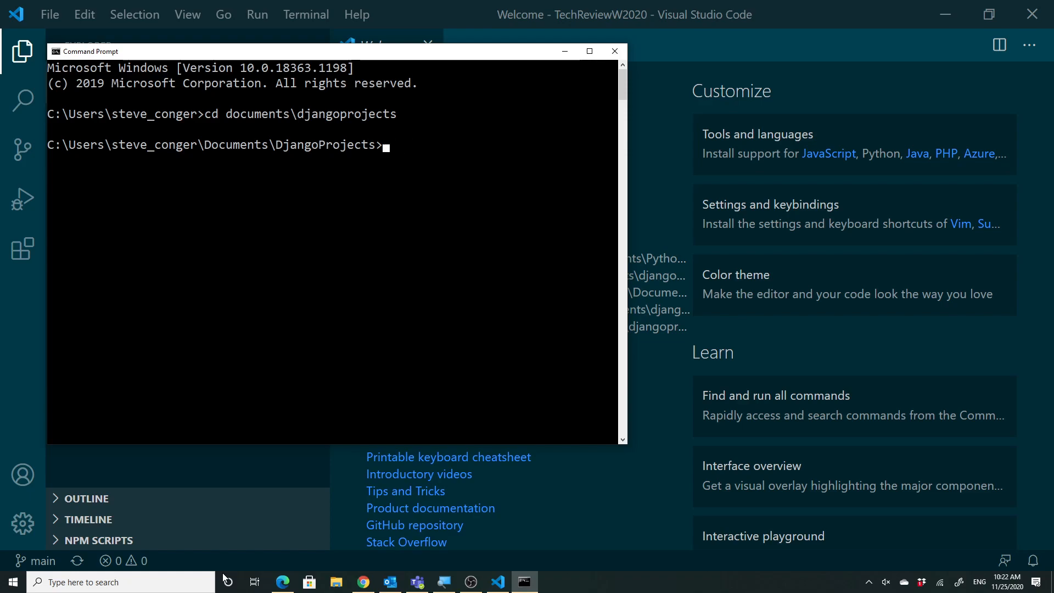
{"action": "type", "text": "python -m"}
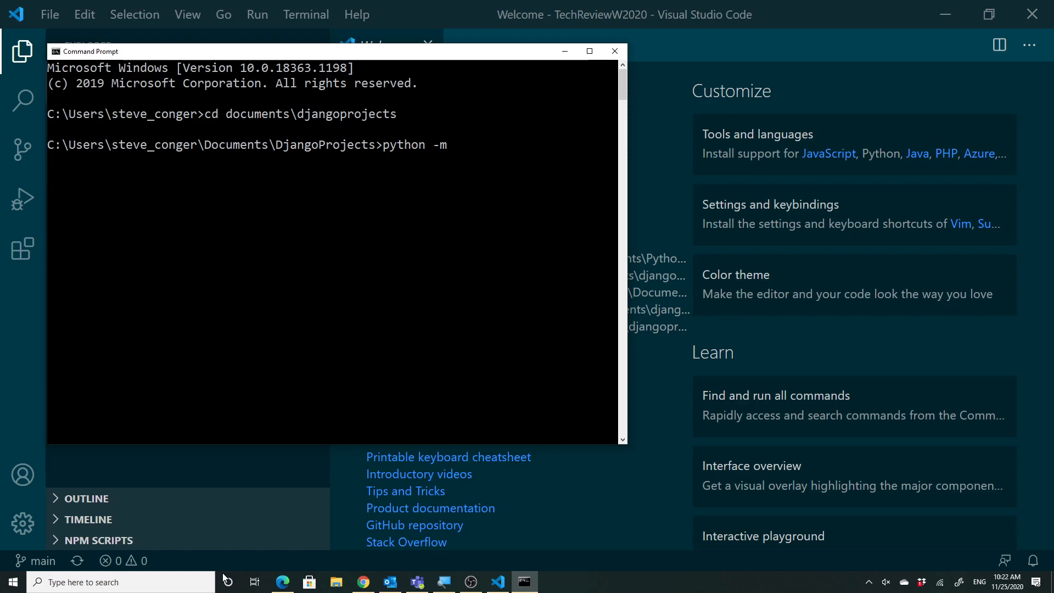
{"action": "type", "text": "venv"}
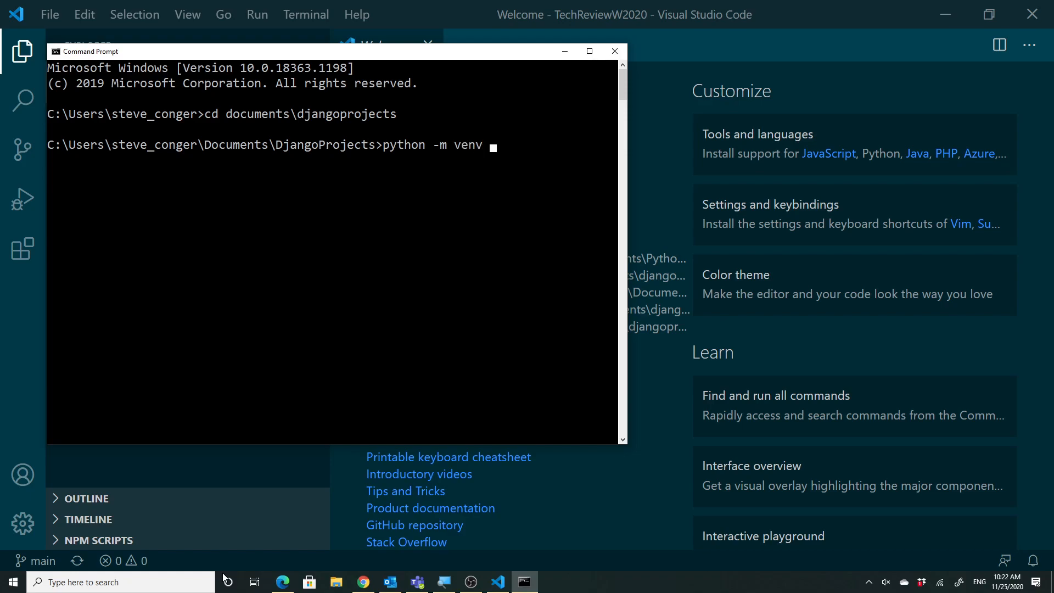
{"action": "type", "text": "env01"}
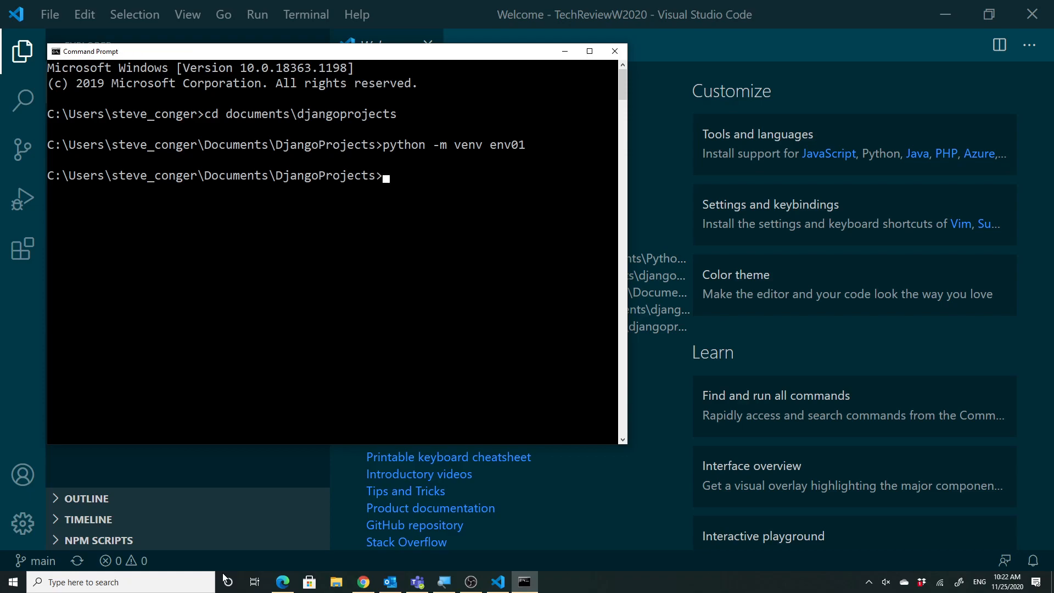
{"action": "type", "text": "dir"}
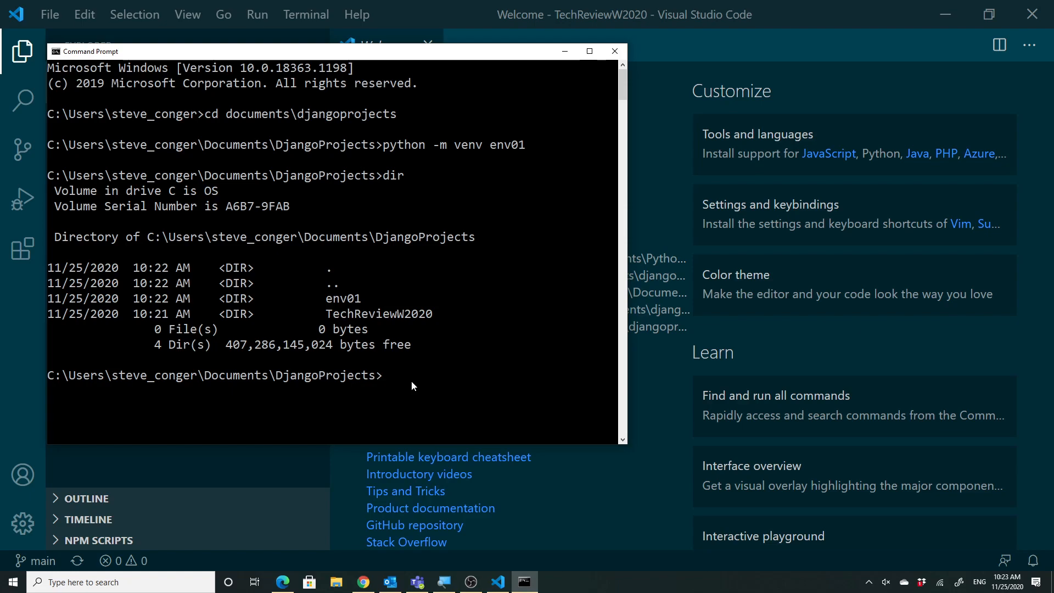
Activate env01 by running env01\scripts\activate.
{"action": "type", "text": "e"}
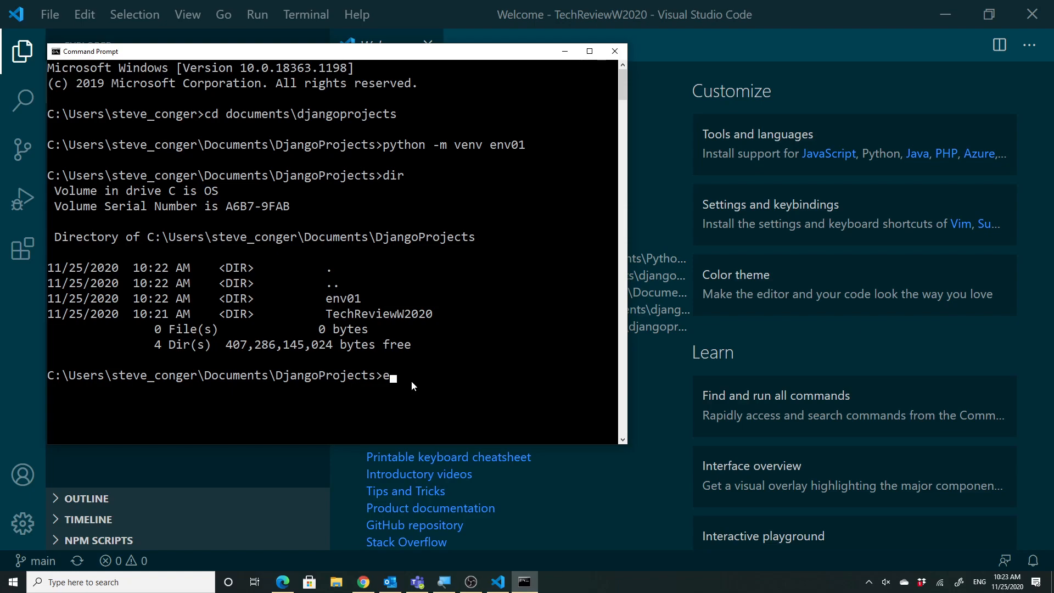
{"action": "type", "text": "nv01"}
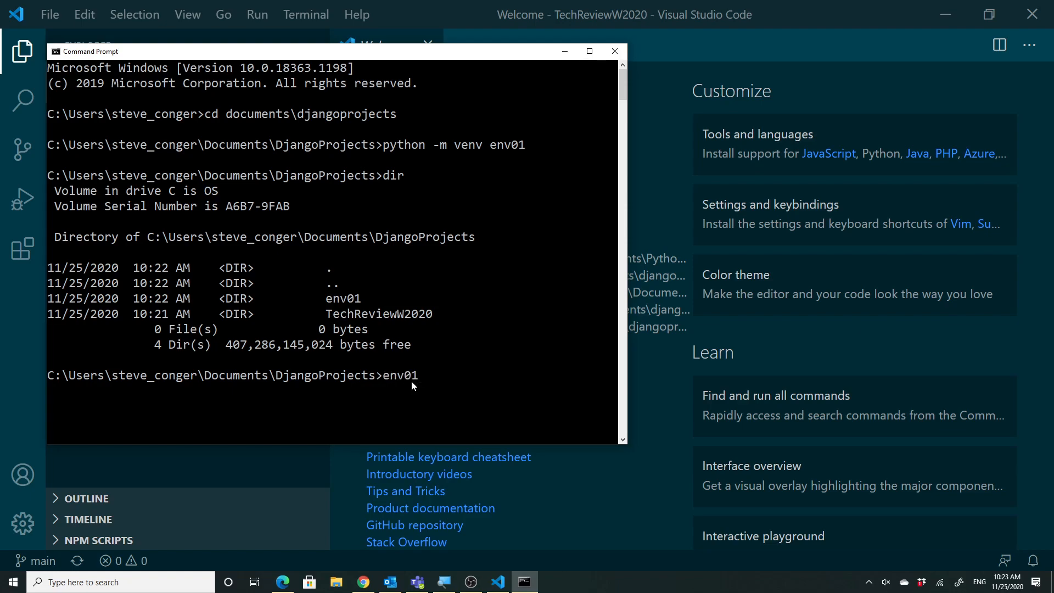
{"action": "type", "text": "\\"}
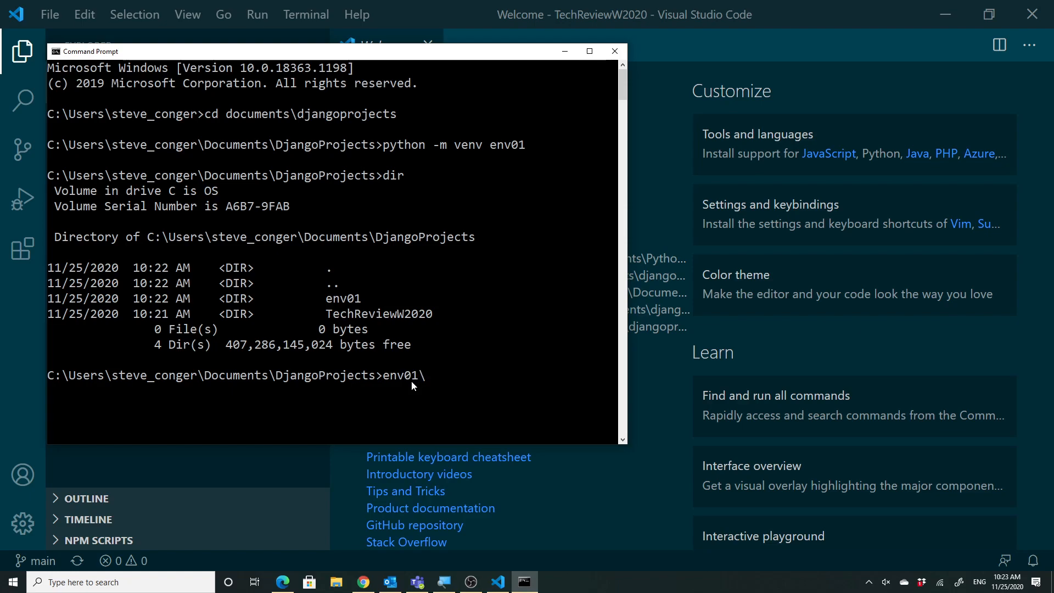
{"action": "type", "text": "scr"}
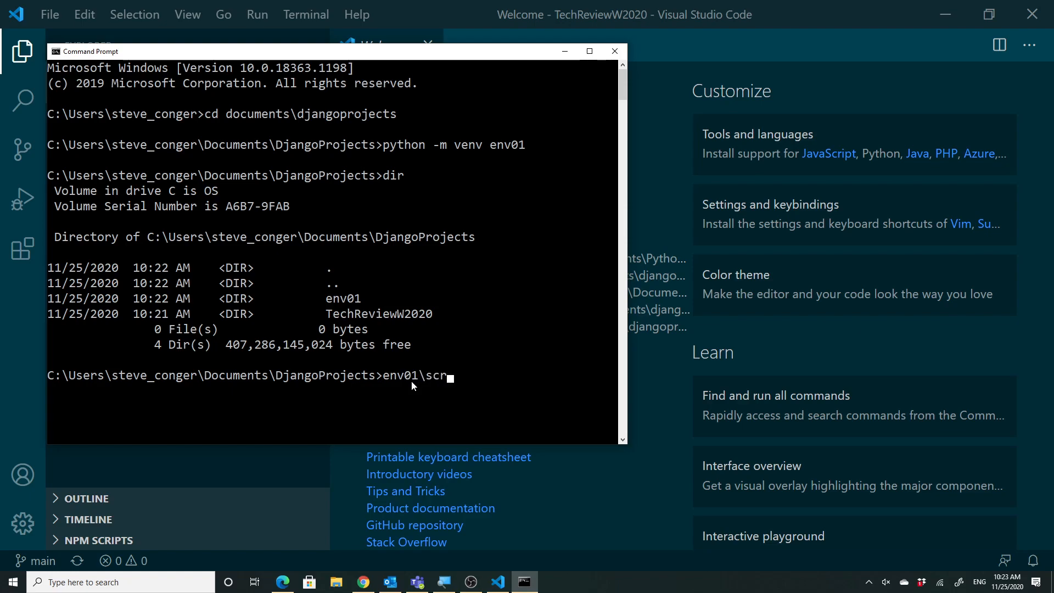
{"action": "type", "text": "ipts"}
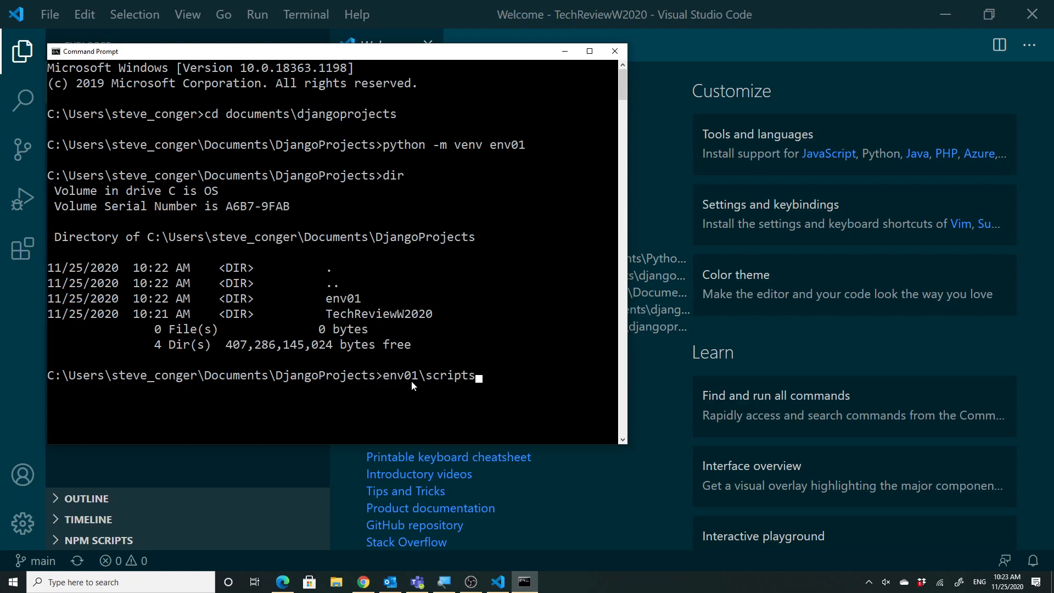
{"action": "type", "text": "\\activate"}
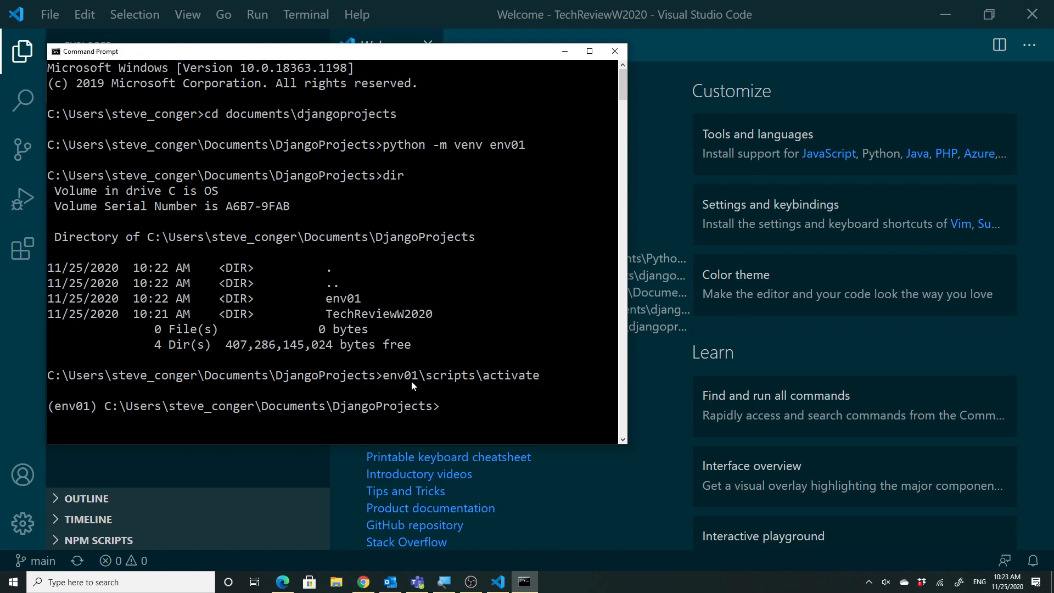
{"action": "mouse_move", "coordinate": [490, 414]}
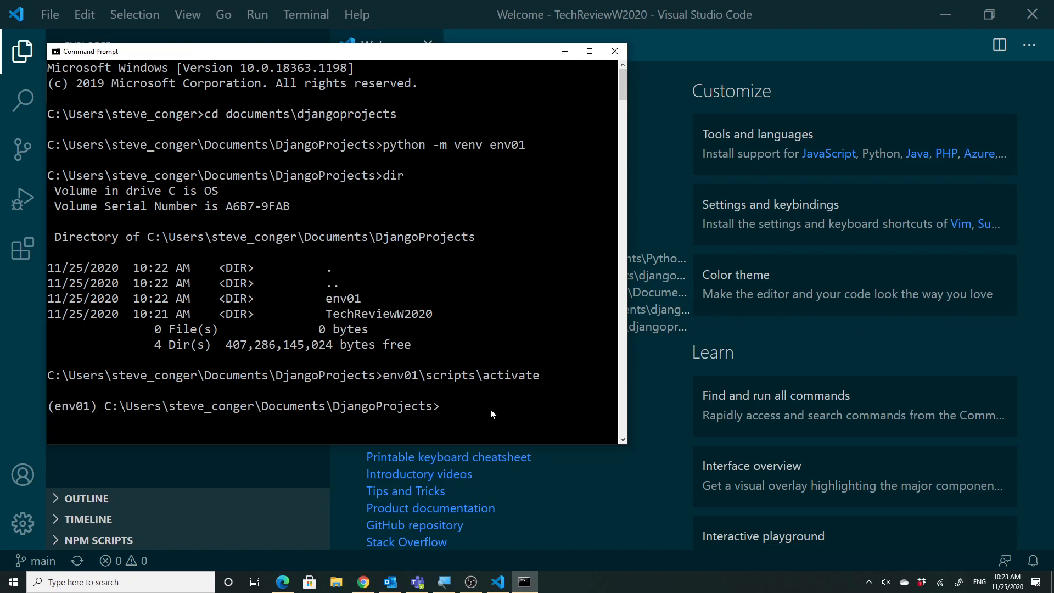
{"action": "mouse_move", "coordinate": [459, 410]}
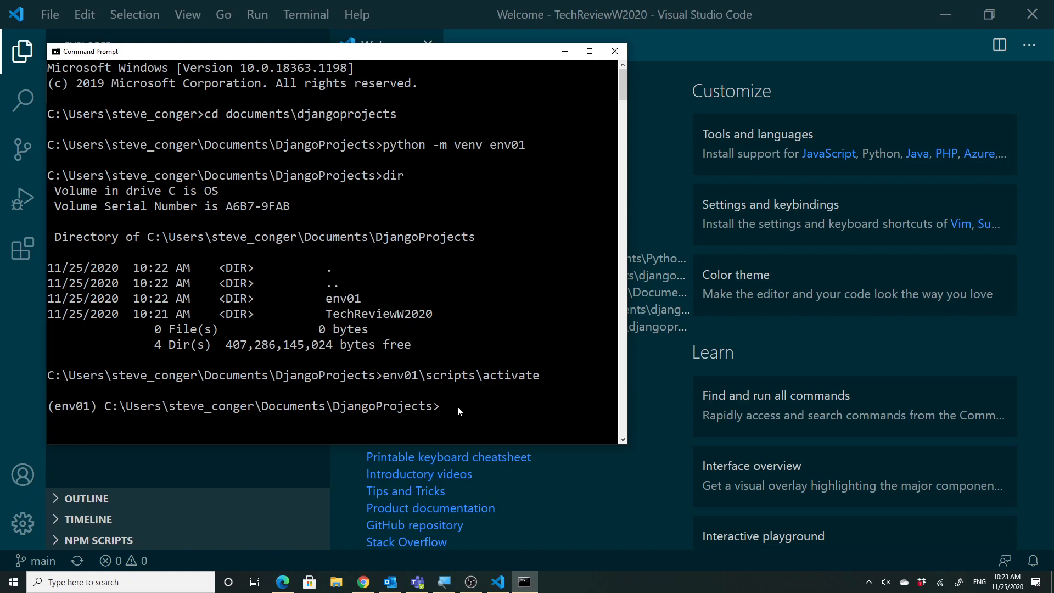
{"action": "type", "text": "source"}
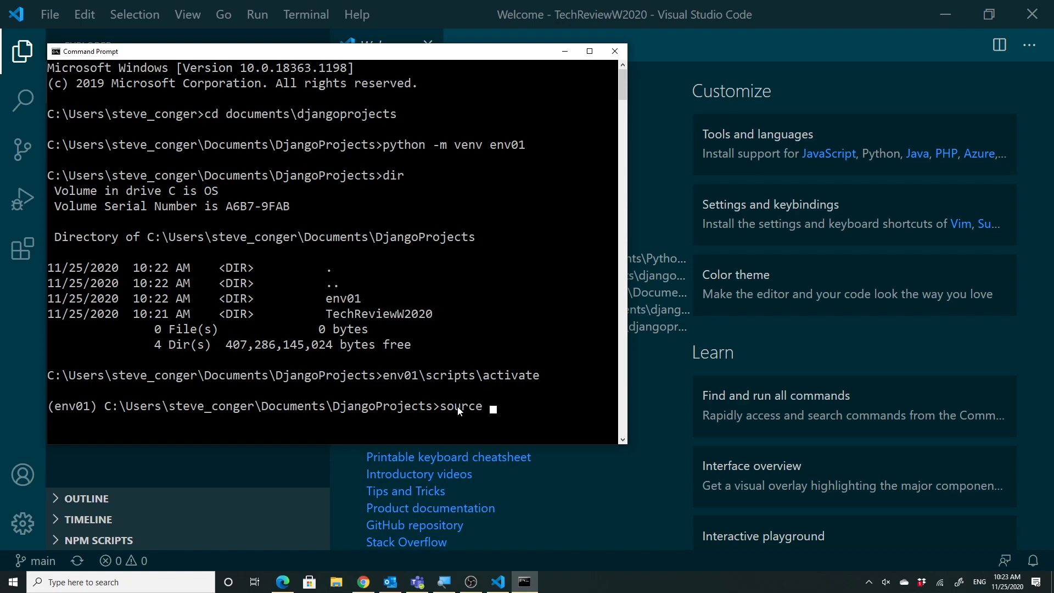
{"action": "type", "text": "envoi"}
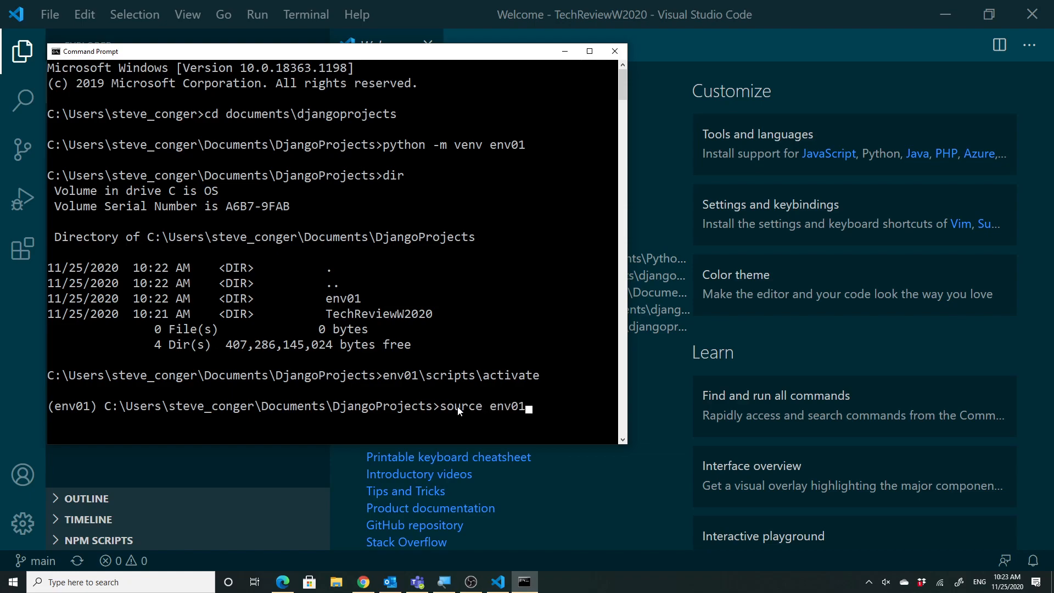
{"action": "type", "text": "/bin"}
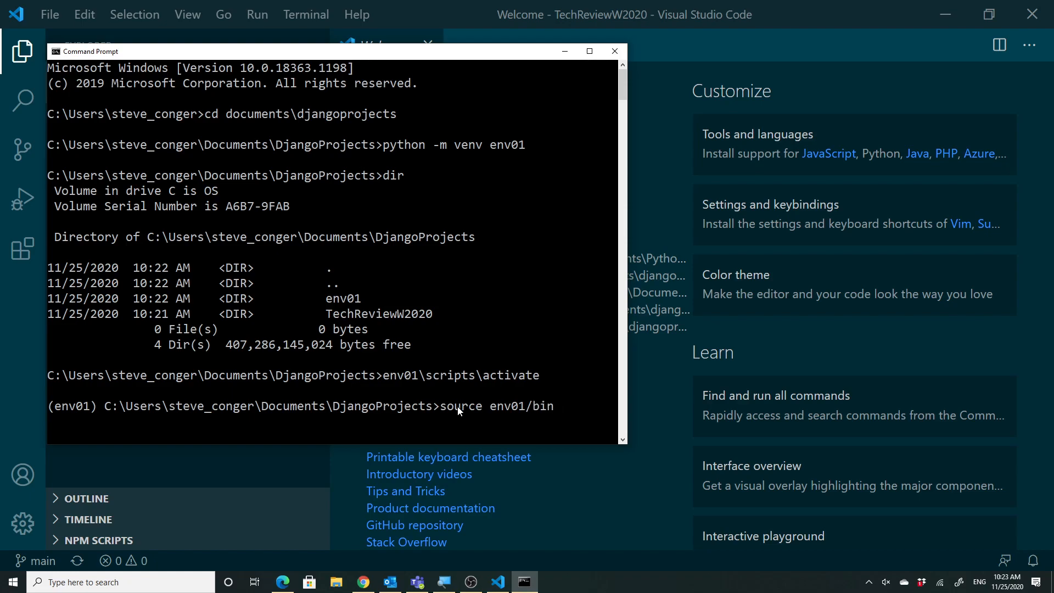
{"action": "type", "text": "/act"}
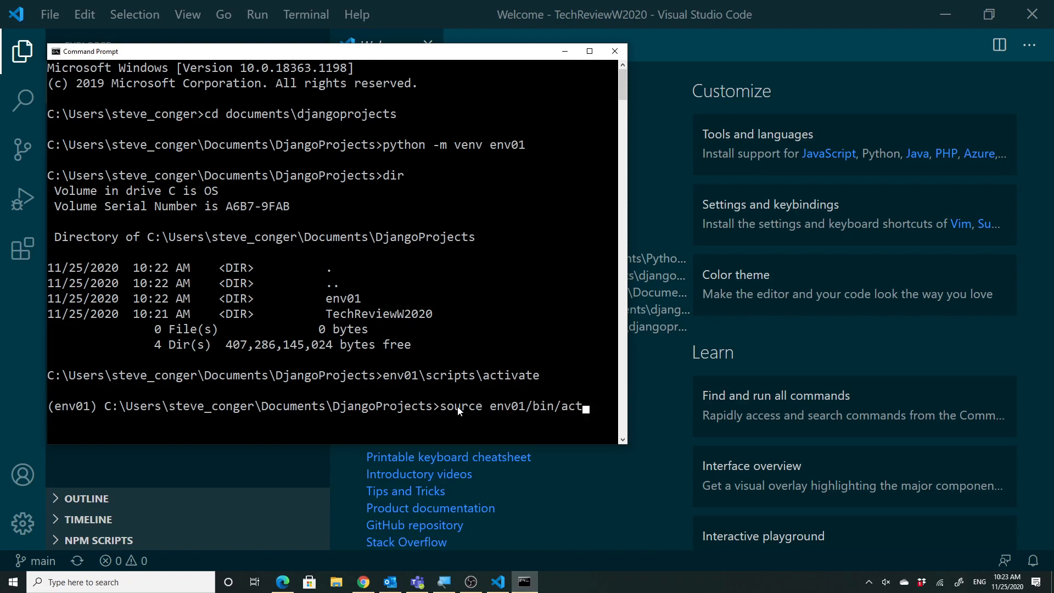
{"action": "type", "text": "ivate"}
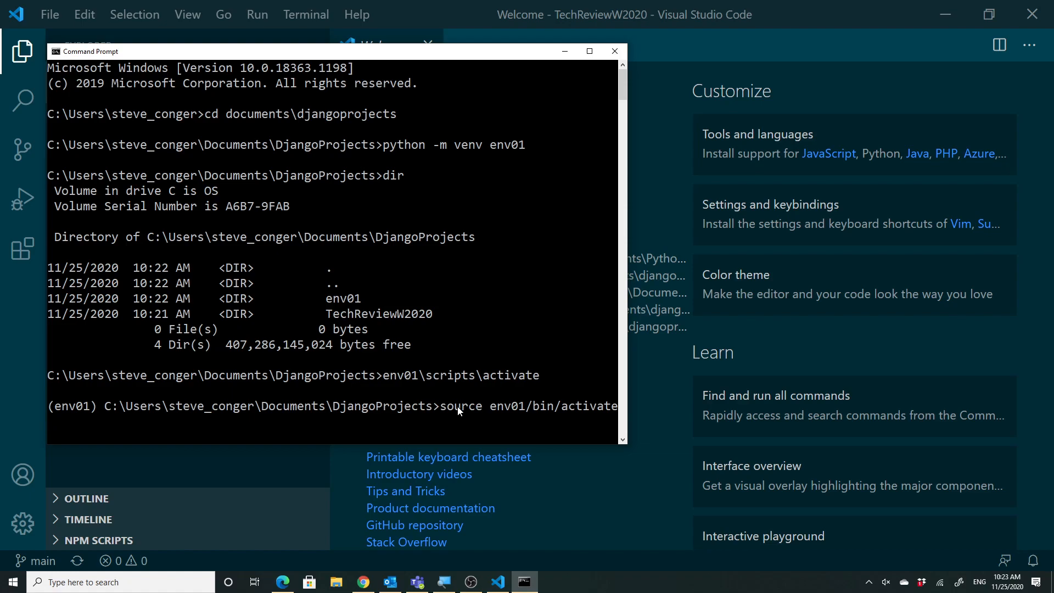
{"action": "mouse_move", "coordinate": [628, 366]}
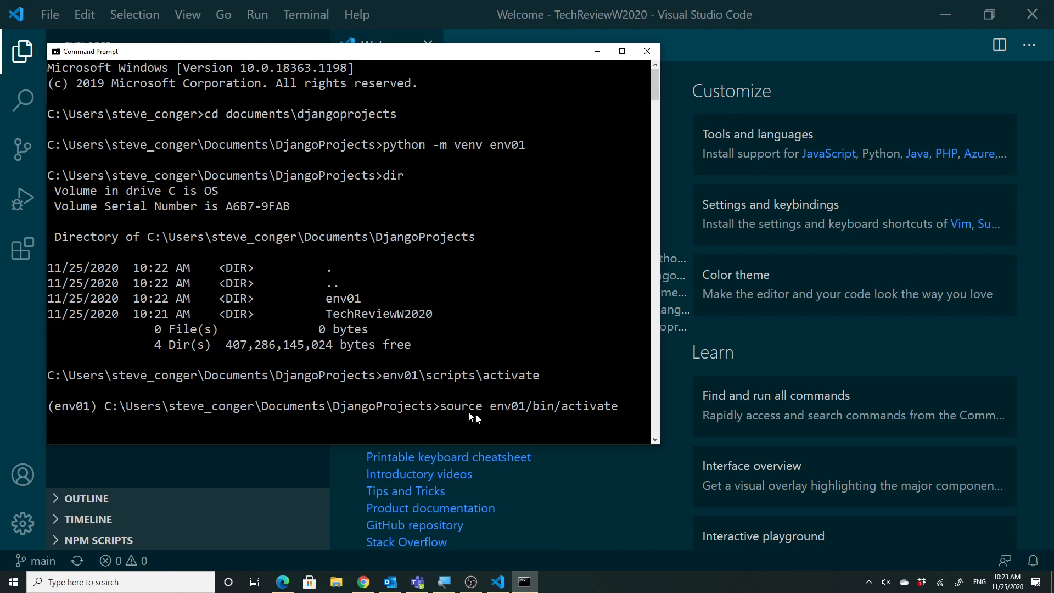
{"action": "mouse_move", "coordinate": [619, 427]}
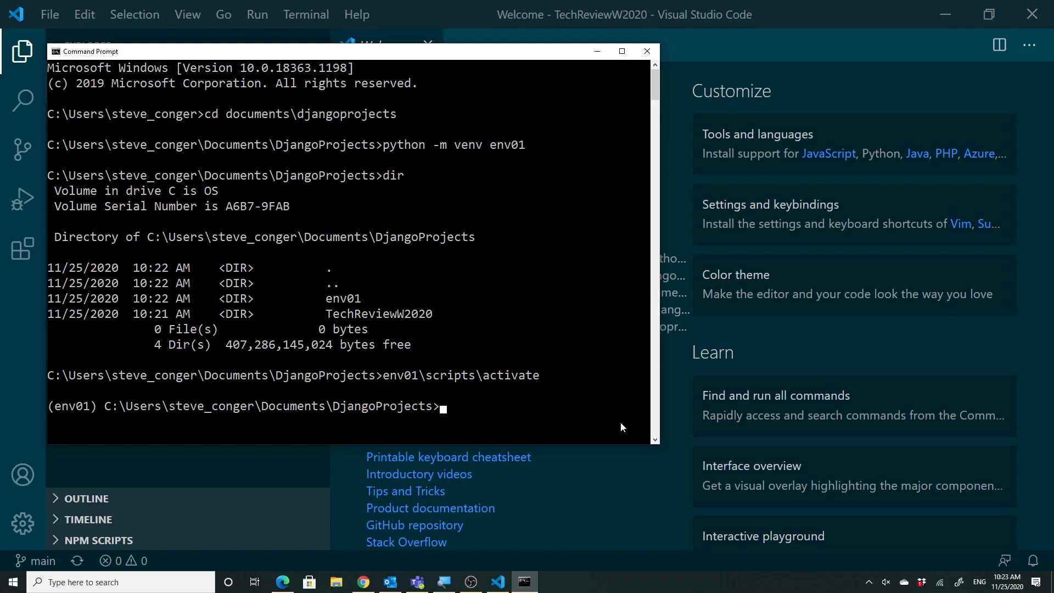
Move the env01 prompt into the TechReviewW2020 folder and start typing 'django'.
{"action": "type", "text": "cd"}
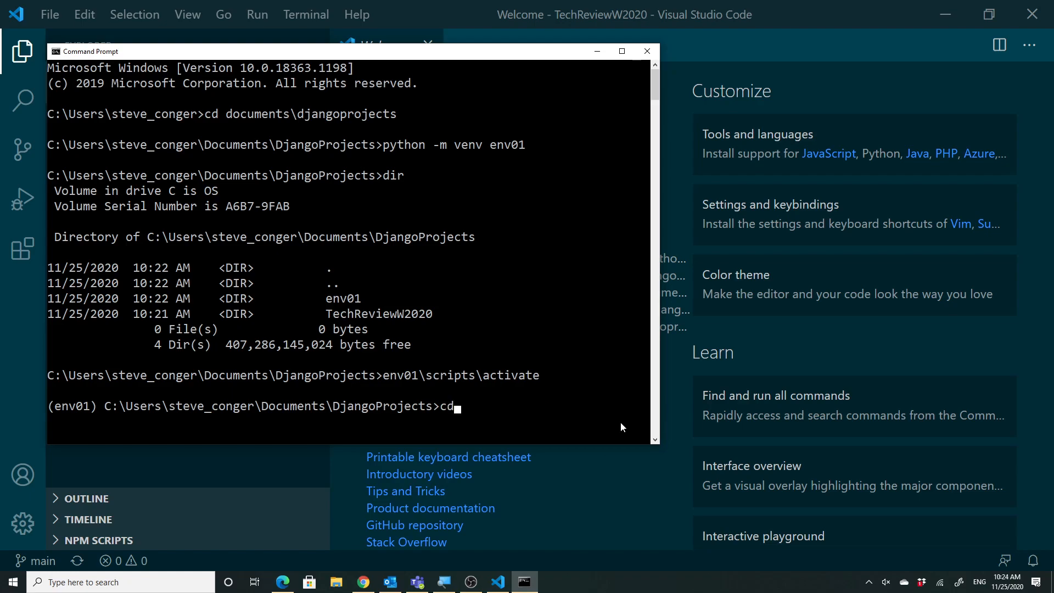
{"action": "type", "text": "T"}
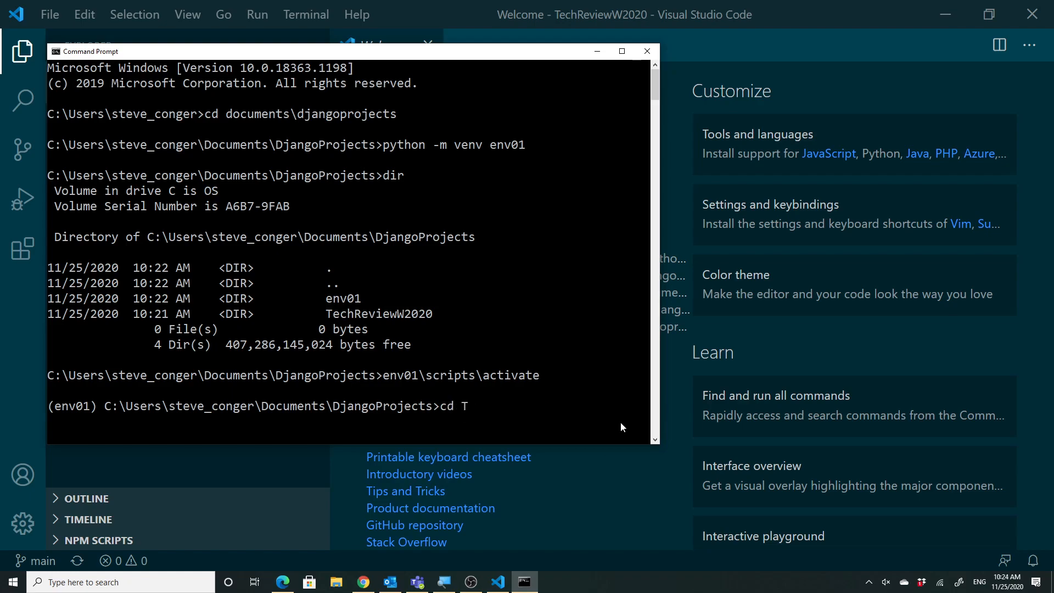
{"action": "type", "text": "ech"}
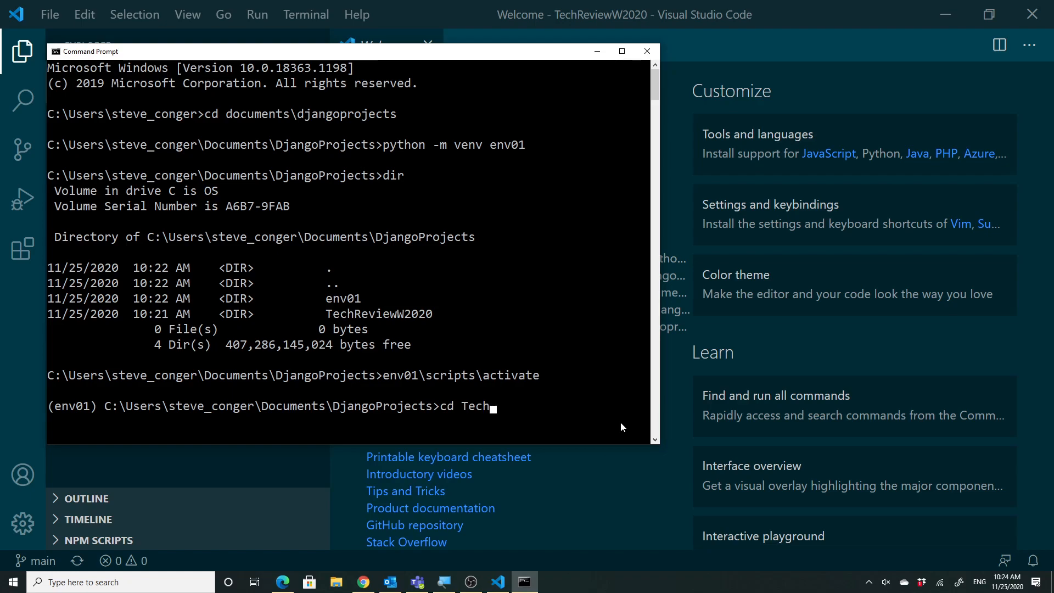
{"action": "type", "text": "Review"}
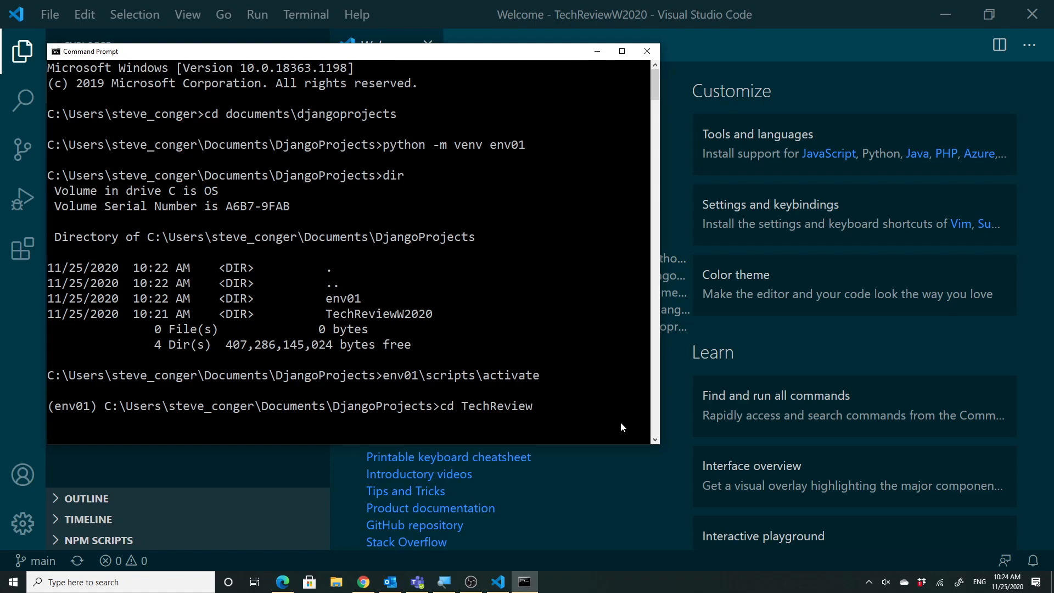
{"action": "type", "text": "W"}
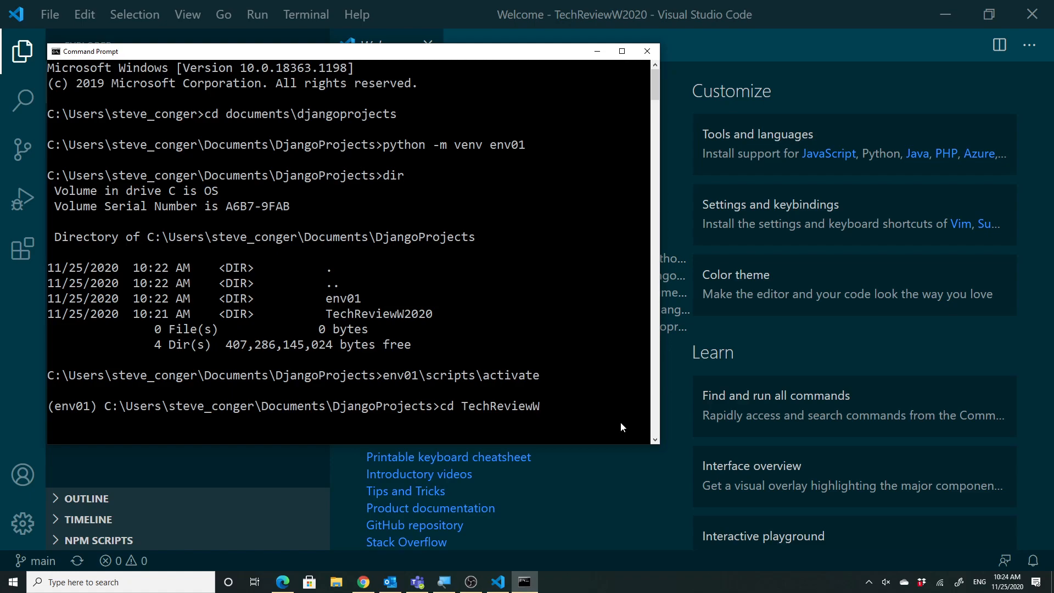
{"action": "type", "text": "2020"}
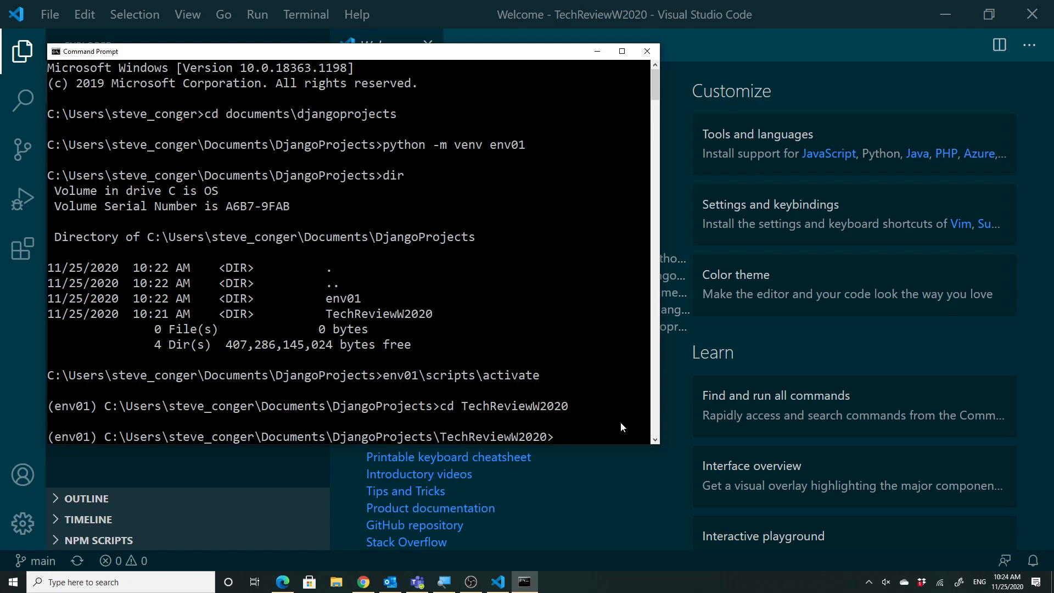
{"action": "mouse_move", "coordinate": [637, 368]}
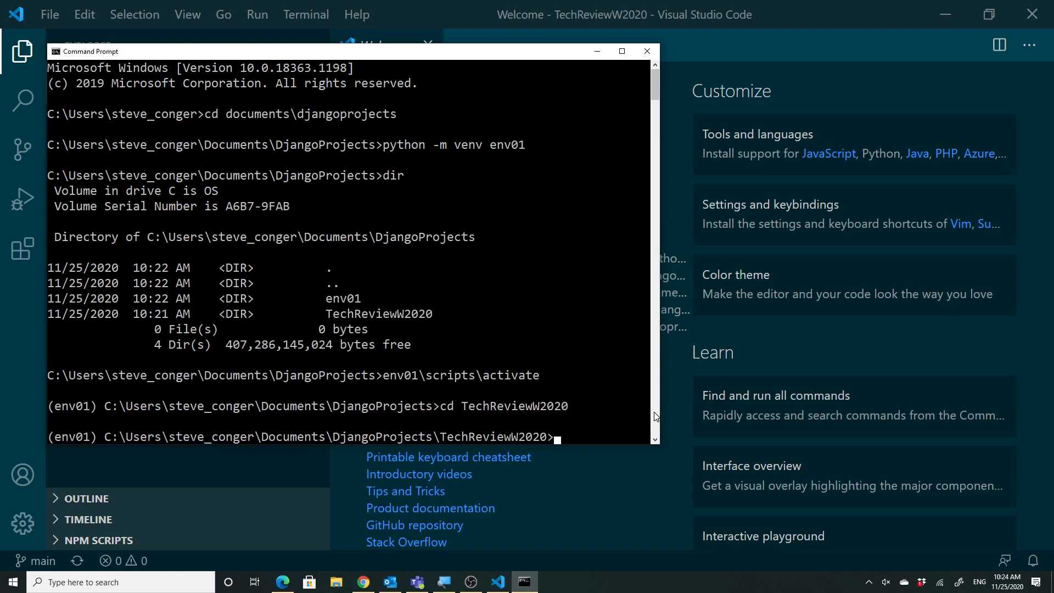
{"action": "type", "text": "django"}
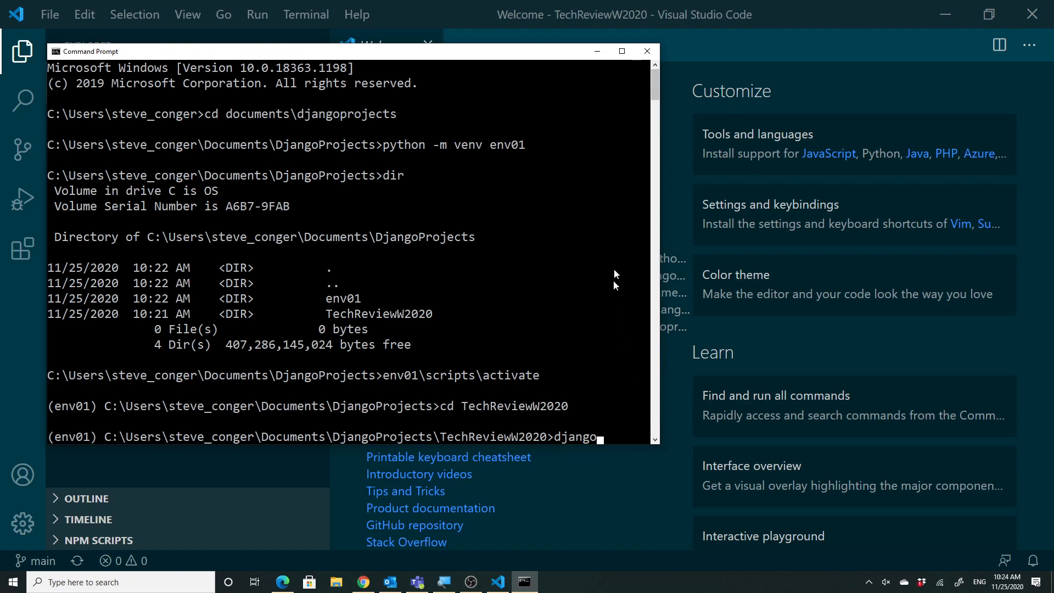
Maximize Command Prompt and enter 'django-admin startproject techreview' without running it.
{"action": "left_click", "coordinate": [620, 51]}
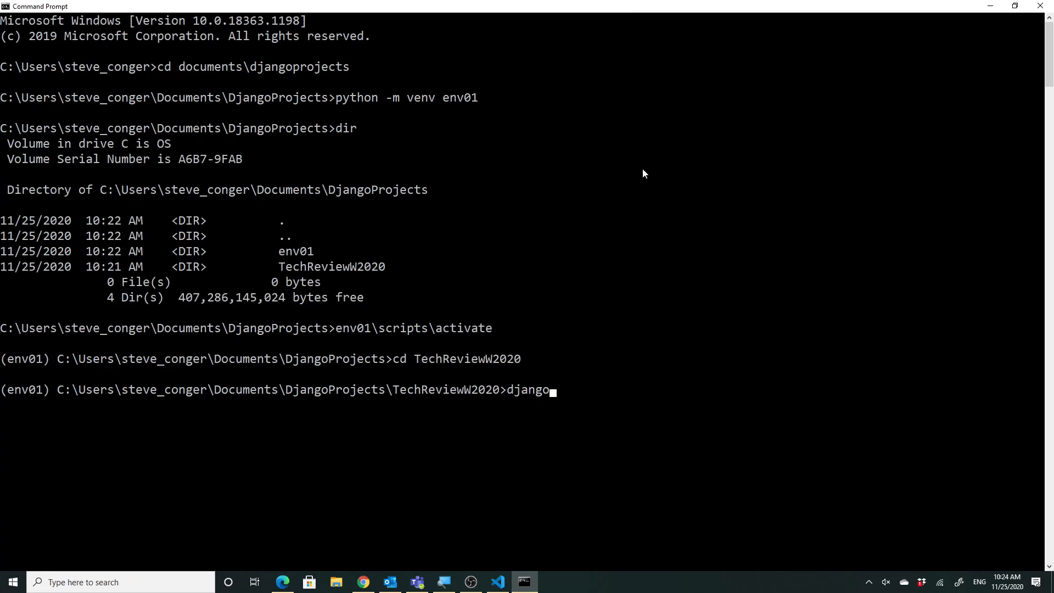
{"action": "type", "text": "-"}
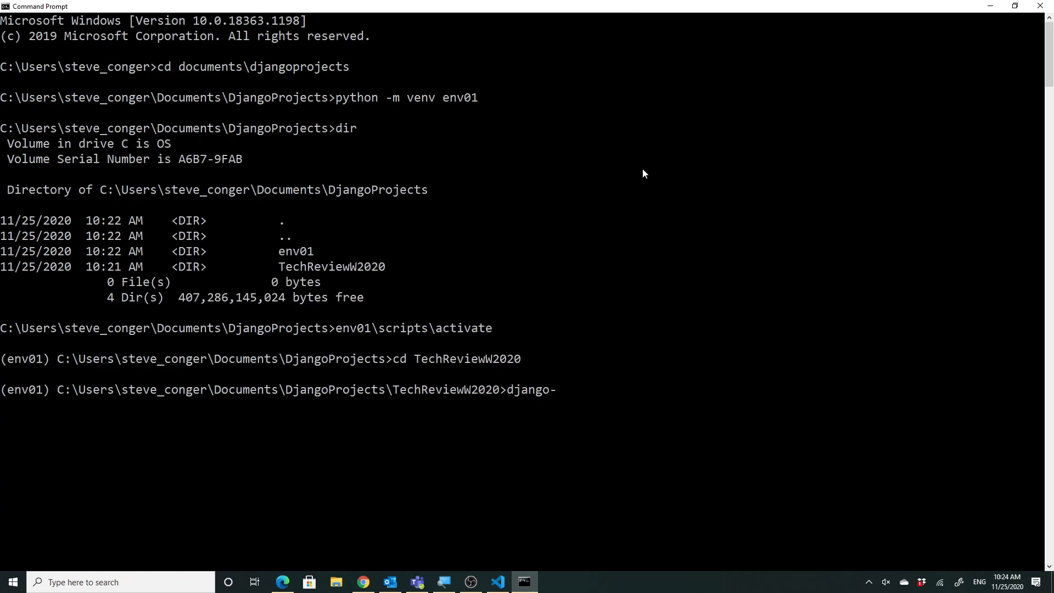
{"action": "type", "text": "admin"}
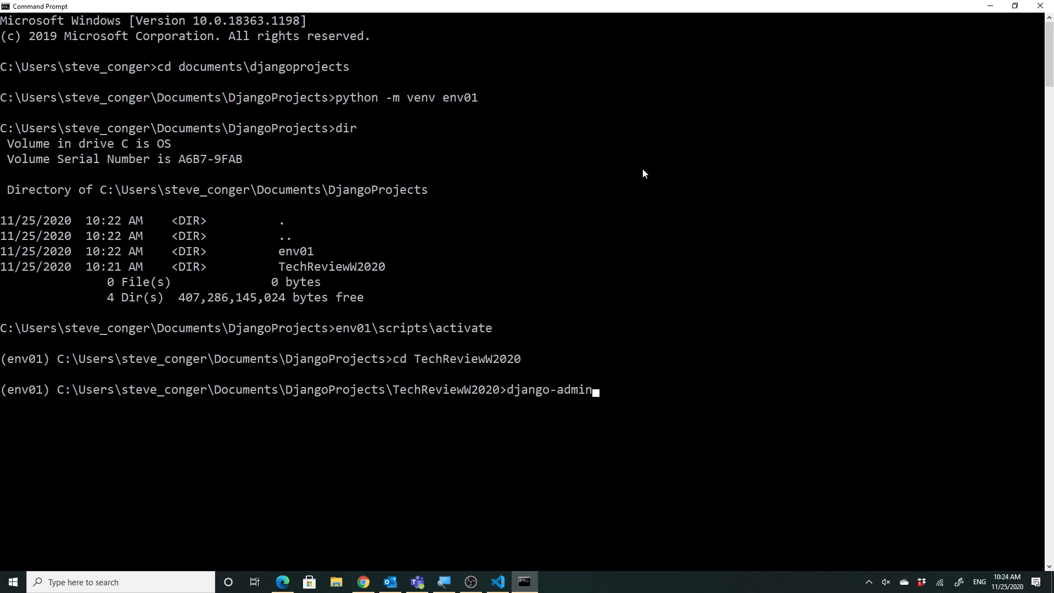
{"action": "type", "text": "start"}
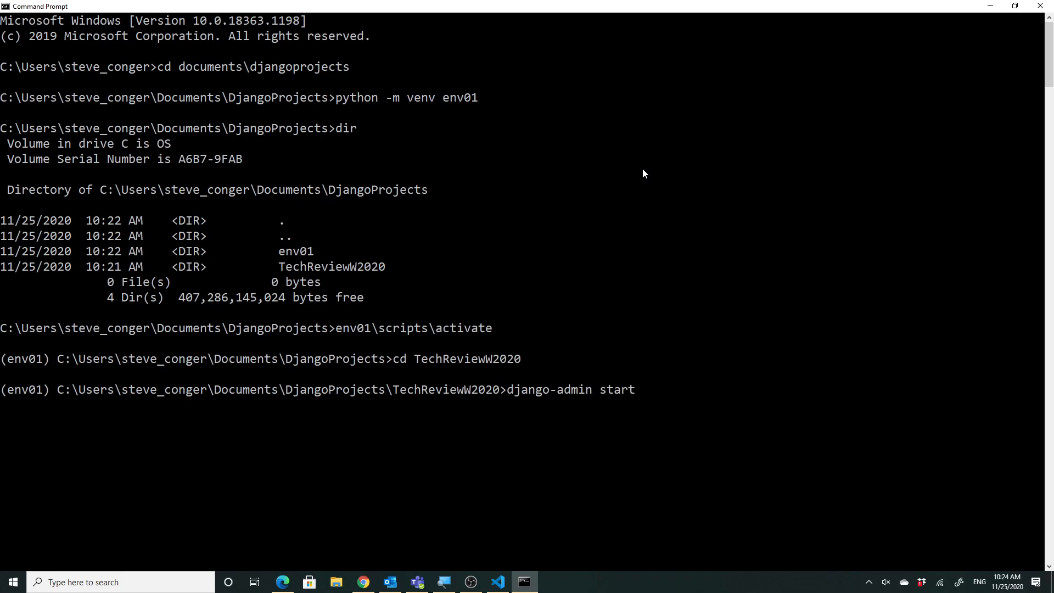
{"action": "type", "text": "projec"}
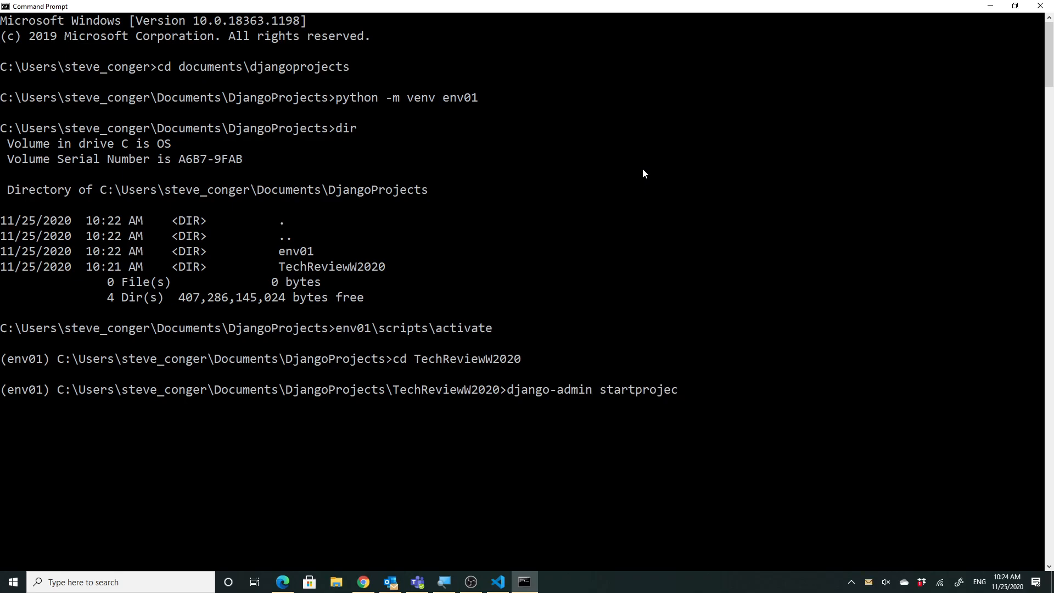
{"action": "type", "text": "t"}
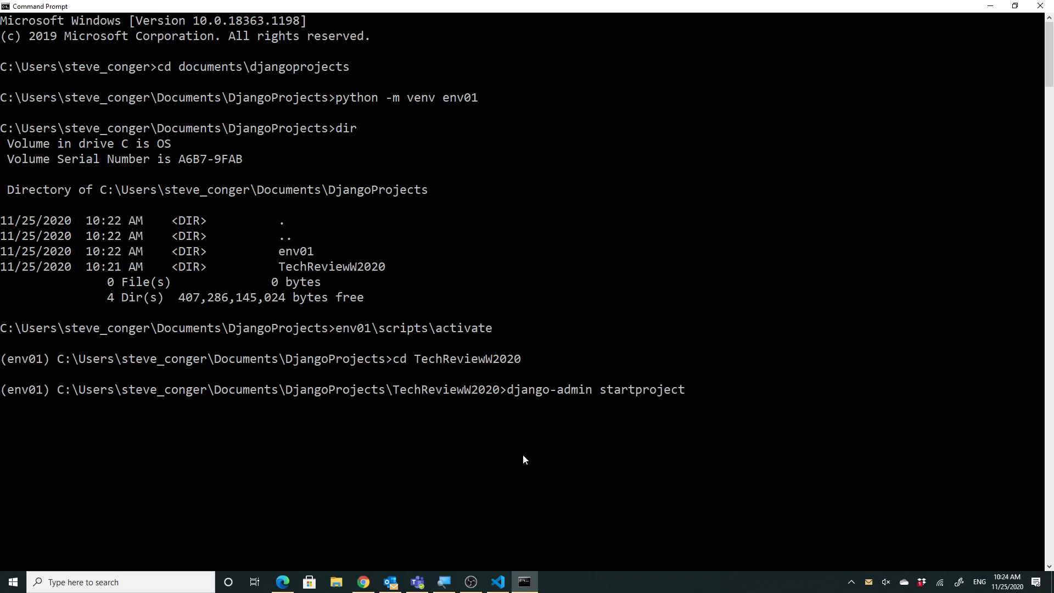
{"action": "type", "text": "tech"}
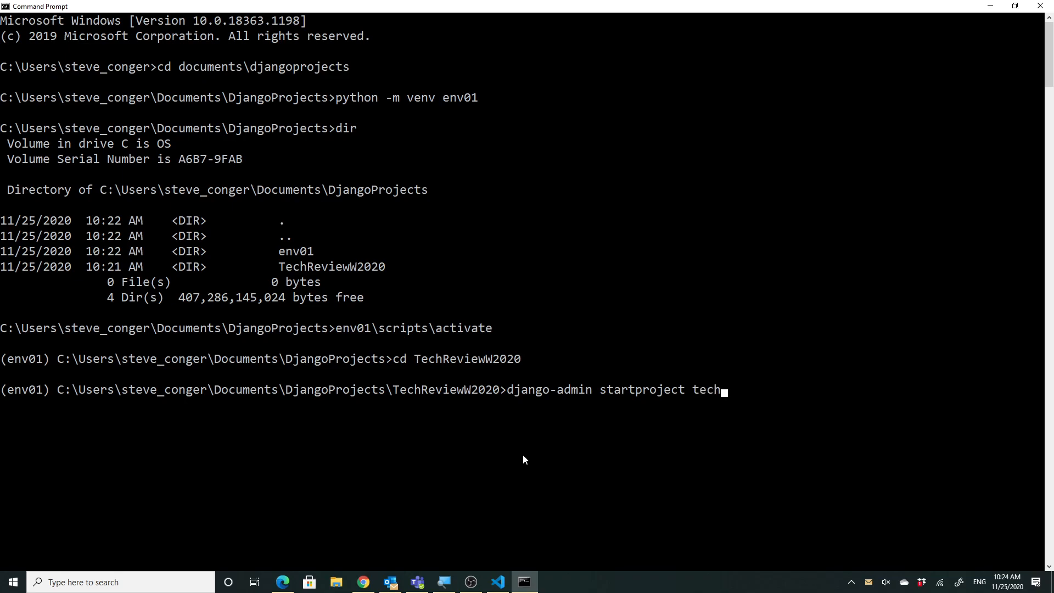
{"action": "type", "text": "re"}
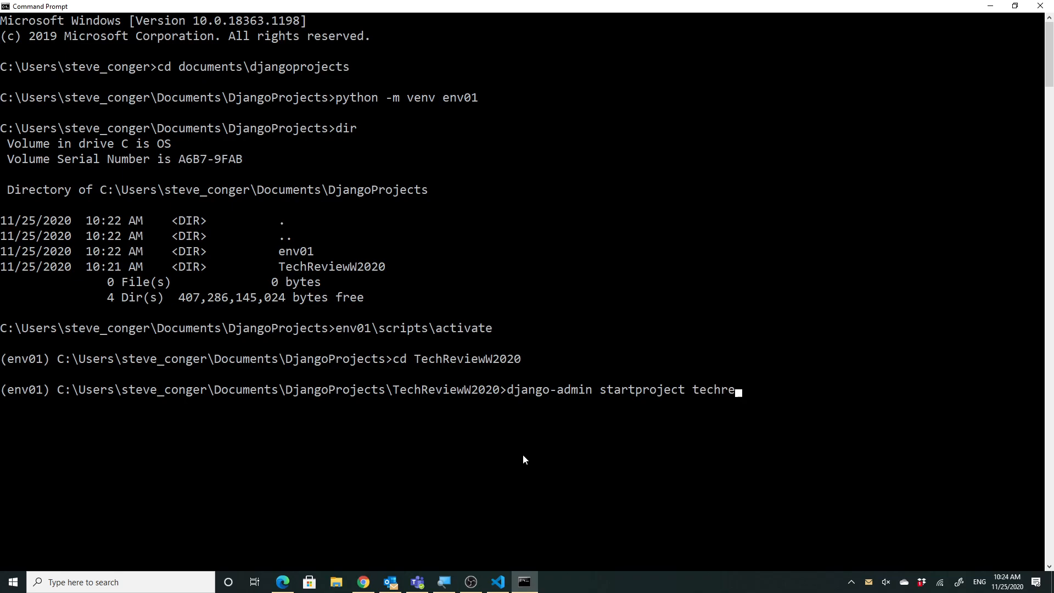
{"action": "type", "text": "view"}
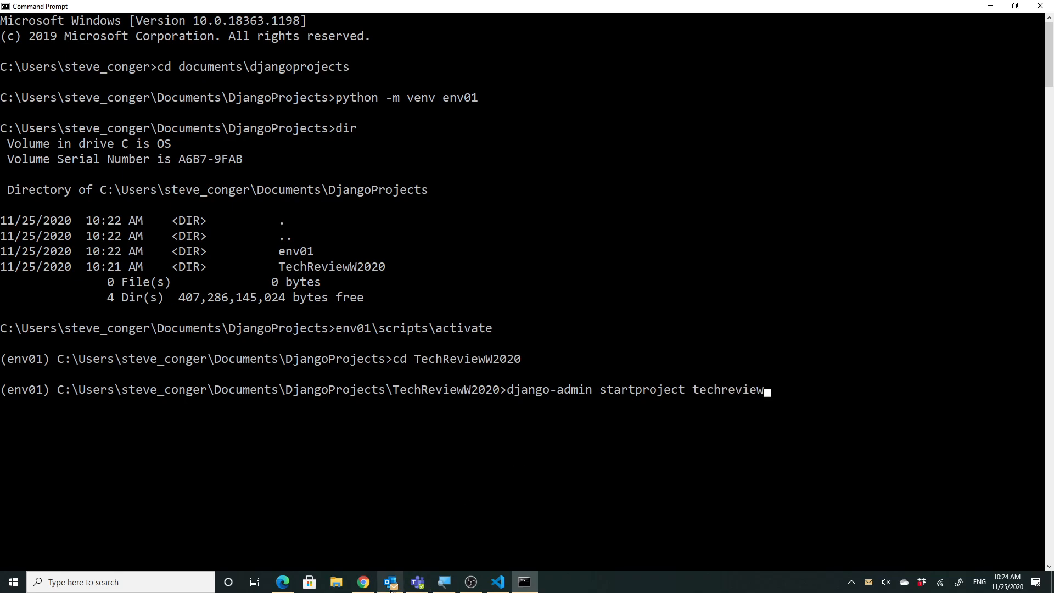
{"action": "mouse_move", "coordinate": [282, 582]}
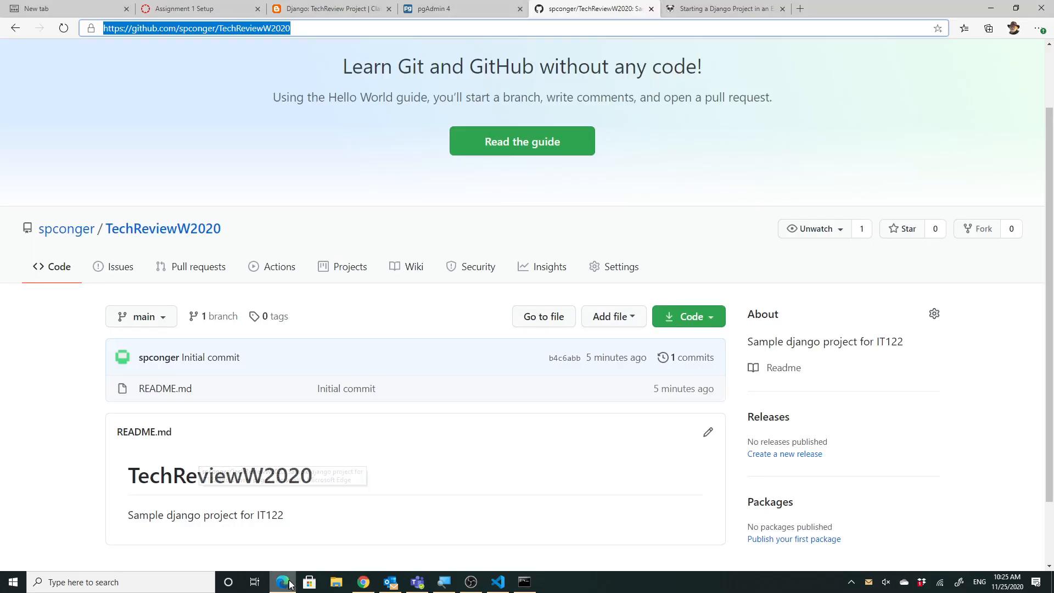
Read the Automation Panda article's startproject-with-dot solution, then return to Command Prompt.
{"action": "left_click", "coordinate": [724, 9]}
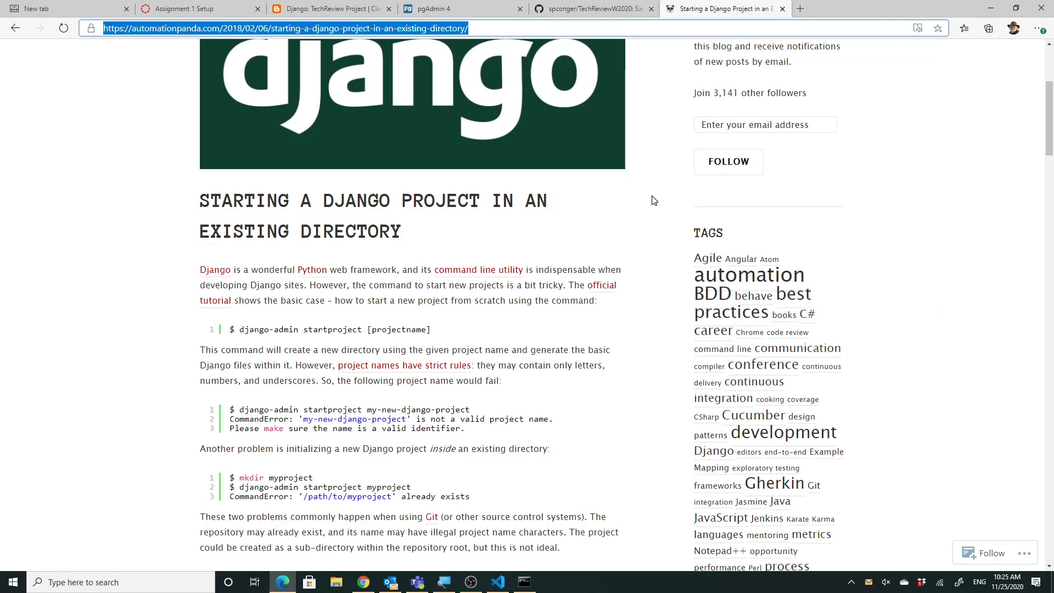
{"action": "scroll", "scroll_direction": "down", "scroll_amount": 3}
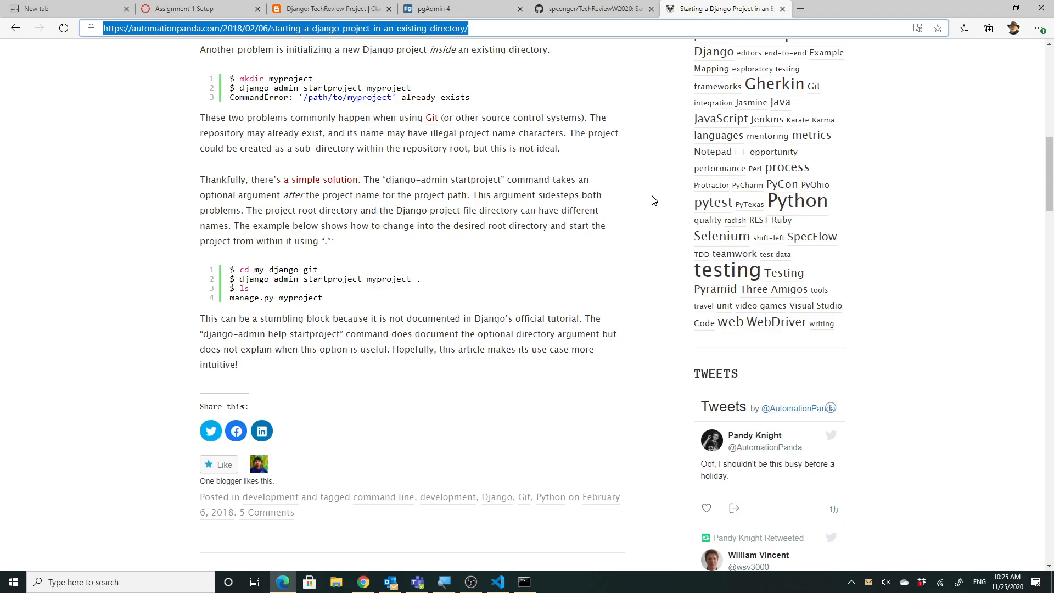
{"action": "mouse_move", "coordinate": [593, 8]}
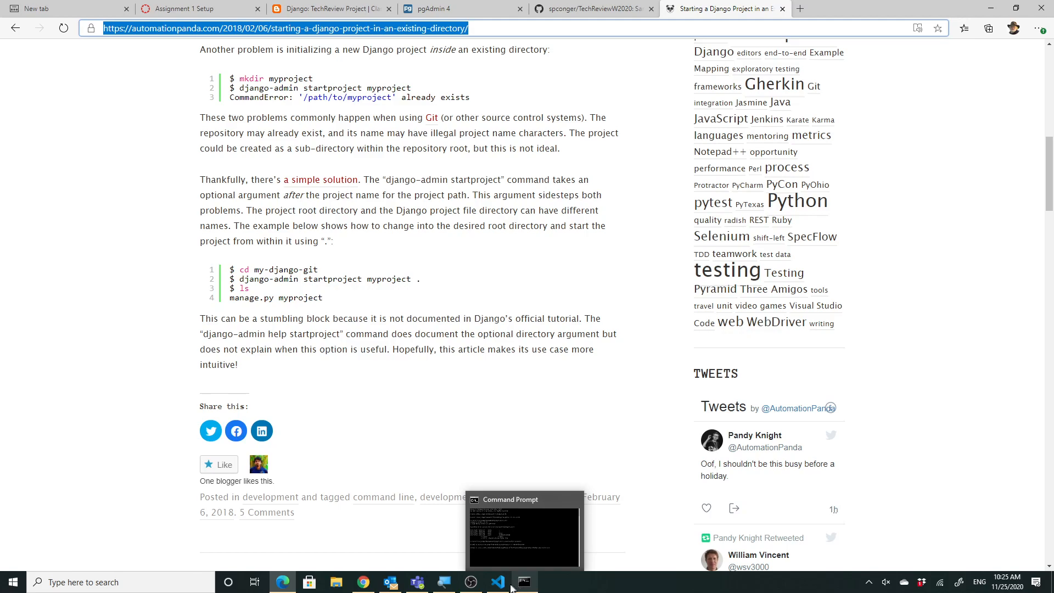
{"action": "left_click", "coordinate": [524, 581]}
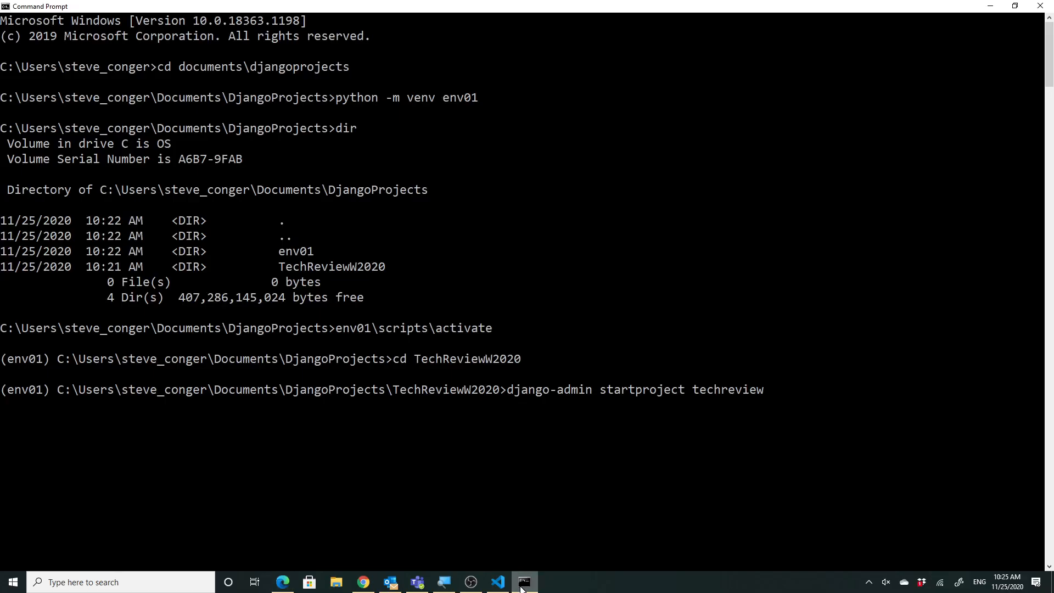
Run 'django-admin startproject techreview .', which fails because django-admin is not recognized.
{"action": "type", "text": "."}
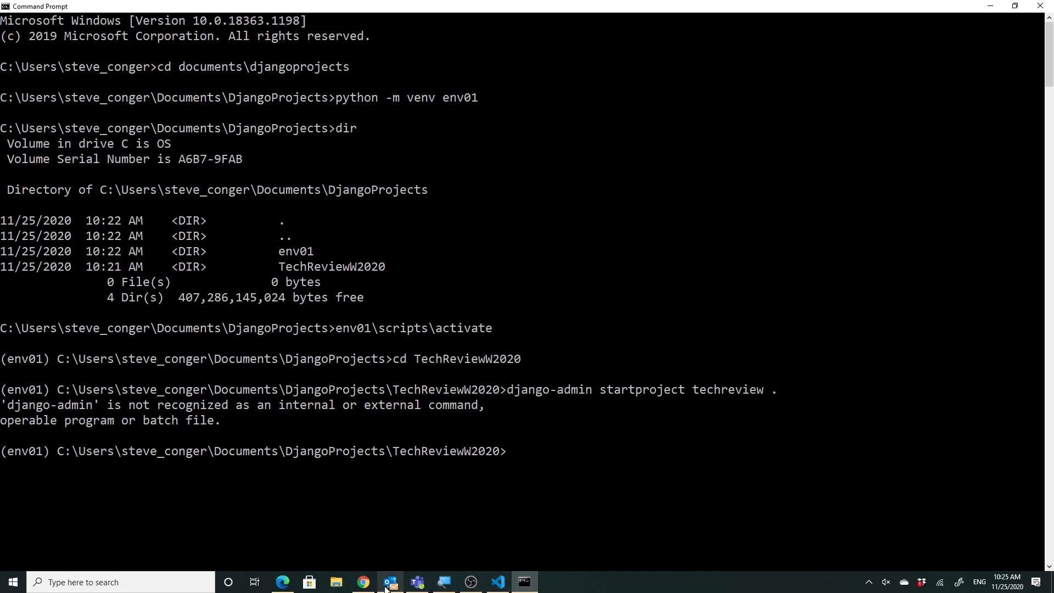
{"action": "mouse_move", "coordinate": [470, 581]}
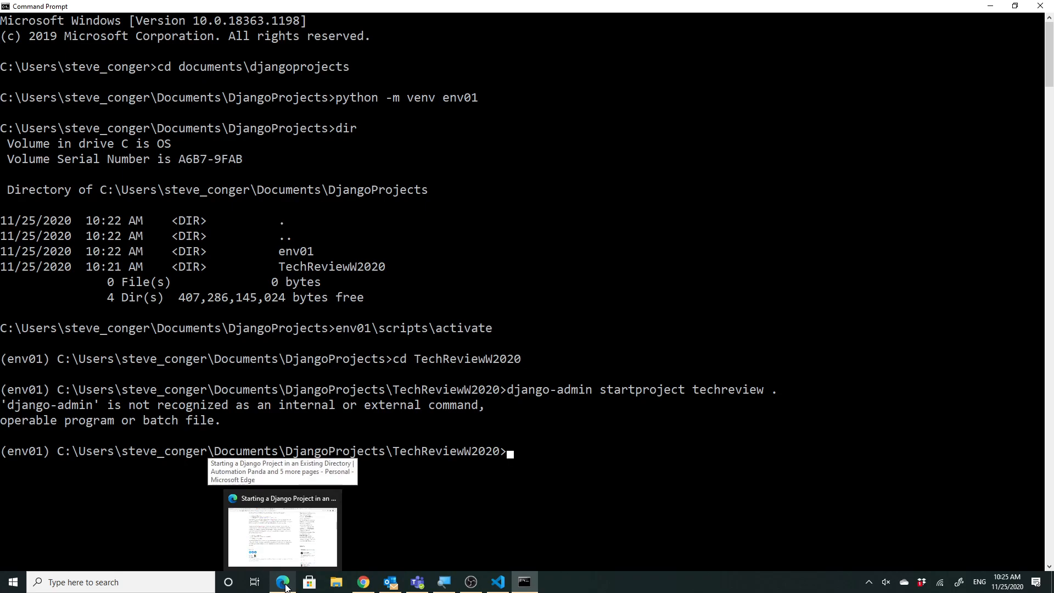
{"action": "mouse_move", "coordinate": [481, 533]}
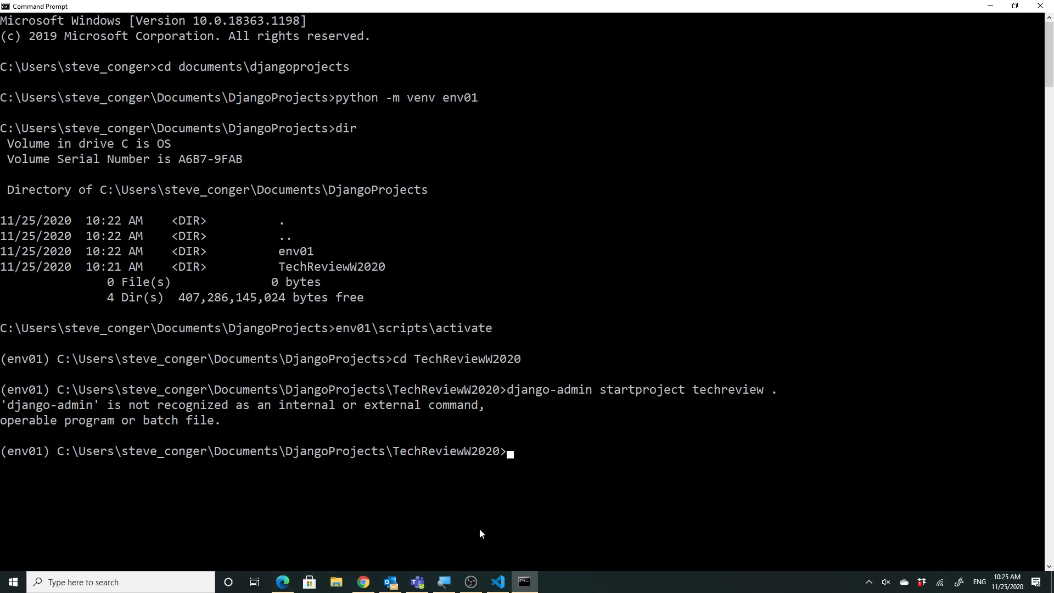
Go back up to DjangoProjects with cd .. and discard a half-typed django-admin startproject command.
{"action": "type", "text": "cd"}
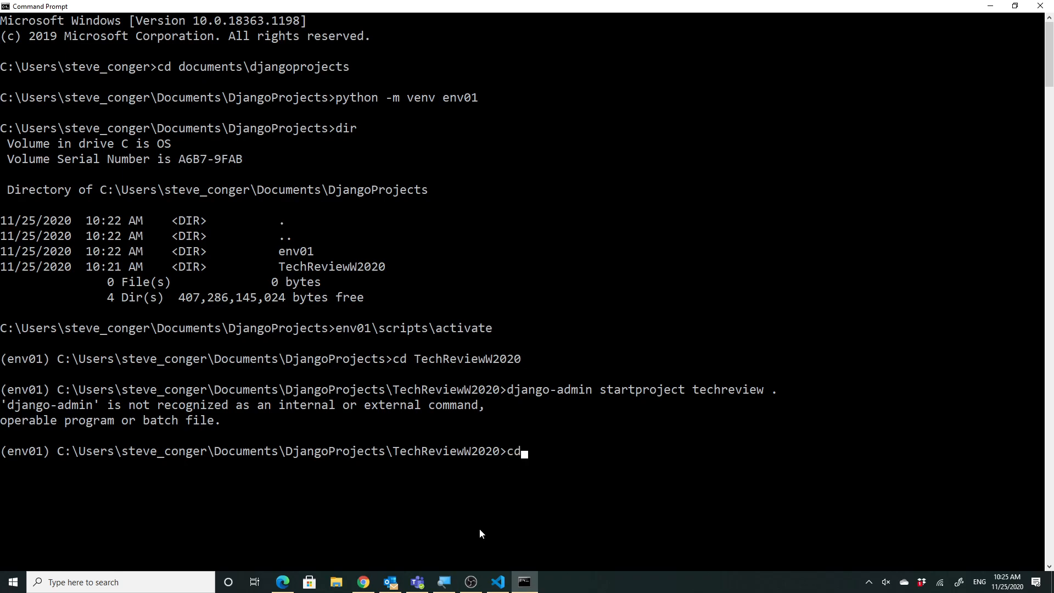
{"action": "type", "text": ".."}
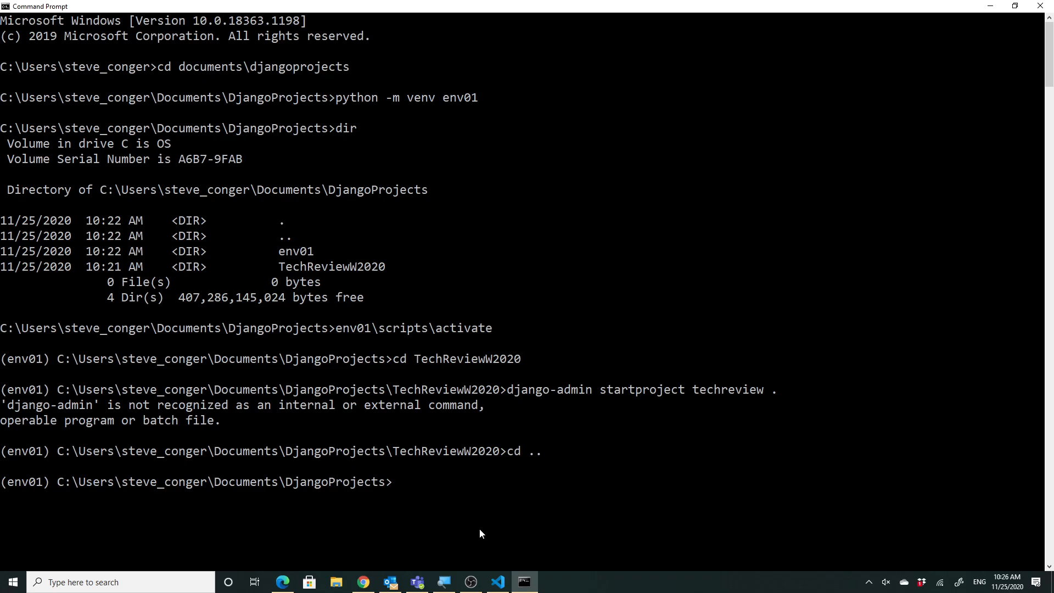
{"action": "type", "text": "django"}
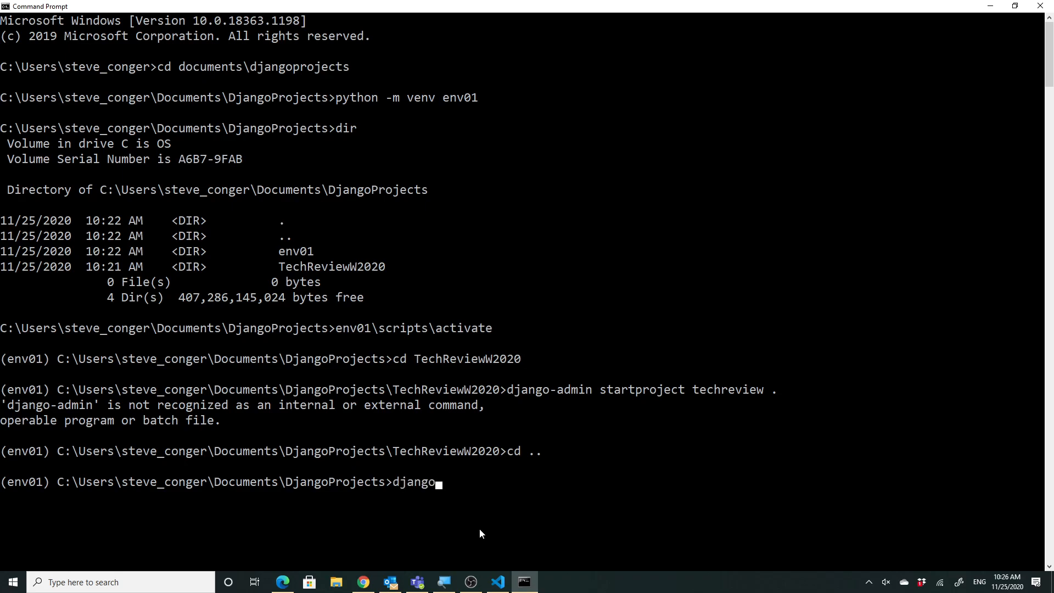
{"action": "type", "text": "admi"}
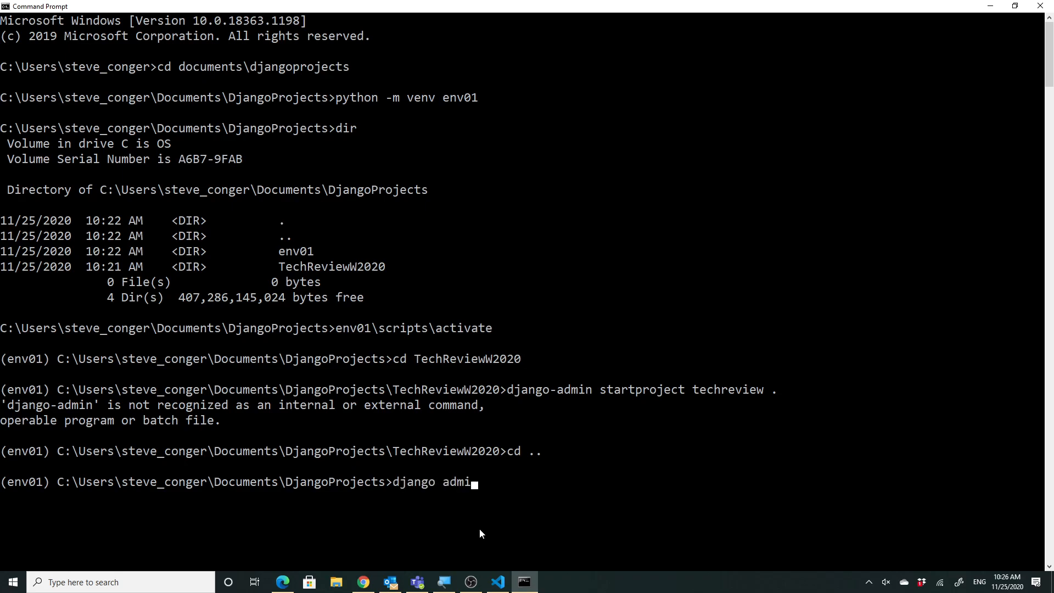
{"action": "key", "text": "BackSpace"}
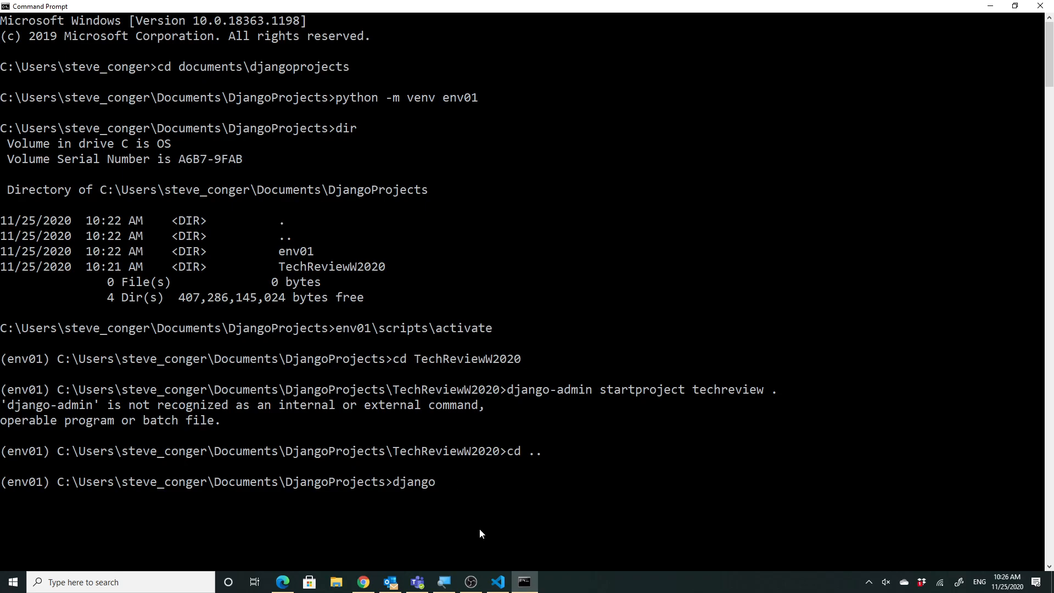
{"action": "type", "text": "-"}
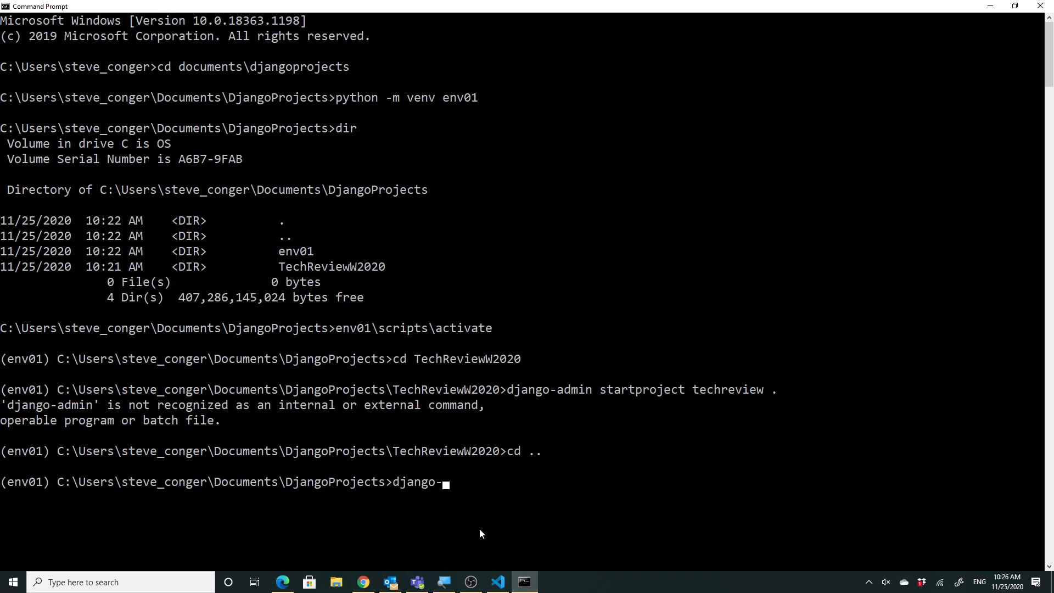
{"action": "type", "text": "admin"}
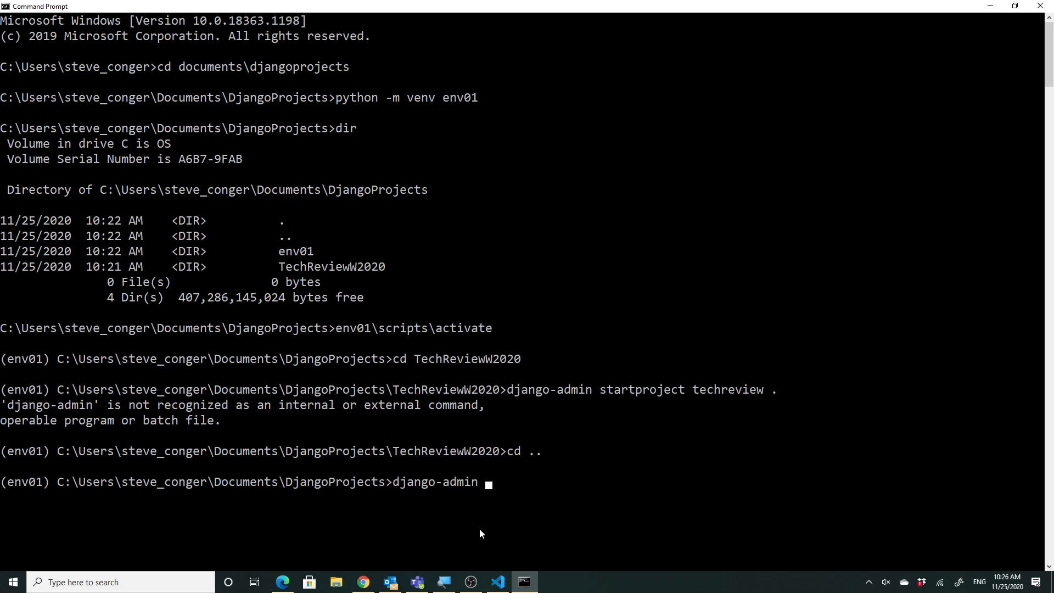
{"action": "type", "text": "startproje"}
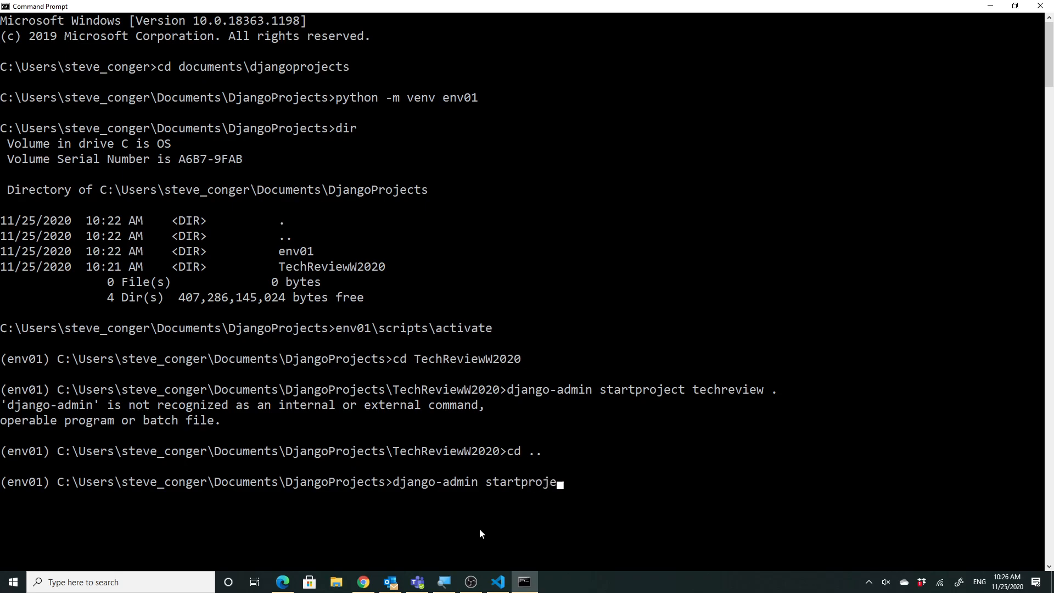
{"action": "key", "text": "Backspace"}
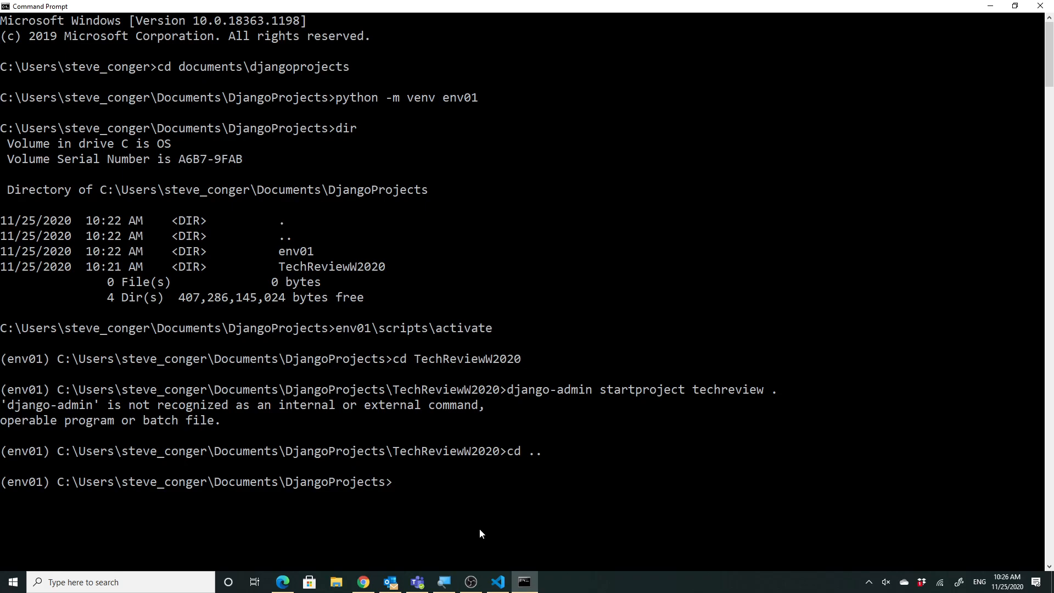
Install Django 3.1.3 with asgiref, pytz and sqlparse into env01 using pip install django.
{"action": "type", "text": "pip in"}
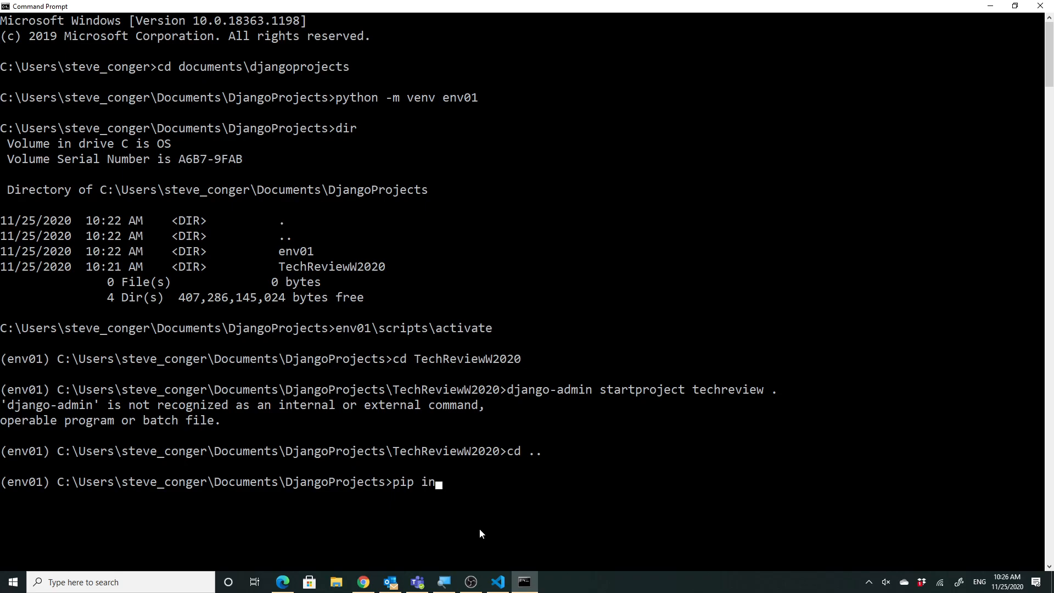
{"action": "type", "text": "sta;;"}
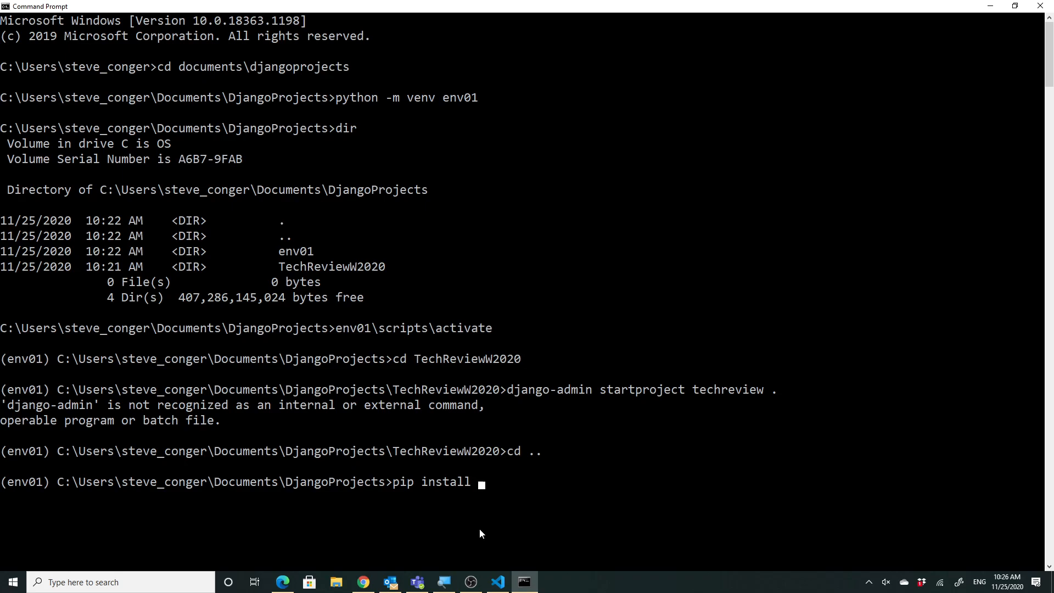
{"action": "type", "text": "django"}
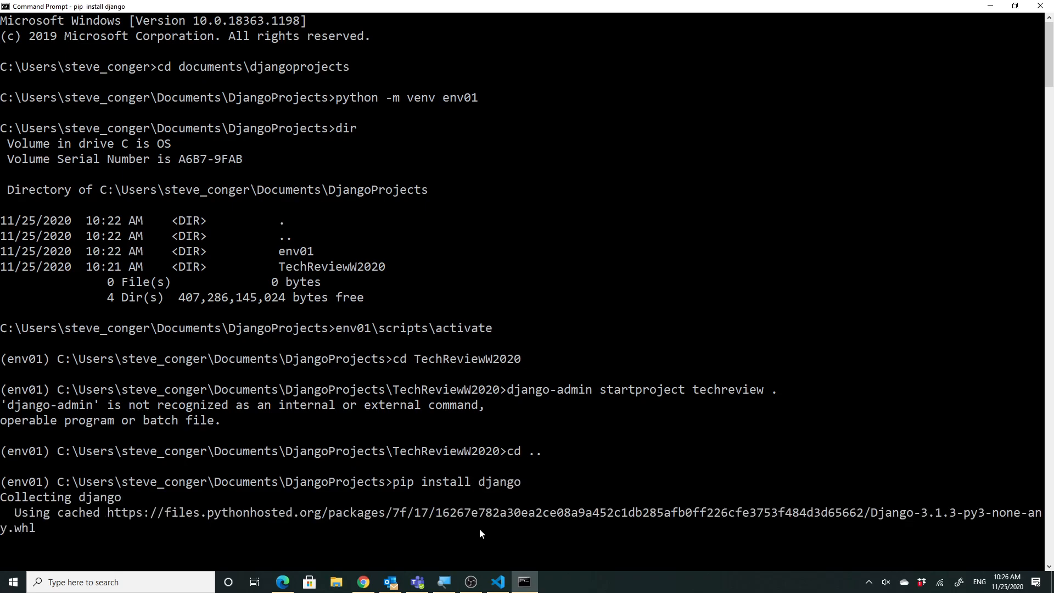
{"action": "scroll", "scroll_direction": "down", "scroll_amount": 3}
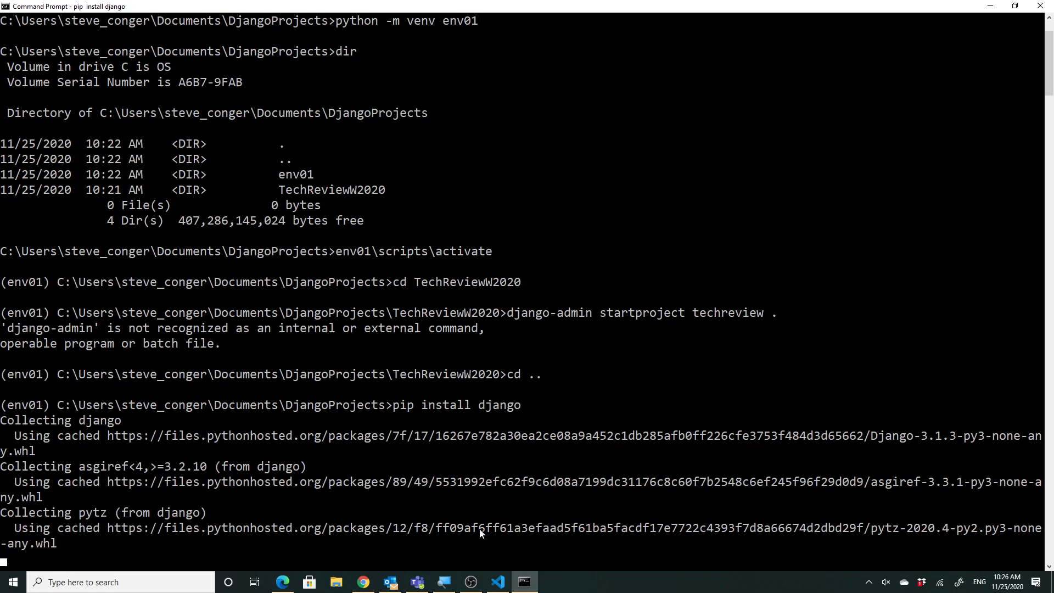
{"action": "scroll", "scroll_direction": "down", "scroll_amount": 3}
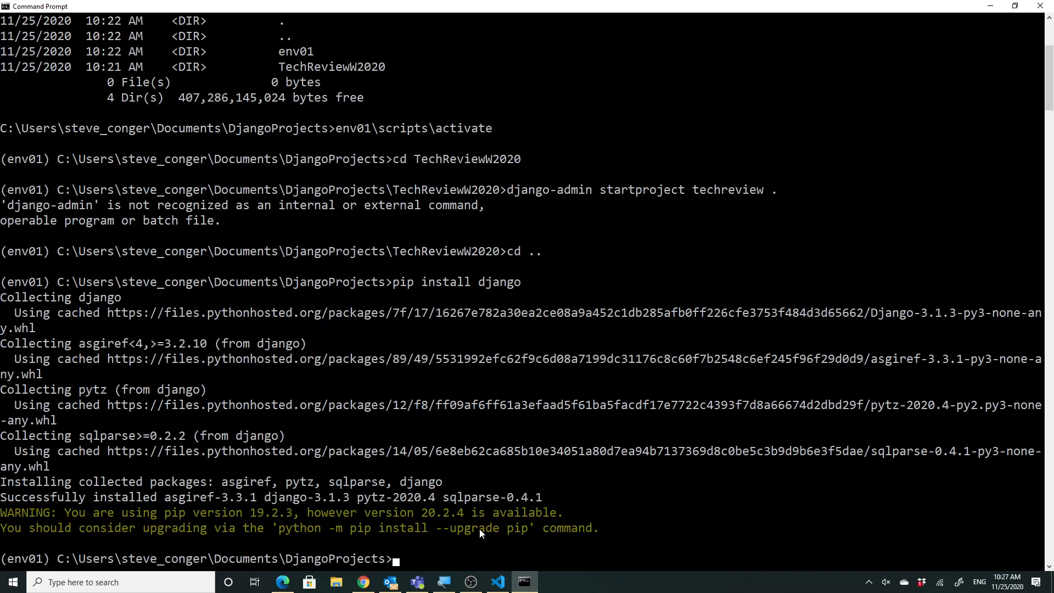
Upgrade pip in env01 from 19.2.3 to 20.2.4 with 'python -m pip install --upgrade pip'.
{"action": "type", "text": "python"}
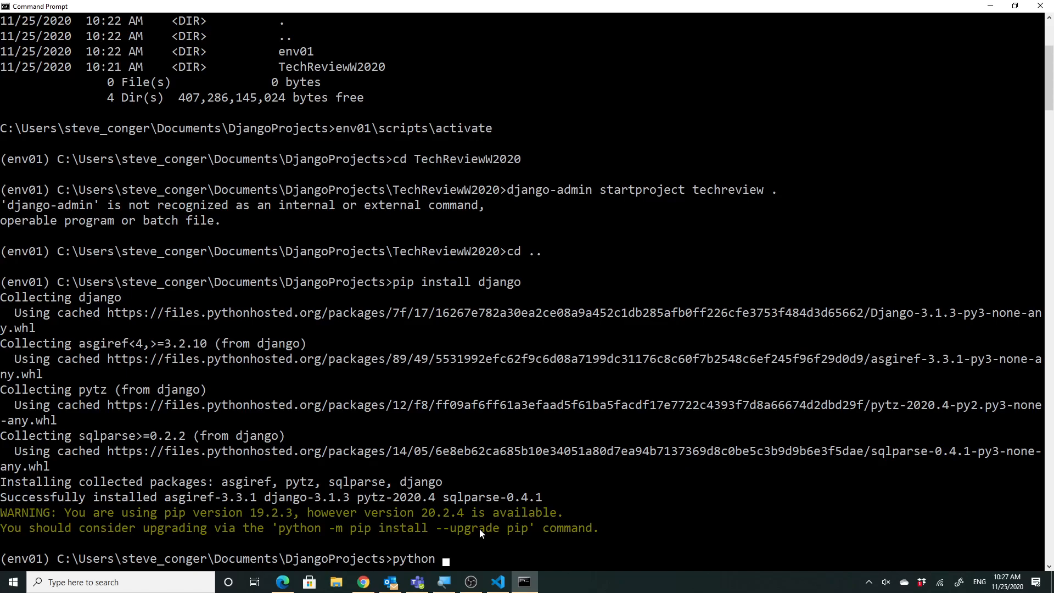
{"action": "type", "text": "-m p"}
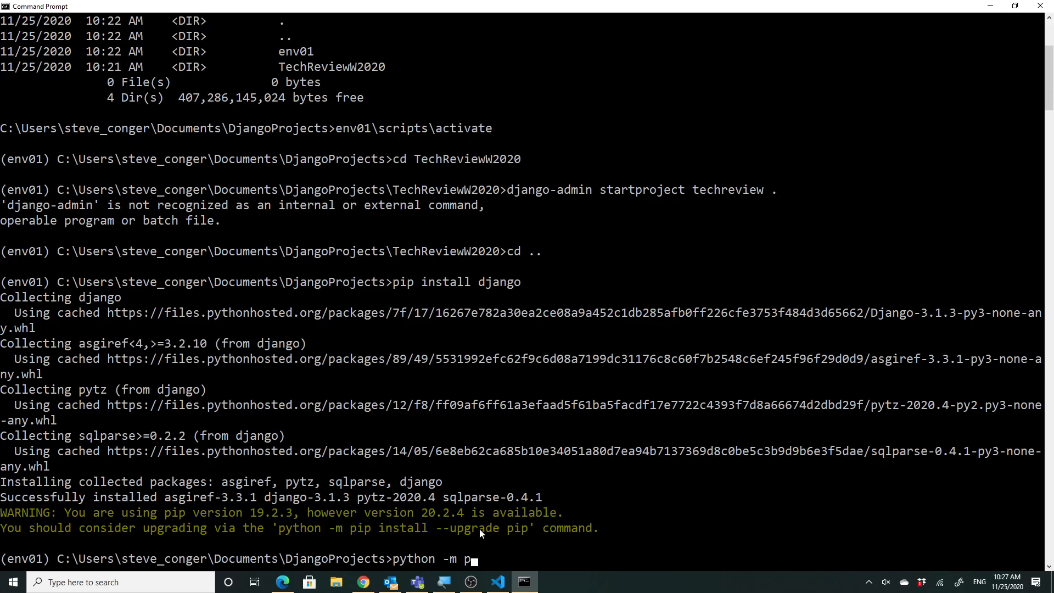
{"action": "type", "text": "ip i"}
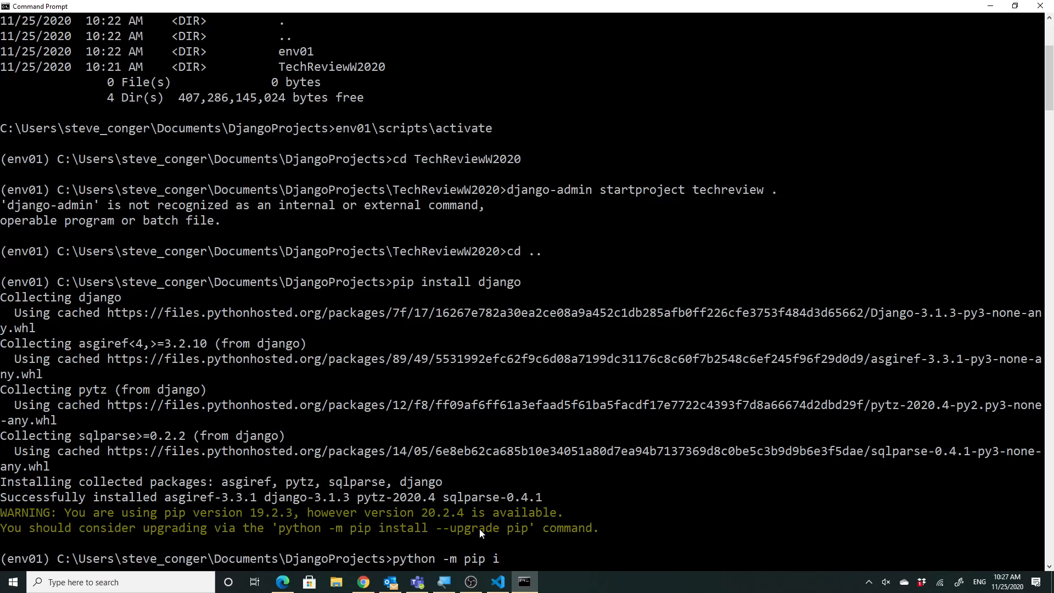
{"action": "type", "text": "nstall"}
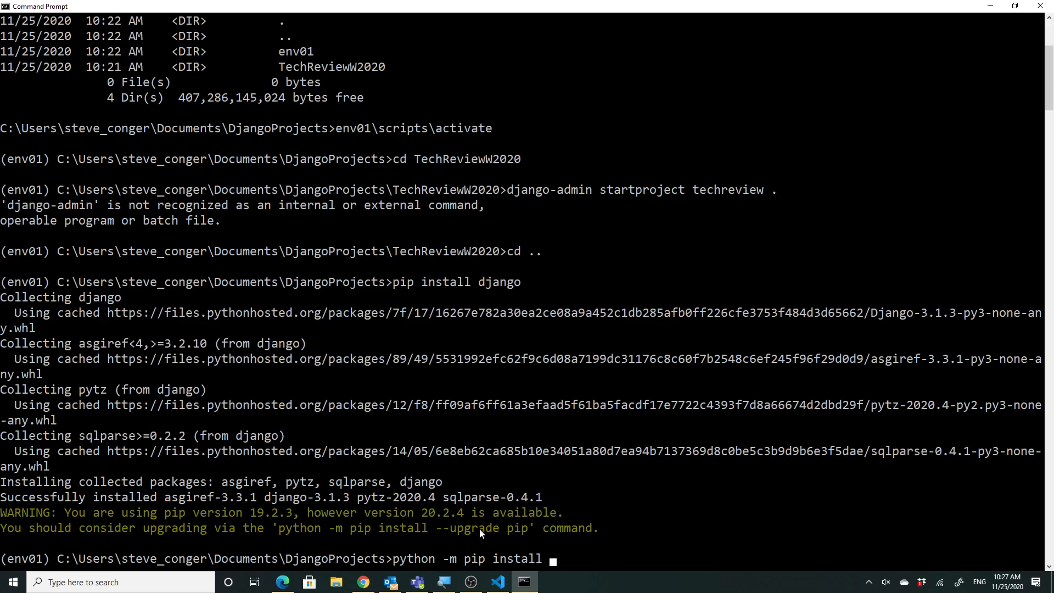
{"action": "type", "text": "--upgrade p"}
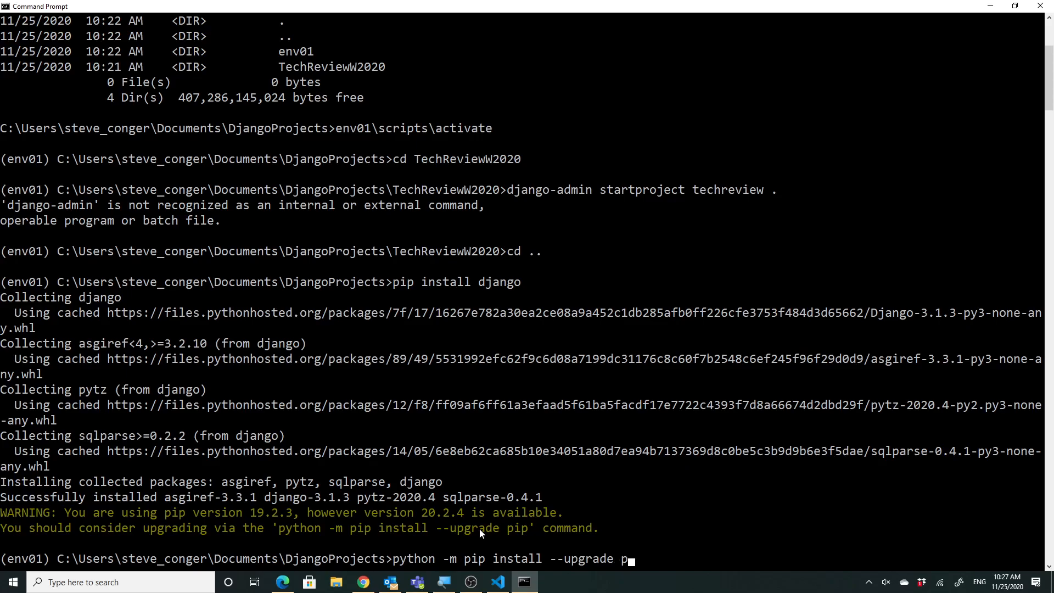
{"action": "type", "text": "ip"}
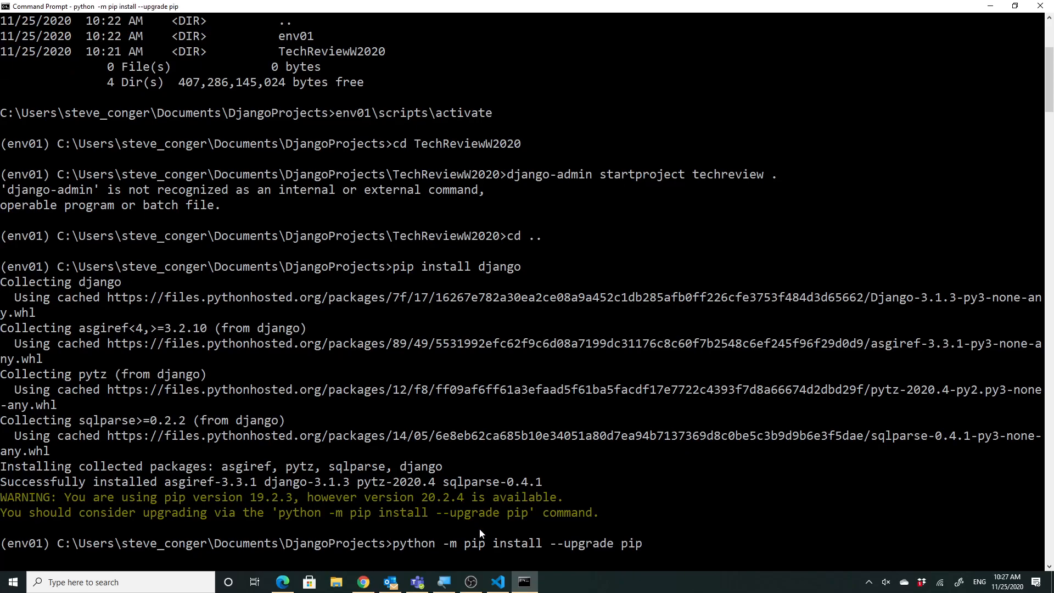
{"action": "key", "text": "Enter"}
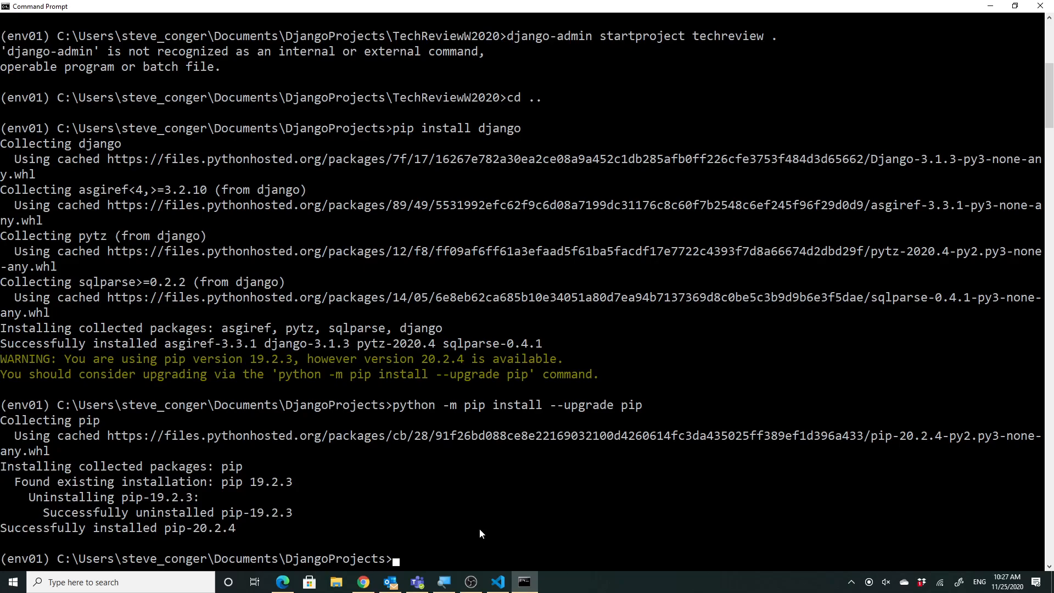
Change the prompt into the TechReviewW2020 folder.
{"action": "type", "text": "cd"}
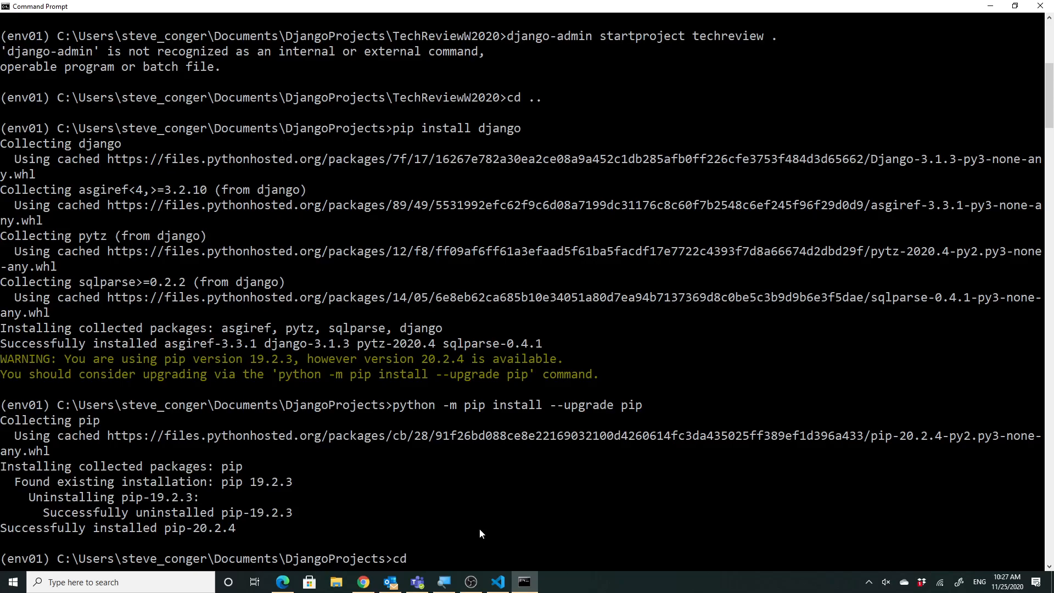
{"action": "type", "text": "t"}
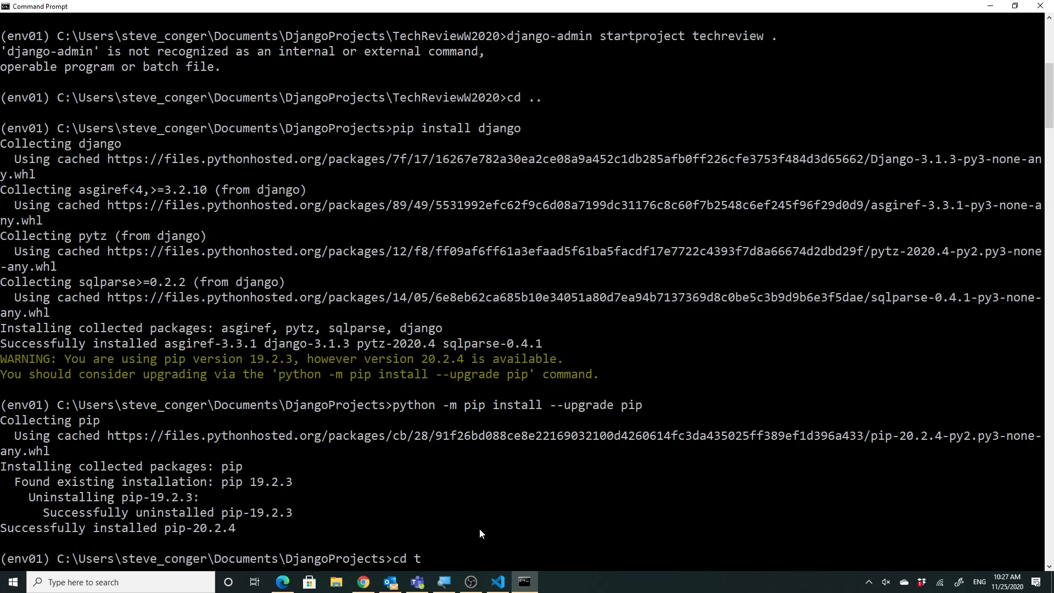
{"action": "type", "text": "ech"}
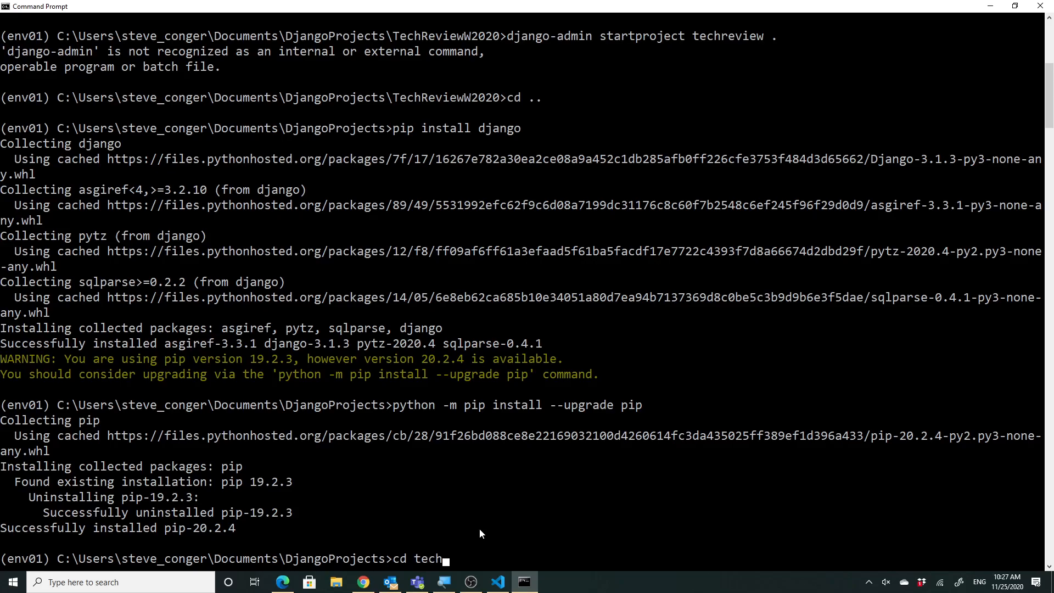
{"action": "type", "text": "review"}
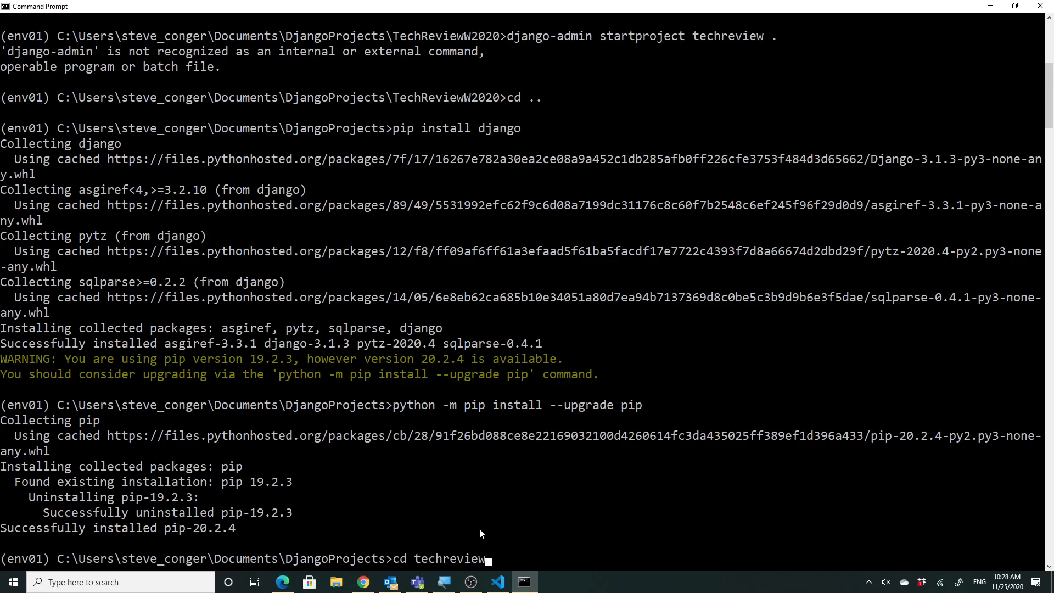
{"action": "type", "text": "W"}
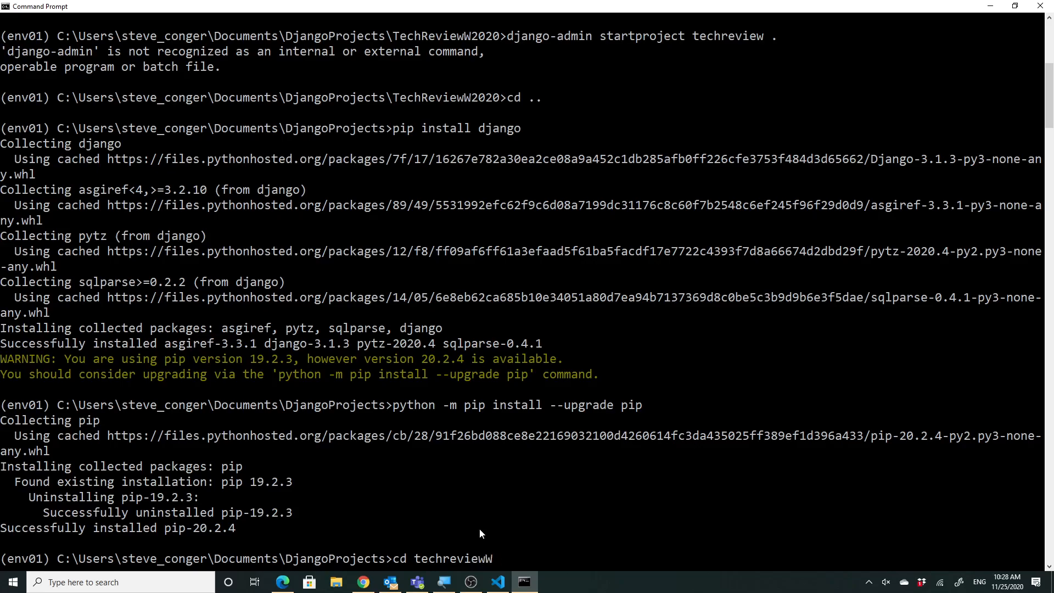
{"action": "key", "text": "enter"}
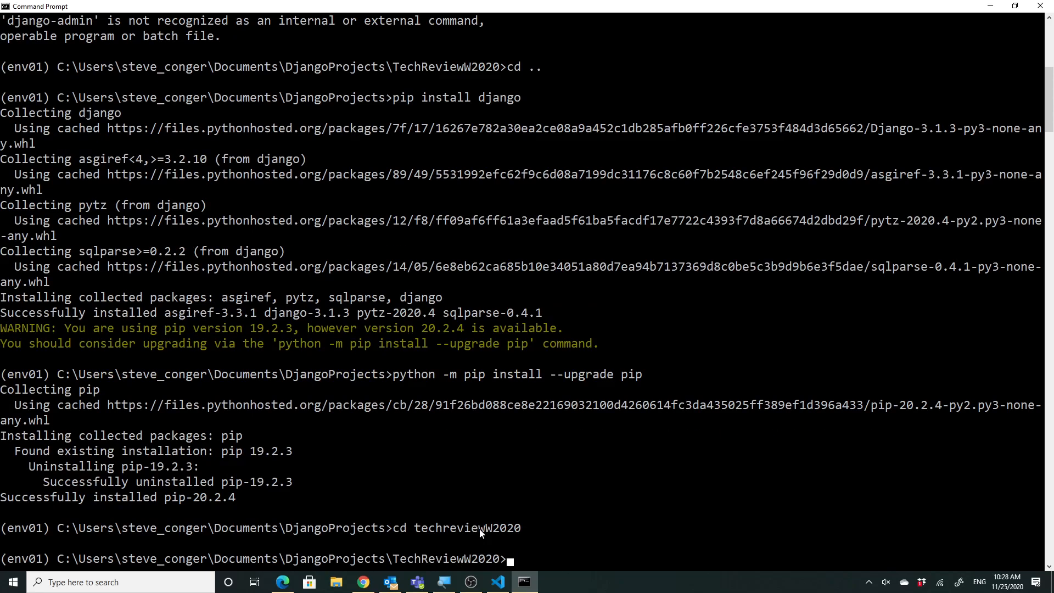
Create the techreview project with 'django-admin startproject techreview .' and list manage.py and techreview.
{"action": "type", "text": "django-a"}
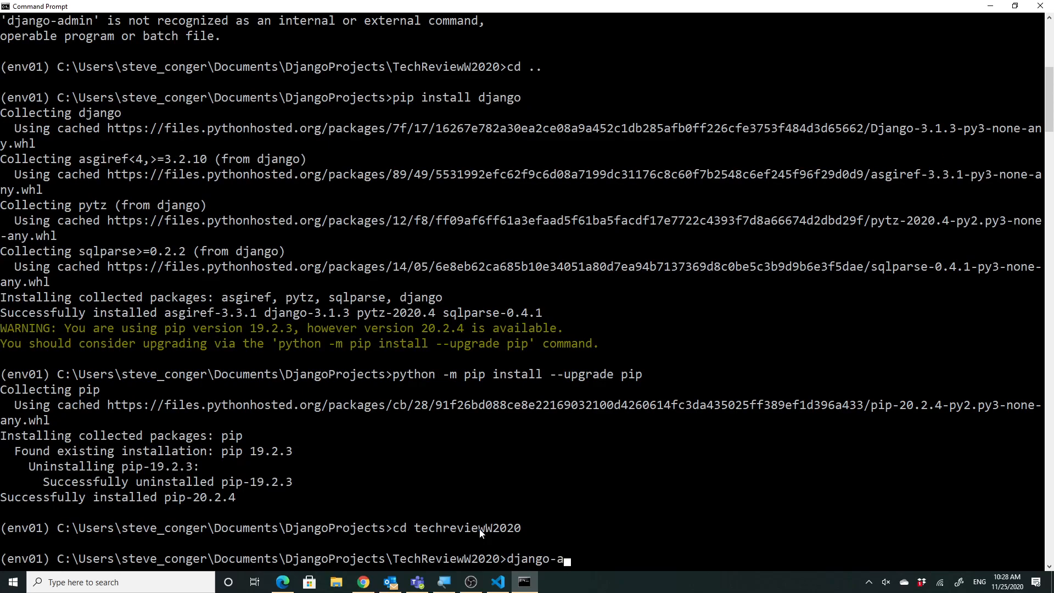
{"action": "type", "text": "dmin start"}
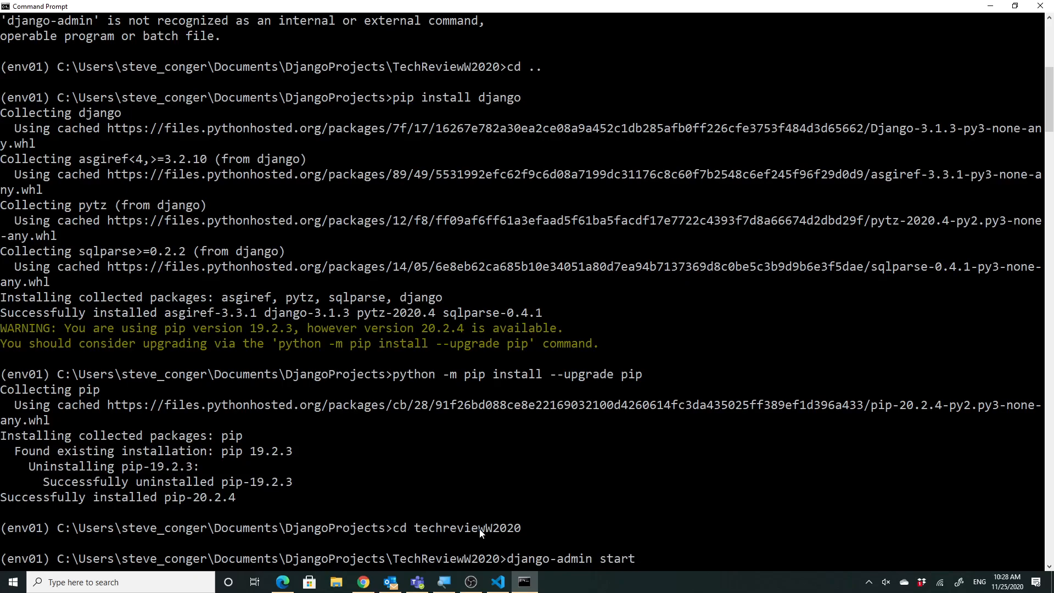
{"action": "type", "text": "project"}
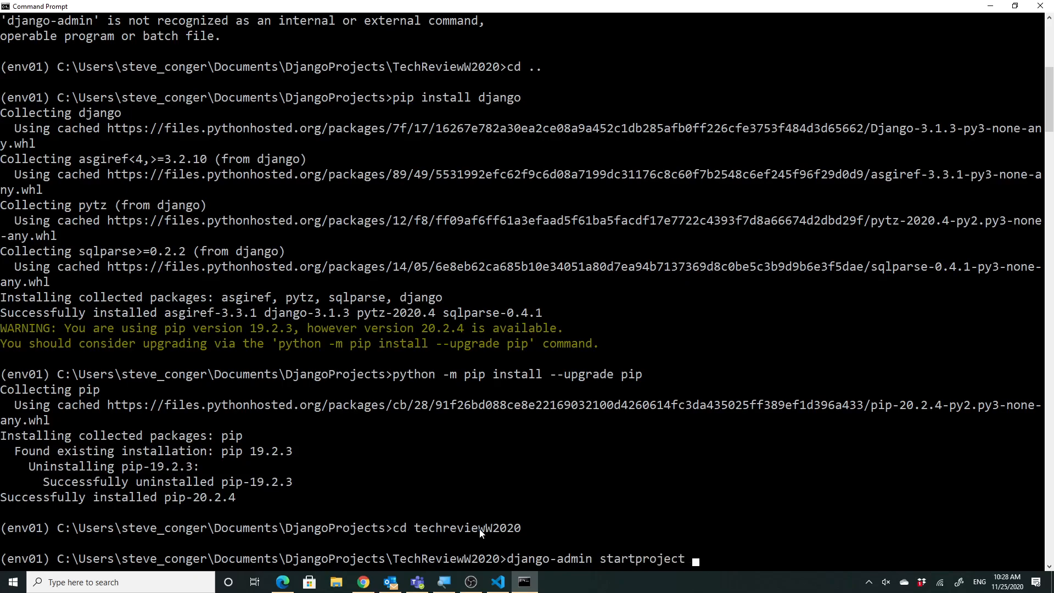
{"action": "type", "text": "tec"}
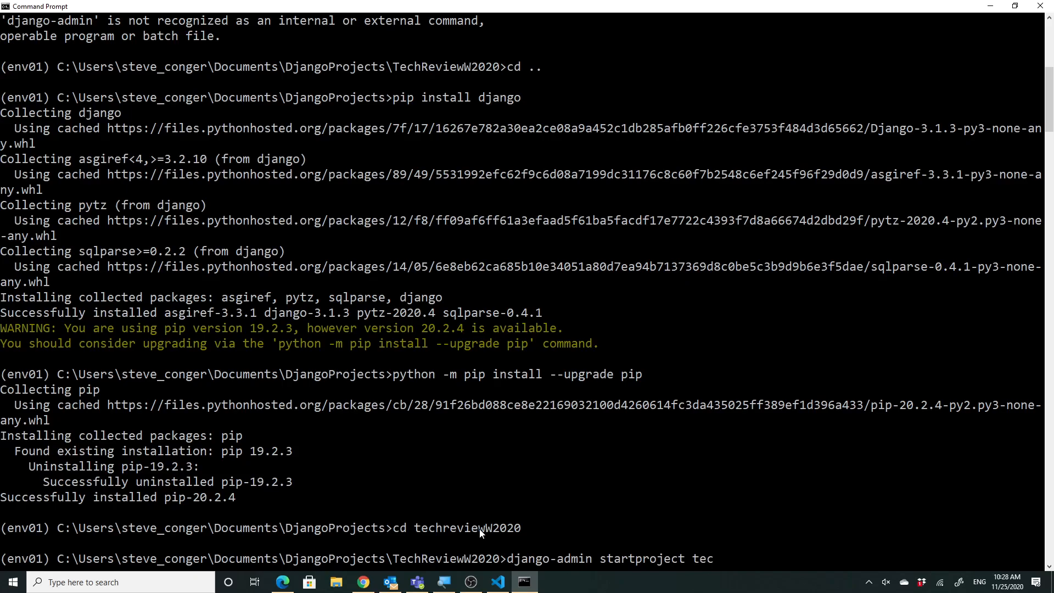
{"action": "type", "text": "hreview ."}
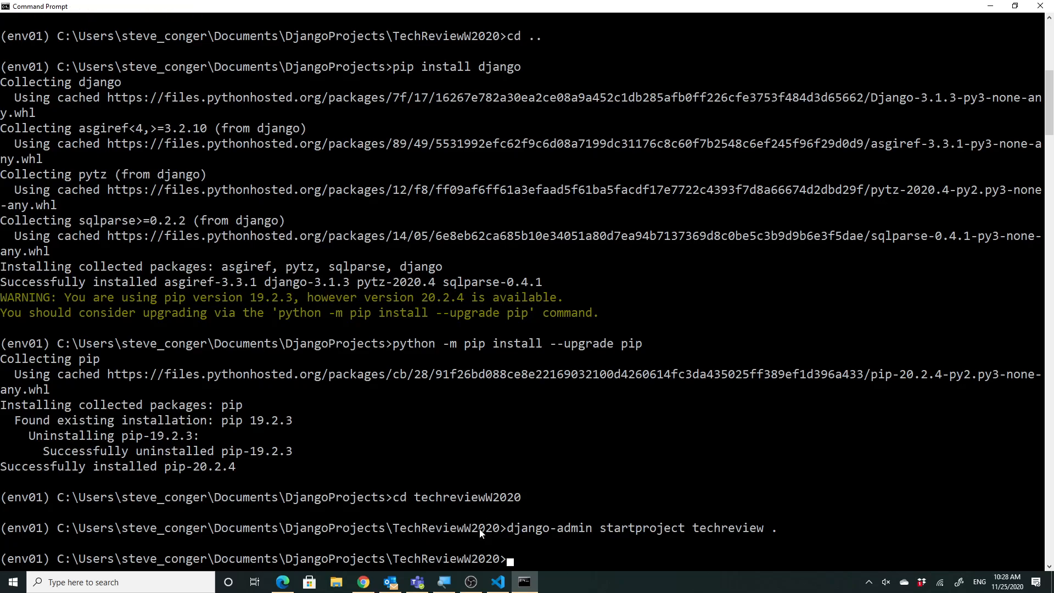
{"action": "type", "text": "dir"}
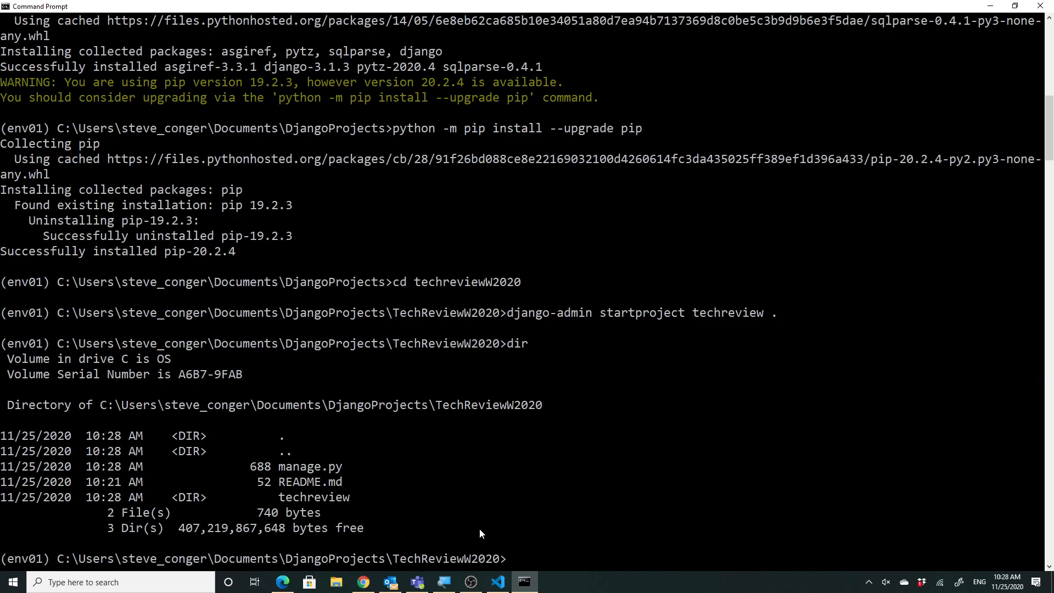
List the inner techreview package files (asgi.py, settings.py, urls.py, wsgi.py), then return to TechReviewW2020.
{"action": "type", "text": "cd t"}
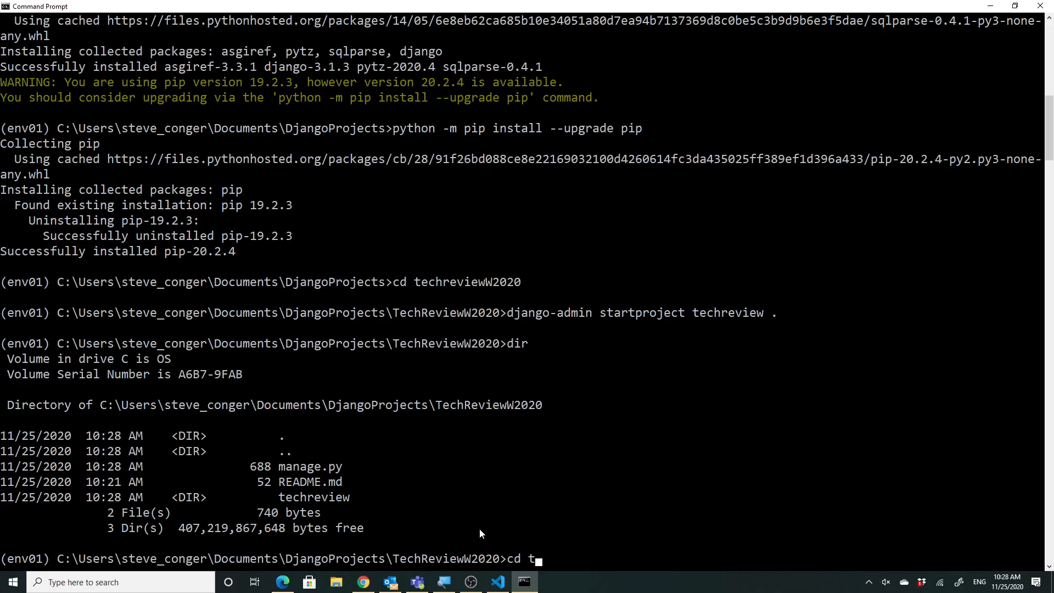
{"action": "type", "text": "echrev"}
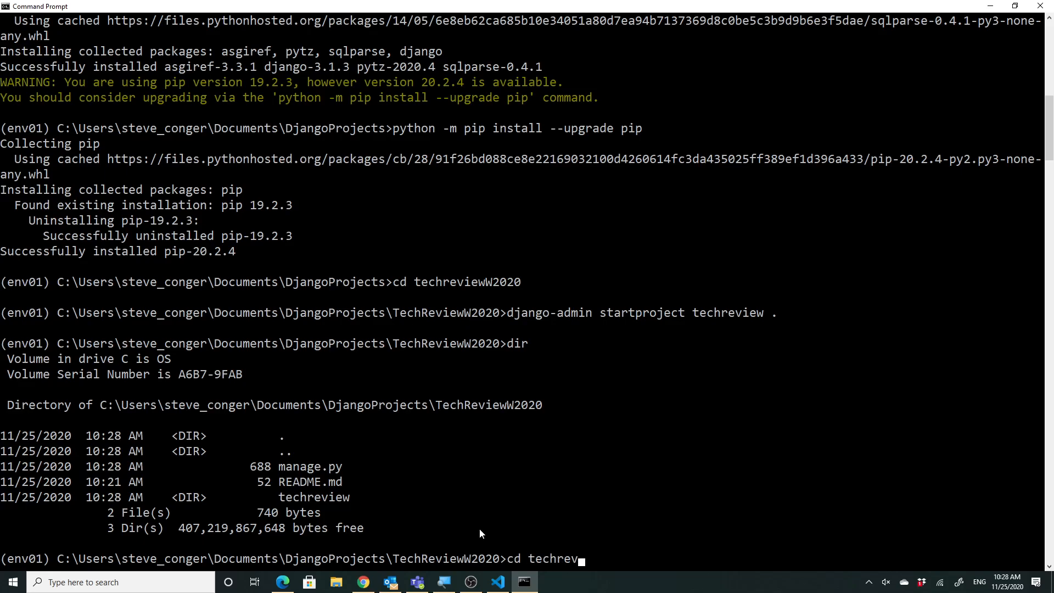
{"action": "type", "text": "iew"}
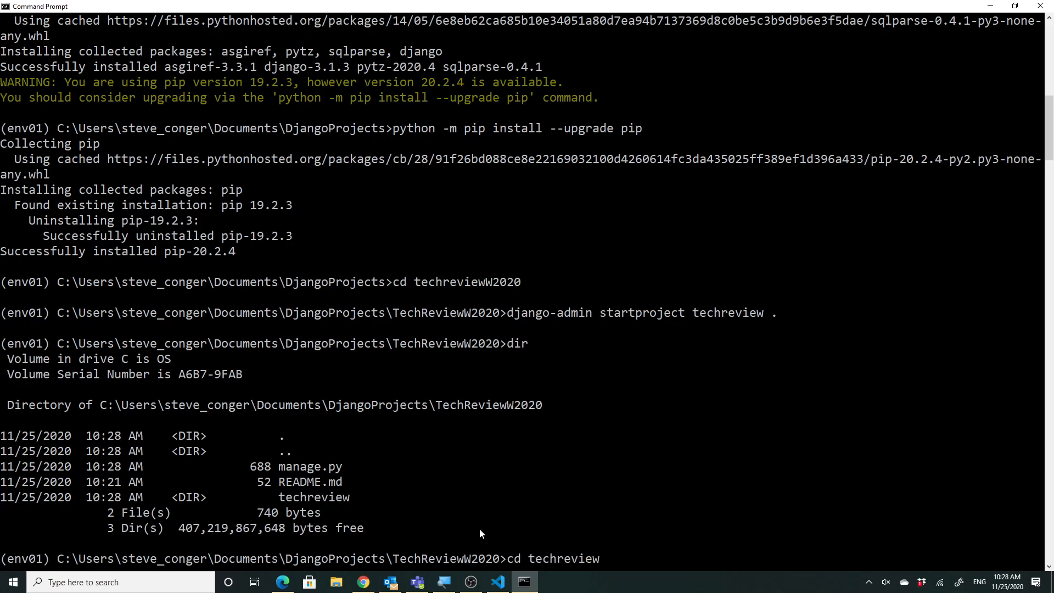
{"action": "type", "text": "dir"}
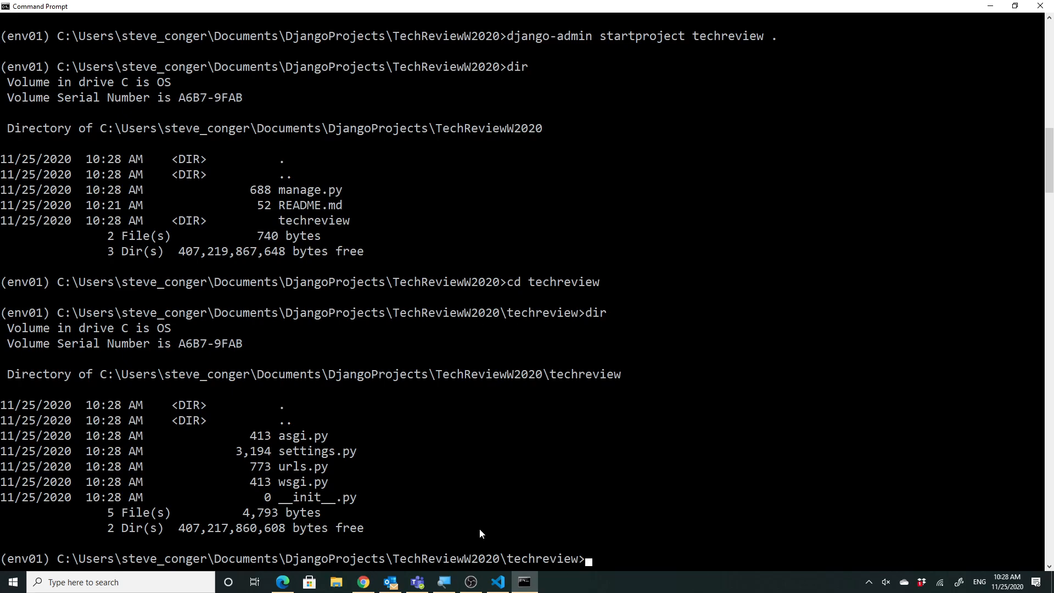
{"action": "type", "text": "cd .."}
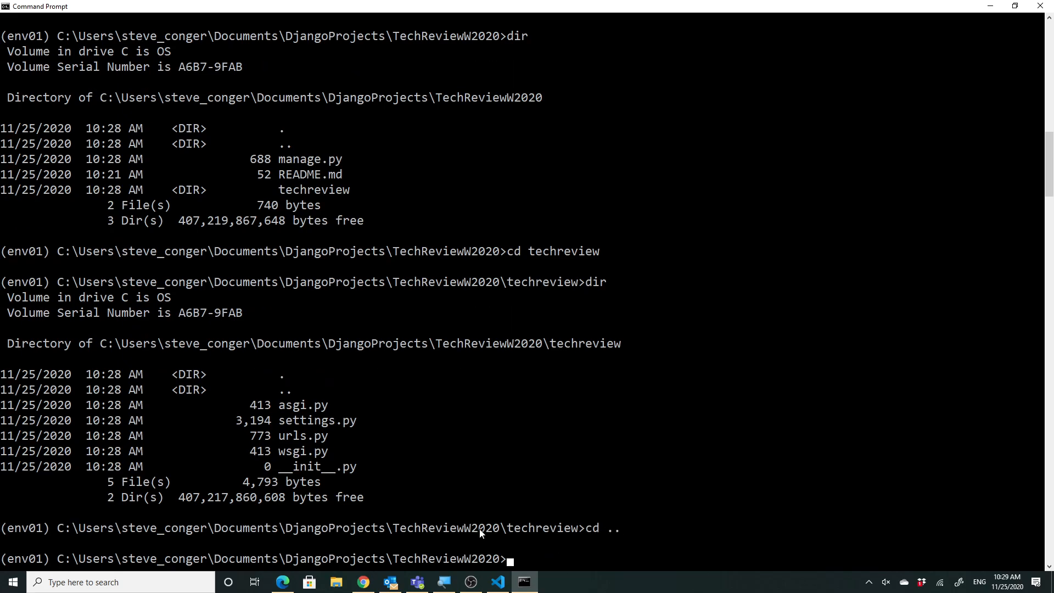
{"action": "type", "text": "dir"}
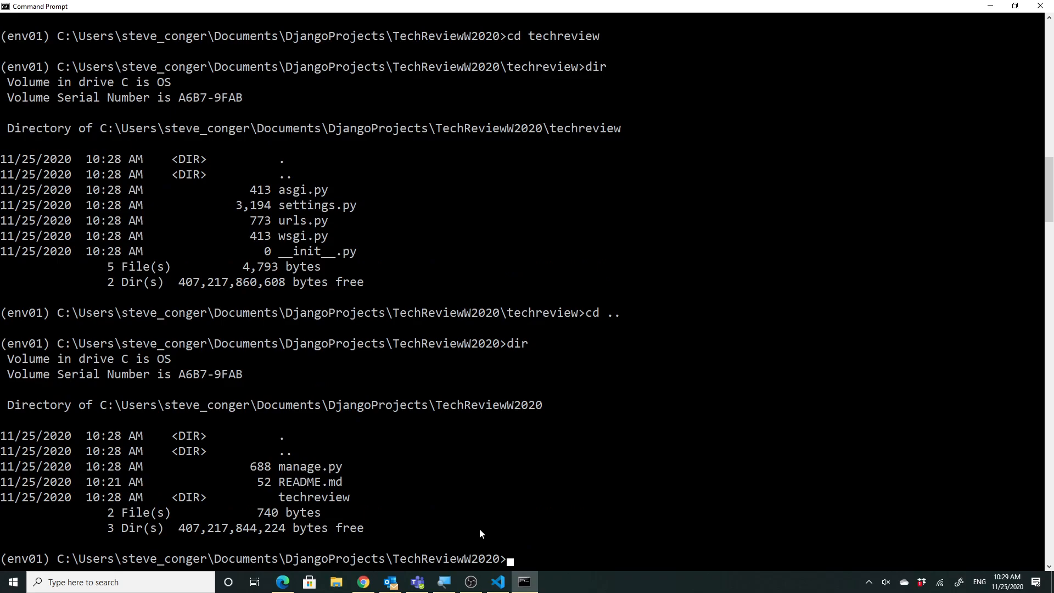
{"action": "type", "text": "pytho"}
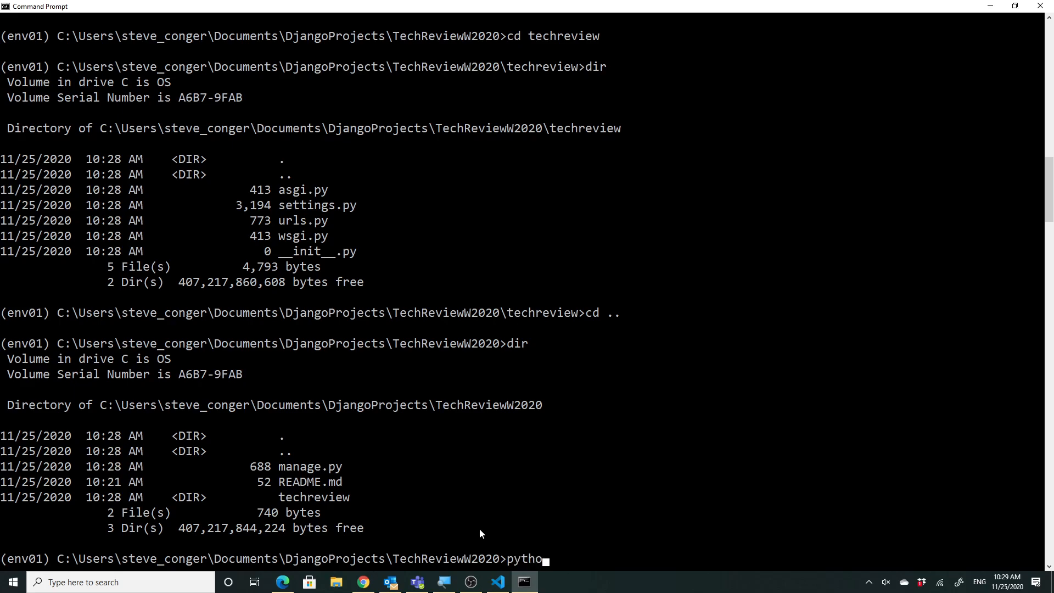
Create the tech Django app with 'python manage.py startapp tech'.
{"action": "type", "text": "man"}
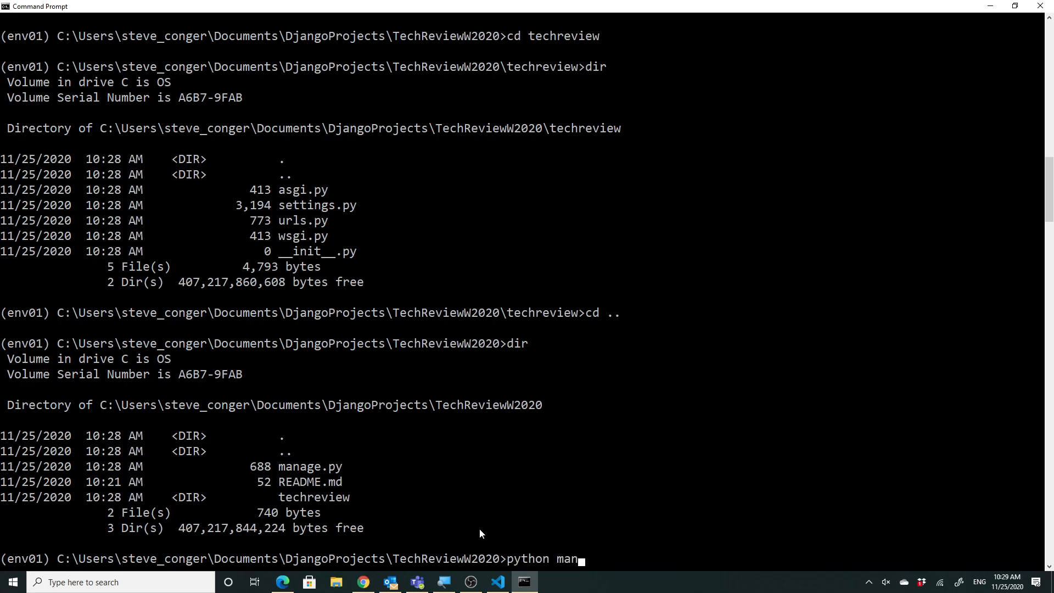
{"action": "type", "text": "age.p"}
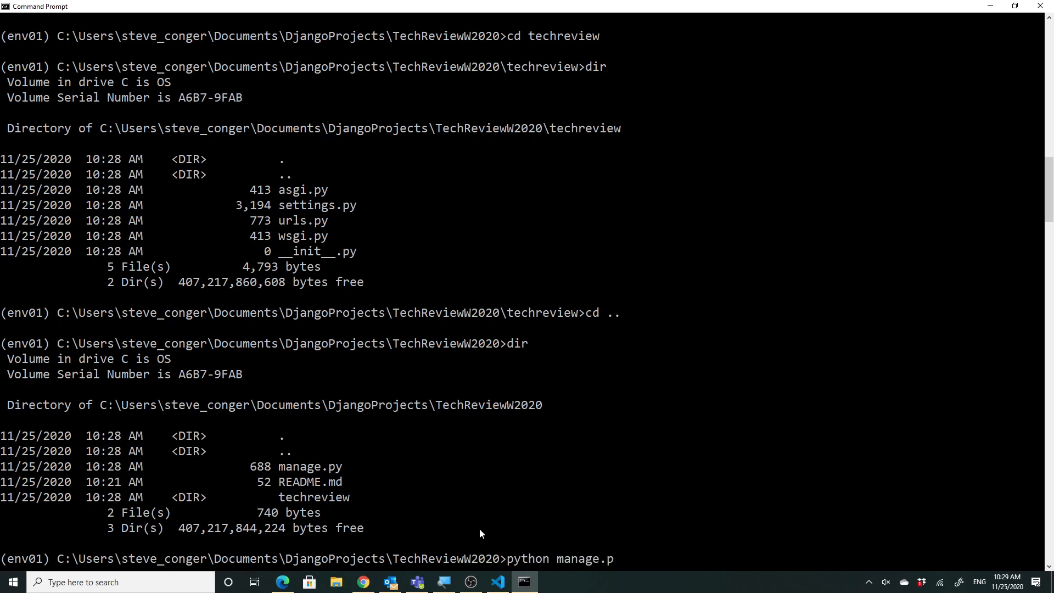
{"action": "type", "text": "s"}
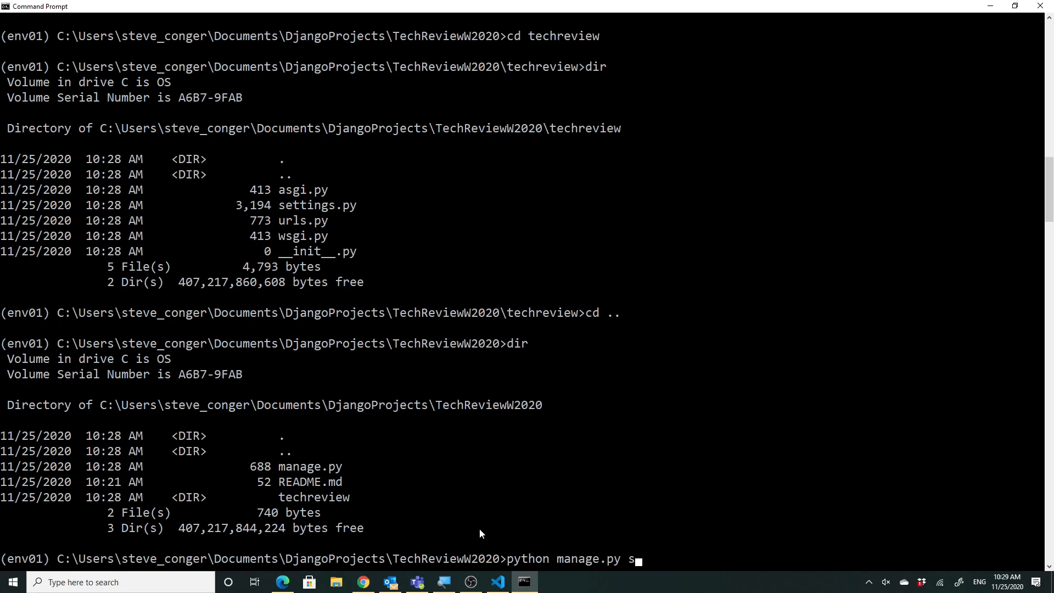
{"action": "type", "text": "tartapp"}
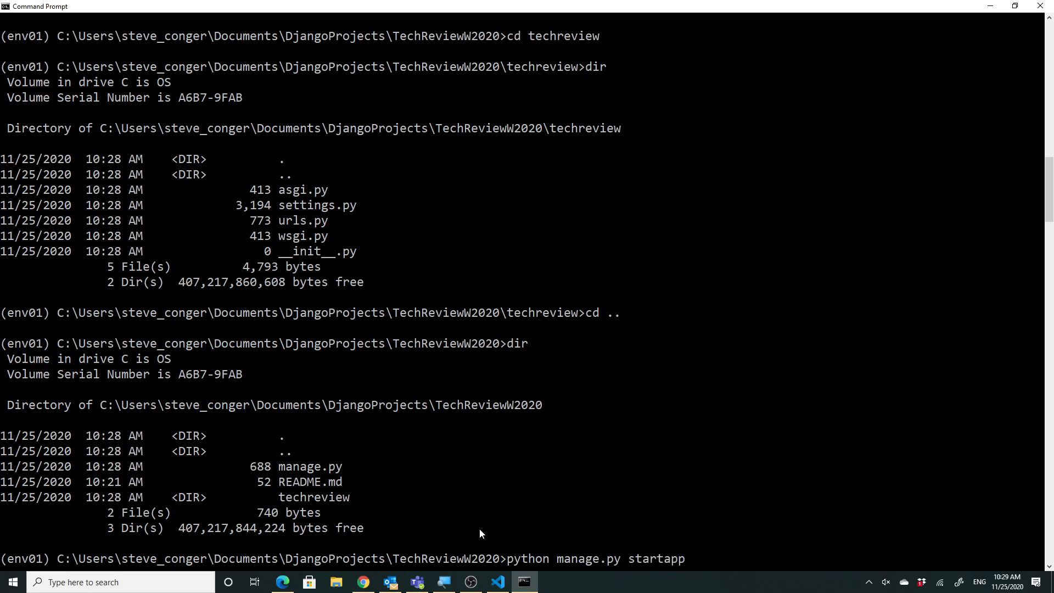
{"action": "type", "text": "tech"}
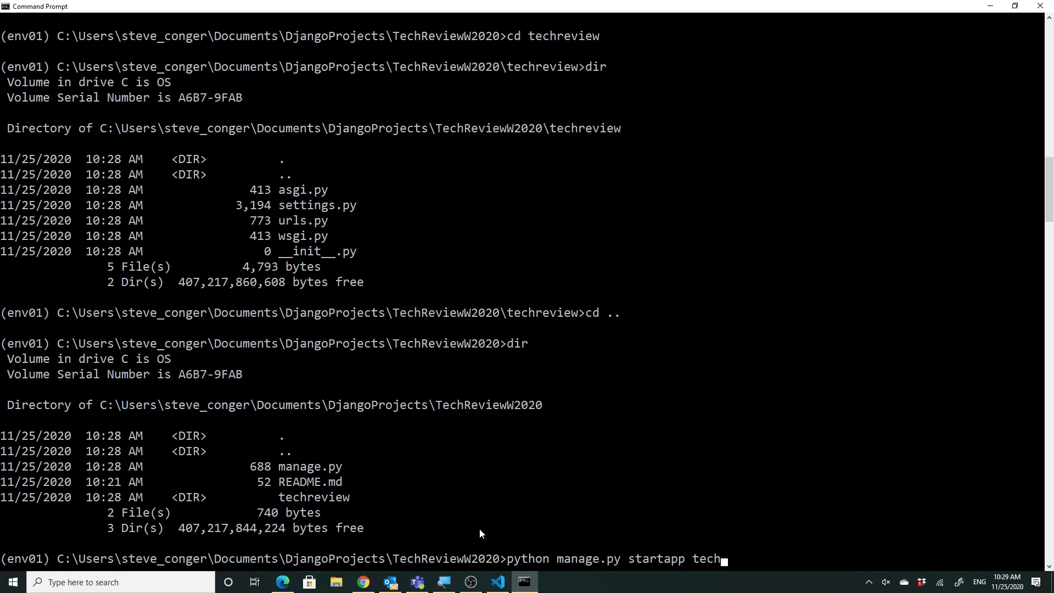
{"action": "key", "text": "enter"}
{"action": "type", "text": "dir"}
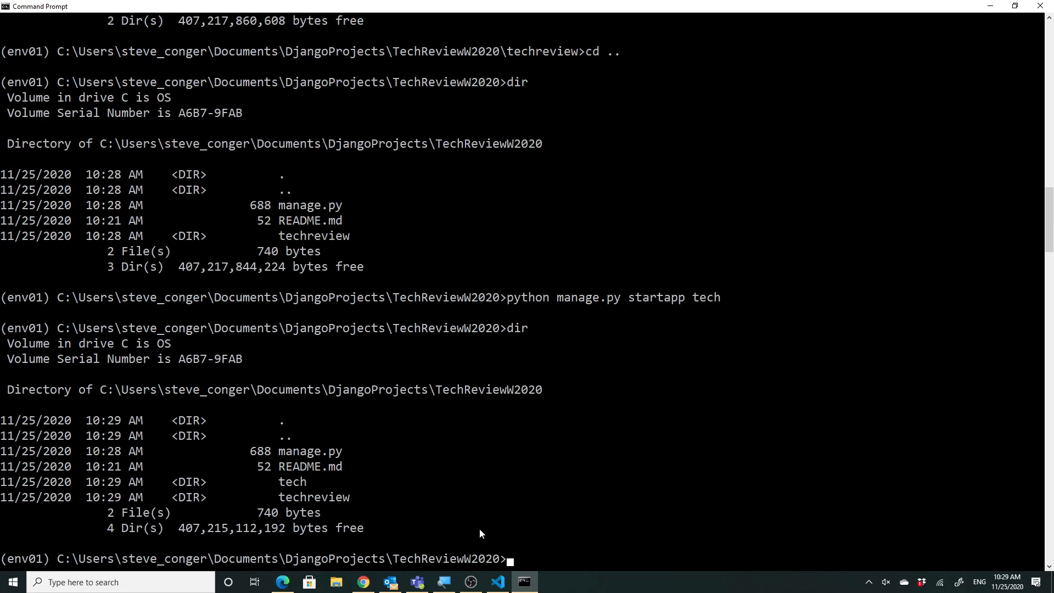
{"action": "mouse_move", "coordinate": [496, 502]}
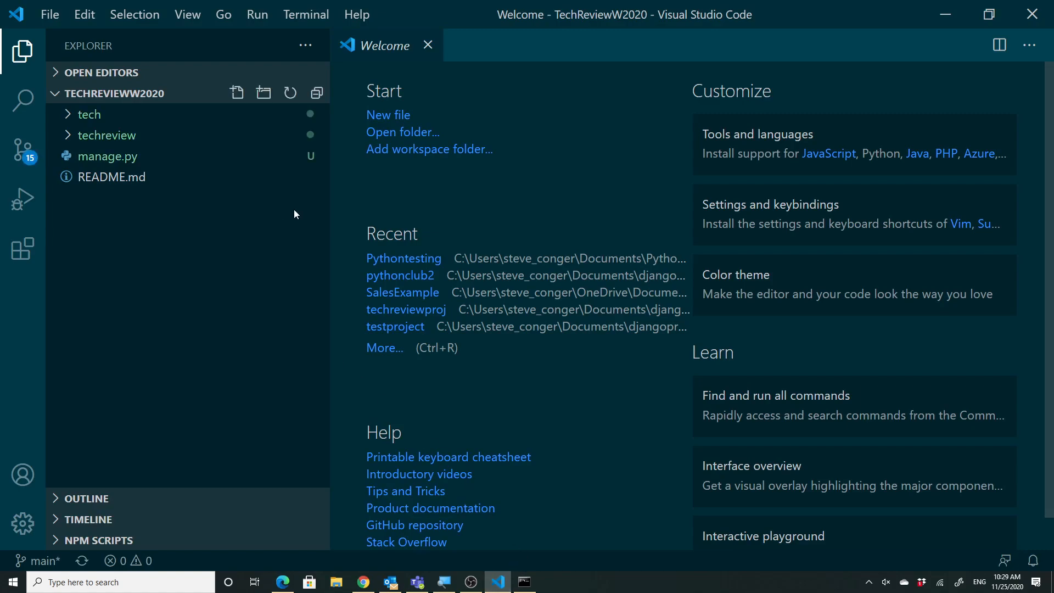
Expand the tech and techreview folders in the Explorer to show their files.
{"action": "left_click", "coordinate": [88, 114]}
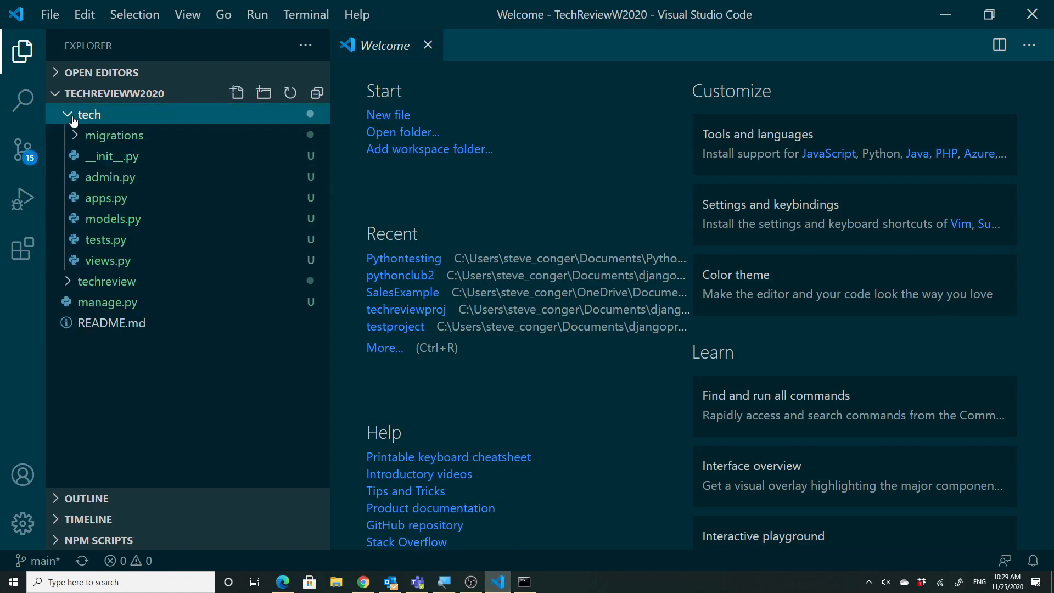
{"action": "left_click", "coordinate": [106, 281]}
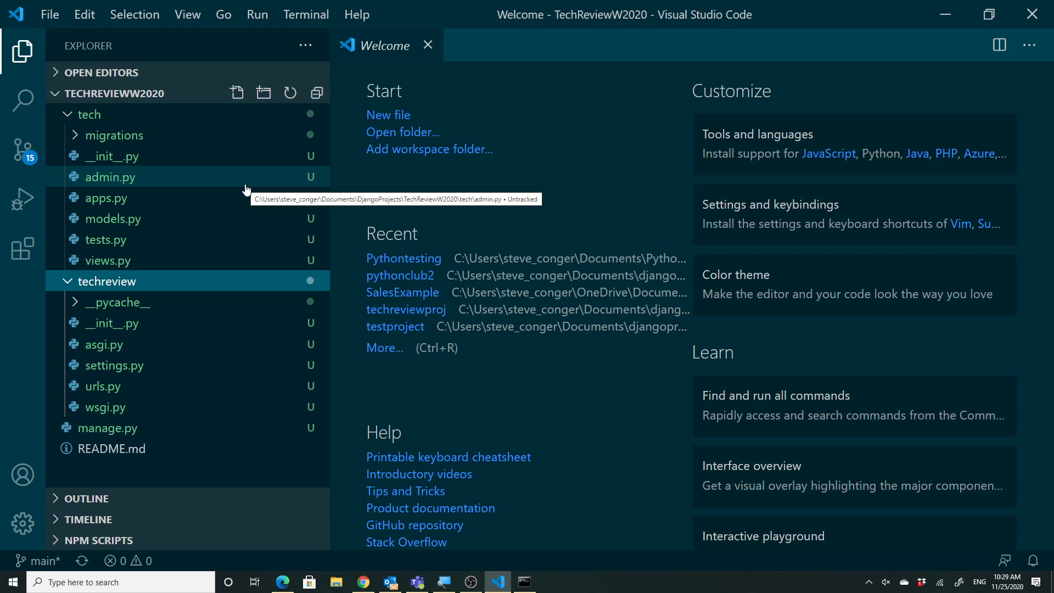
{"action": "mouse_move", "coordinate": [15, 128]}
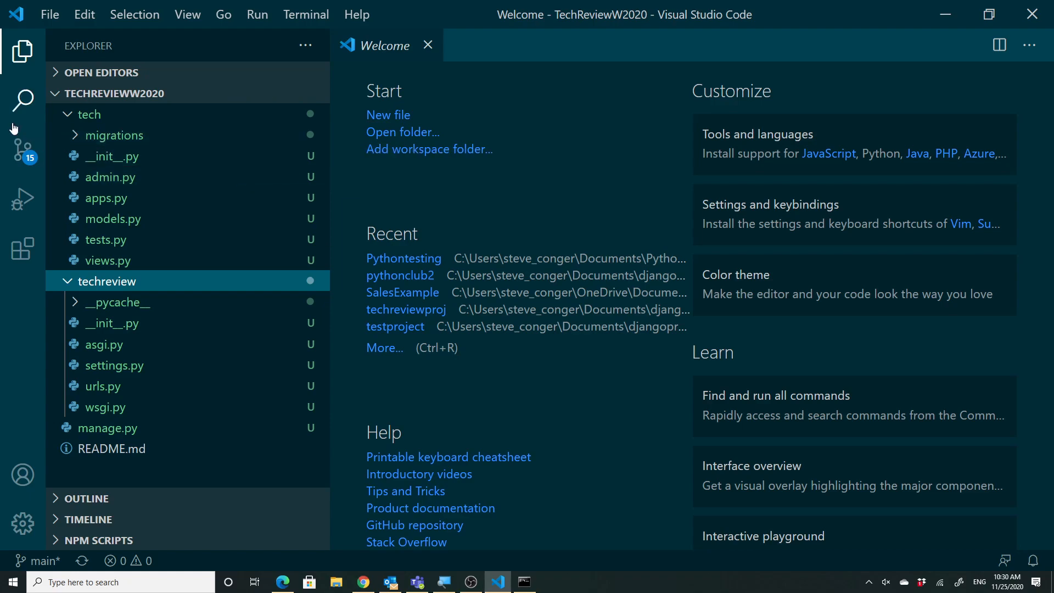
Stage manage.py and the tech app's admin, init, models, apps, tests and views files.
{"action": "left_click", "coordinate": [24, 151]}
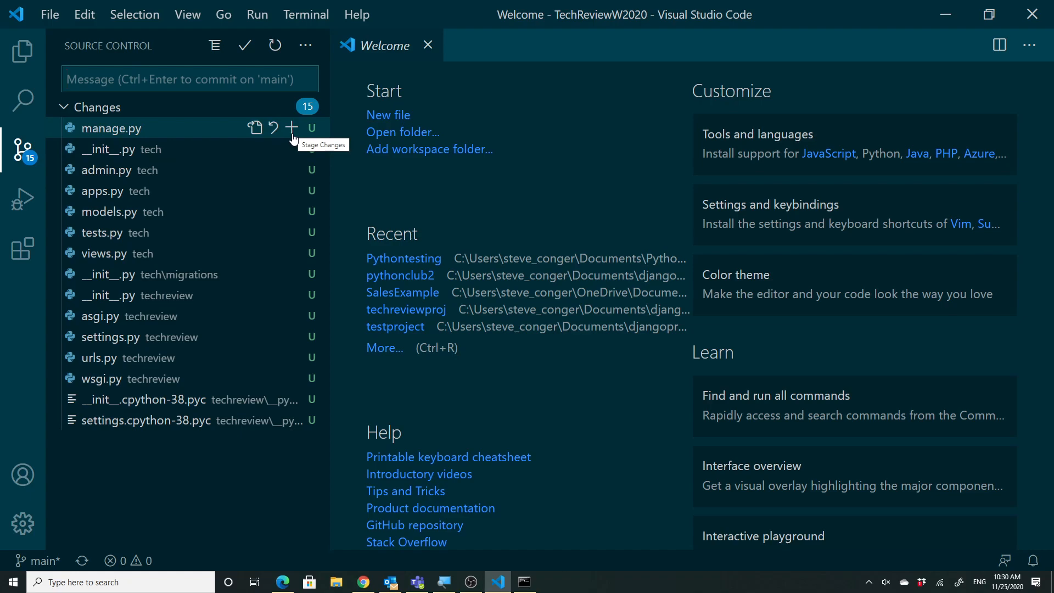
{"action": "mouse_move", "coordinate": [291, 129]}
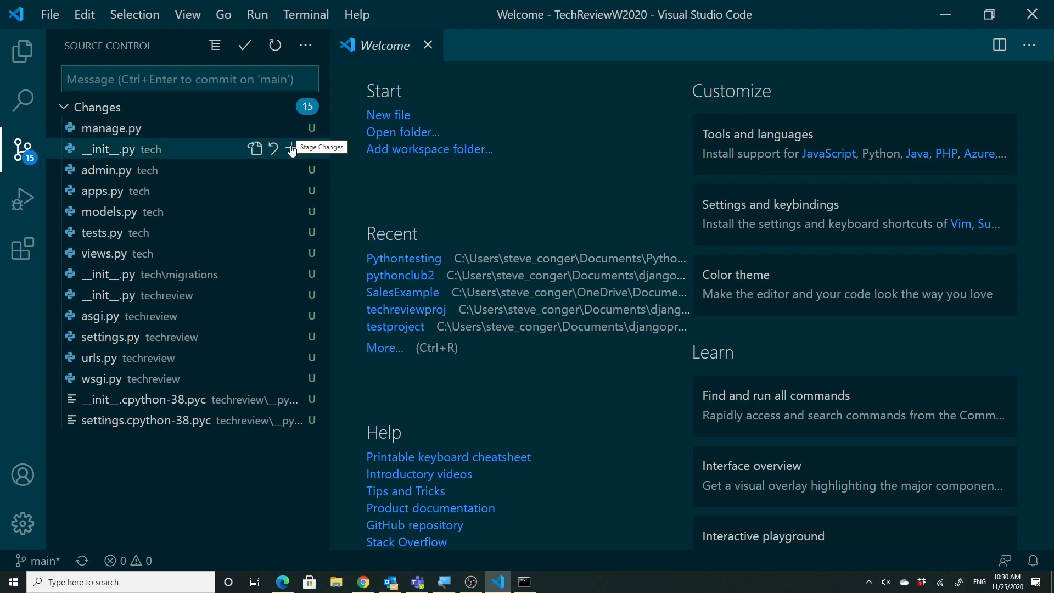
{"action": "left_click", "coordinate": [273, 149]}
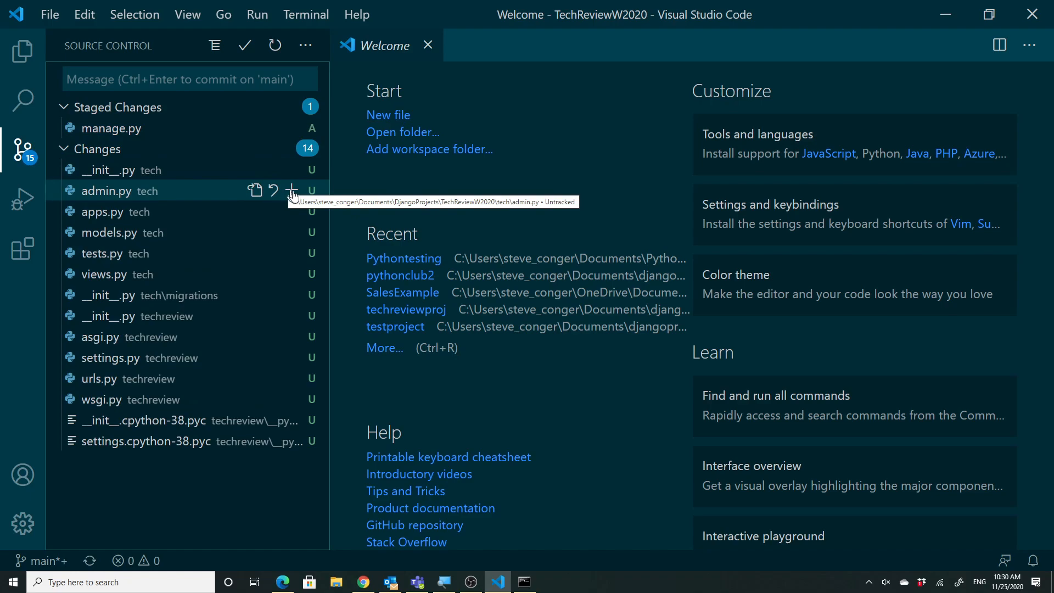
{"action": "left_click", "coordinate": [291, 190]}
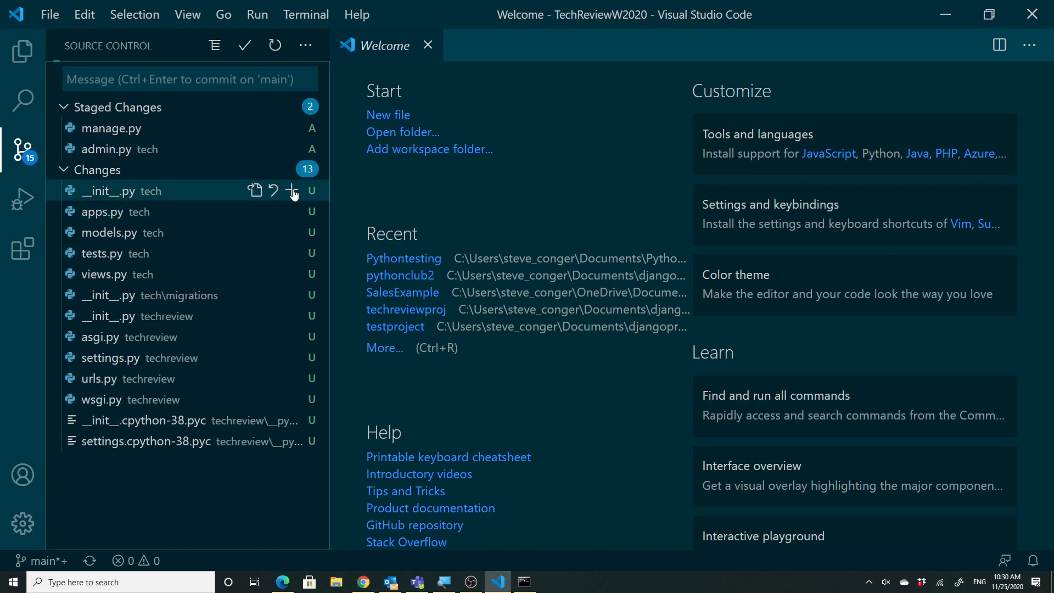
{"action": "left_click", "coordinate": [292, 191]}
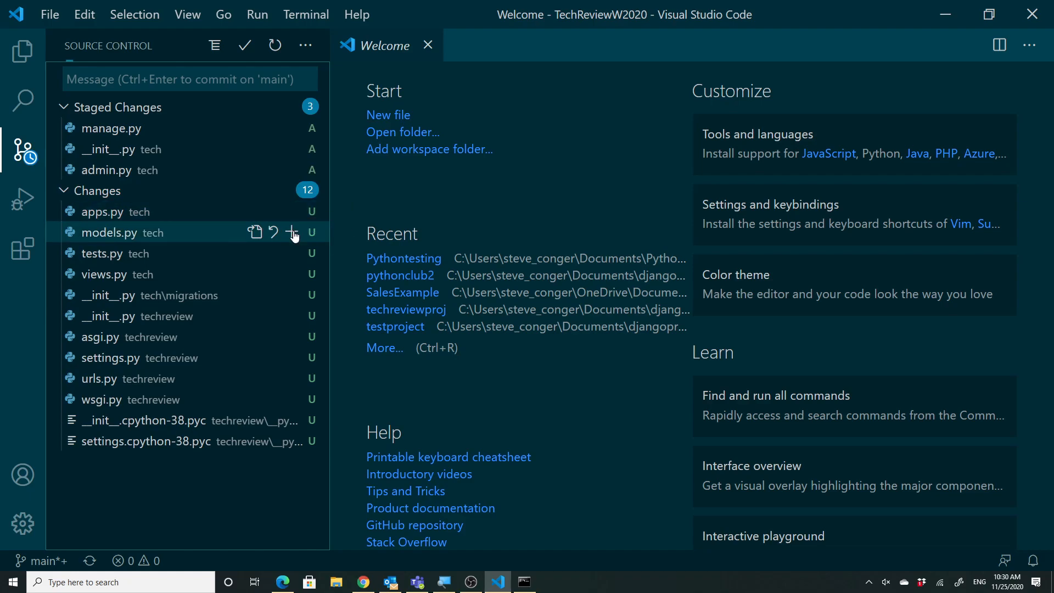
{"action": "left_click", "coordinate": [291, 231]}
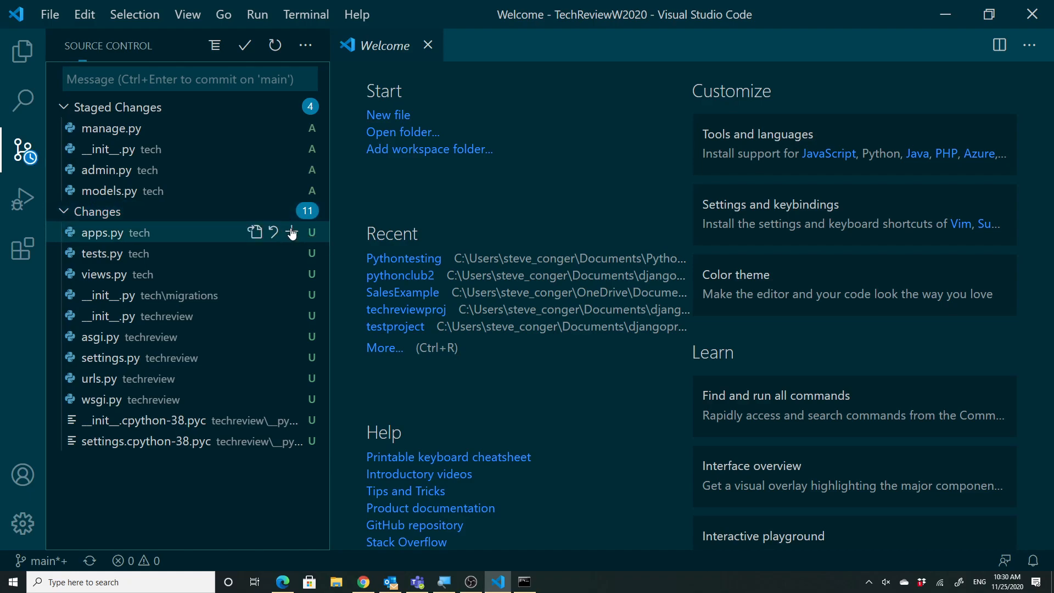
{"action": "left_click", "coordinate": [291, 232]}
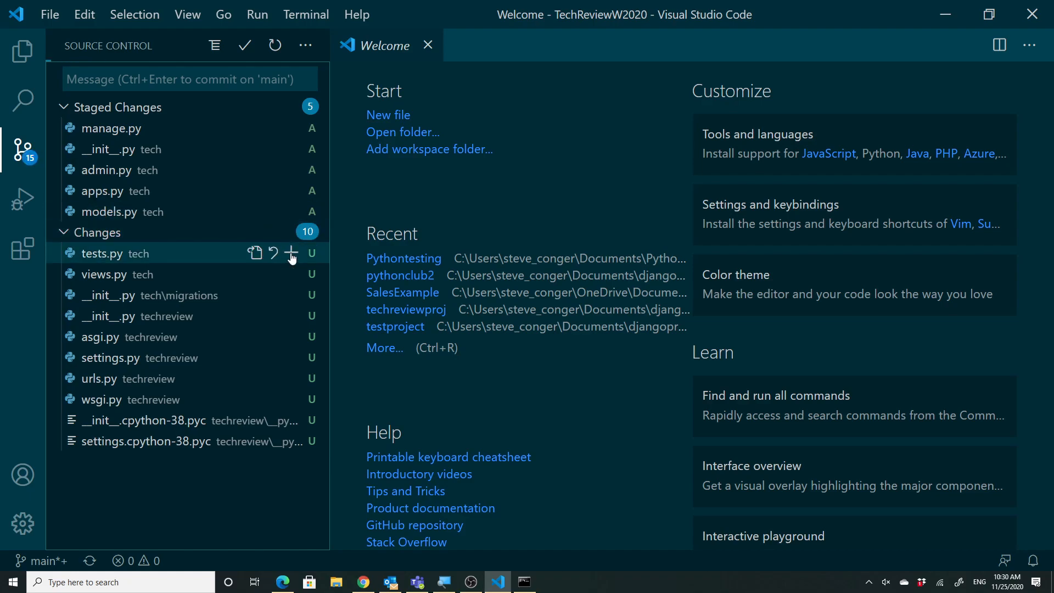
{"action": "left_click", "coordinate": [292, 254]}
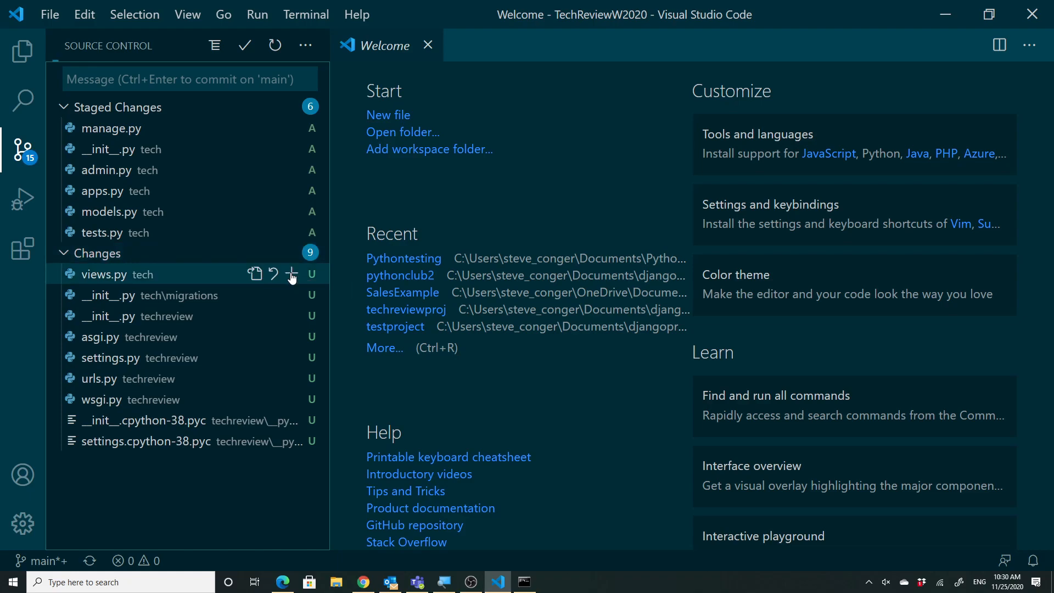
{"action": "left_click", "coordinate": [291, 273]}
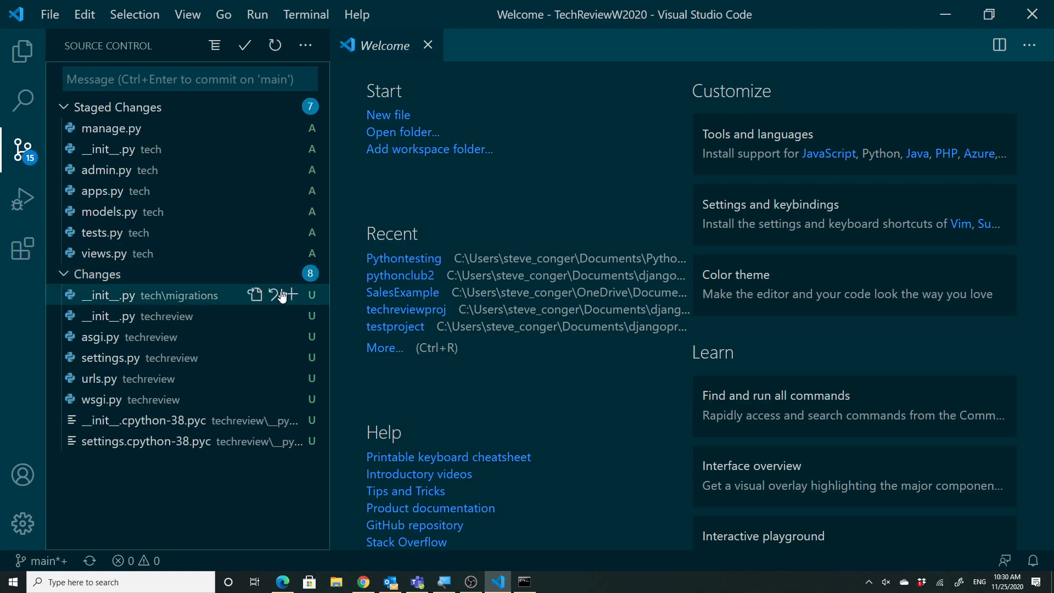
{"action": "mouse_move", "coordinate": [274, 336]}
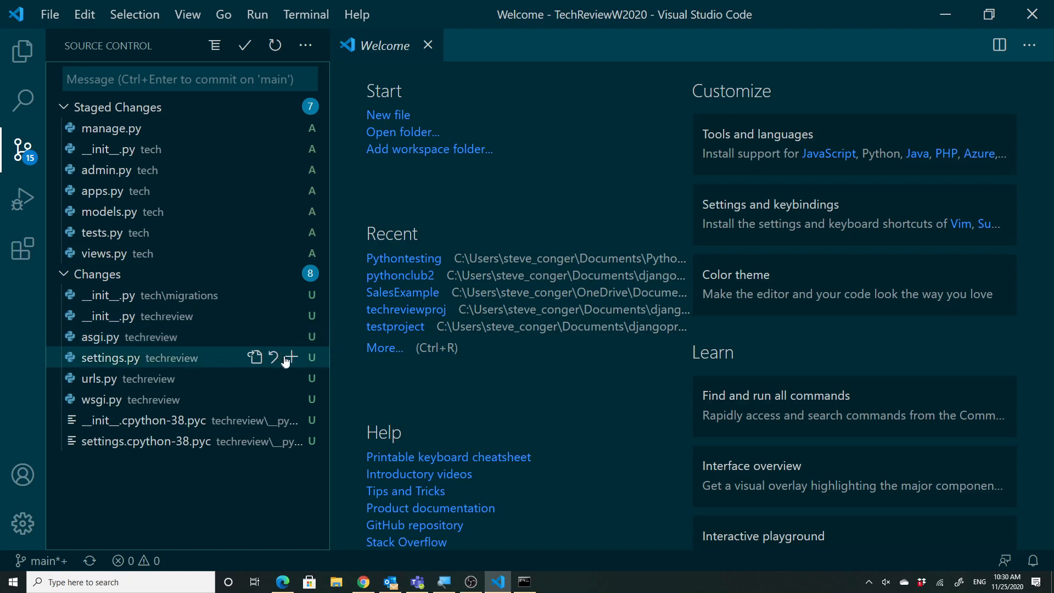
Stage techreview's settings.py, urls.py and wsgi.py.
{"action": "left_click", "coordinate": [290, 357]}
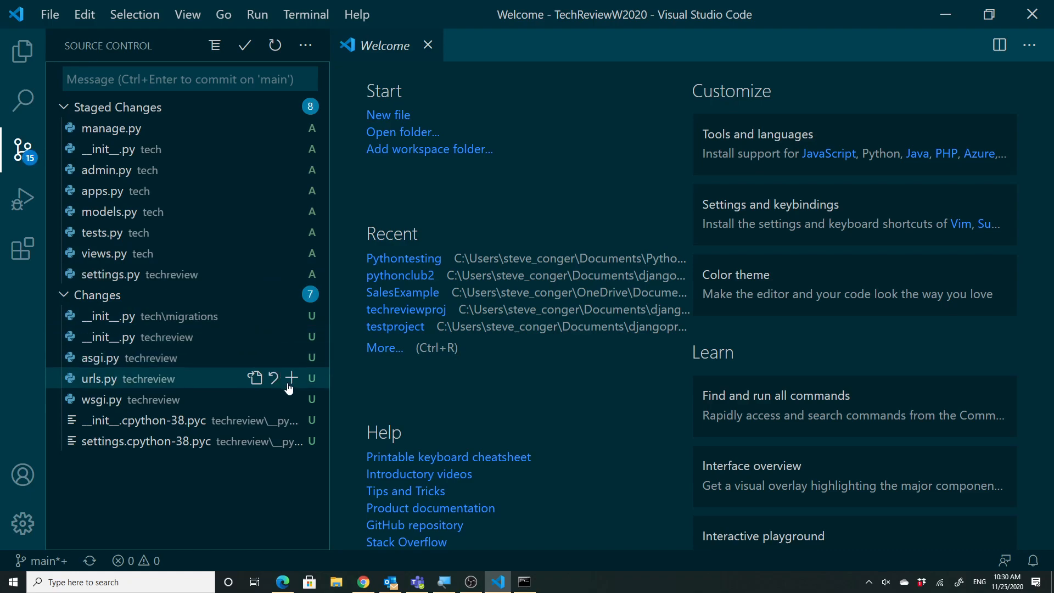
{"action": "left_click", "coordinate": [291, 377]}
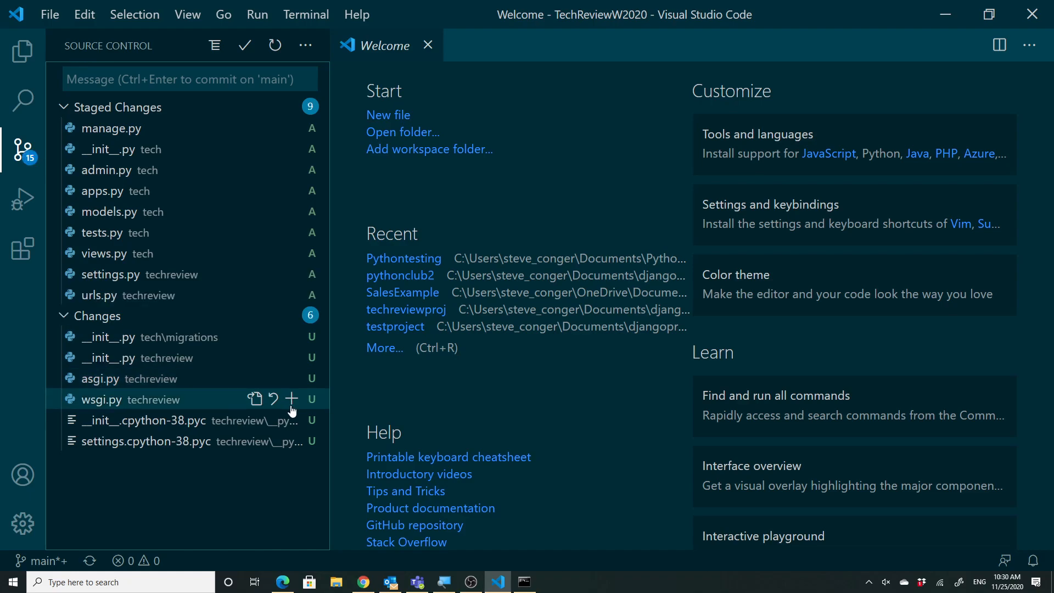
{"action": "left_click", "coordinate": [291, 399]}
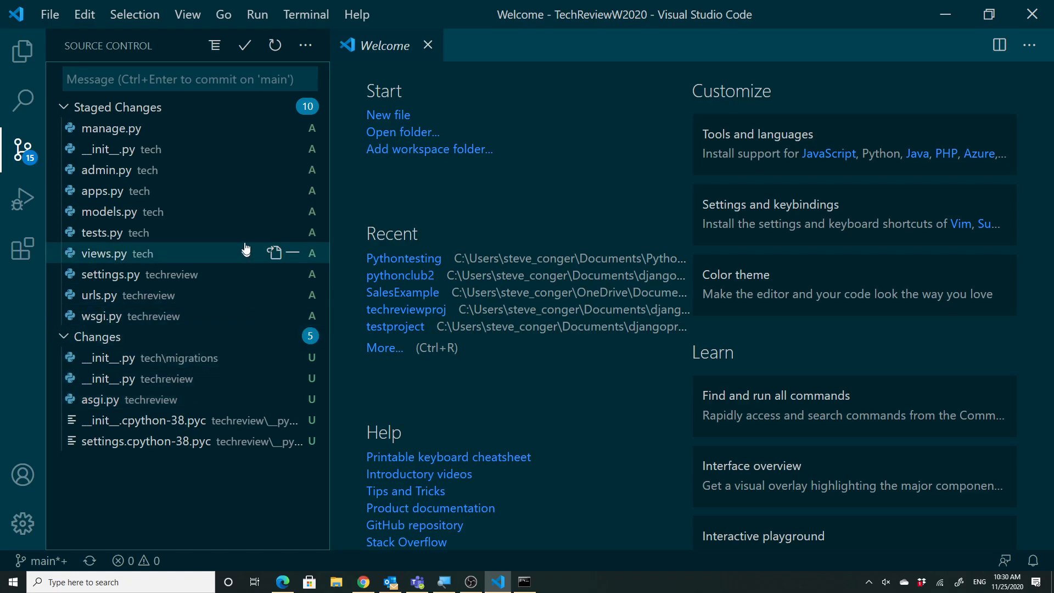
{"action": "mouse_move", "coordinate": [246, 54]}
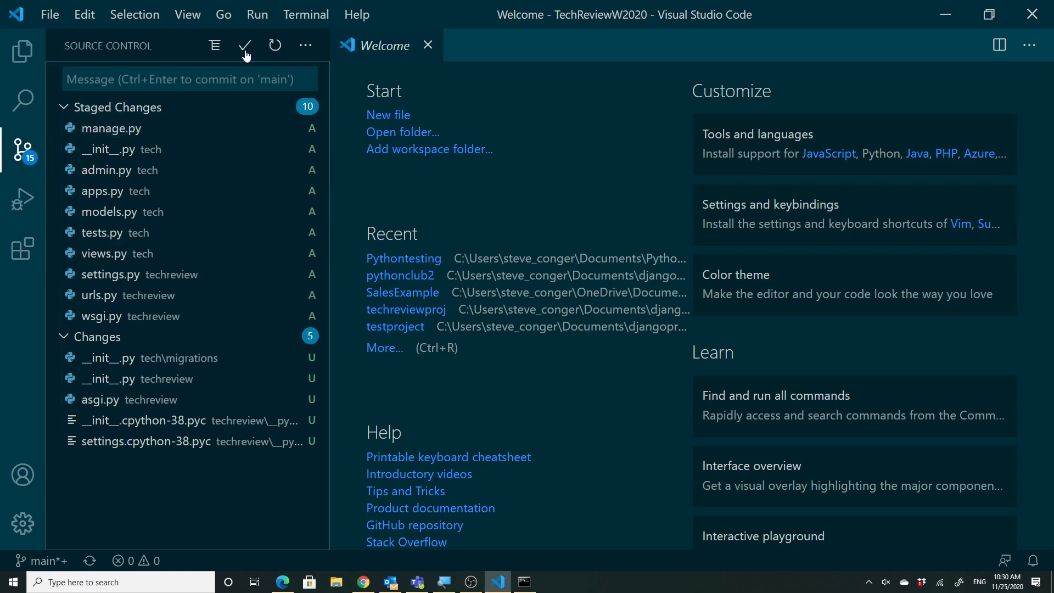
{"action": "mouse_move", "coordinate": [244, 45]}
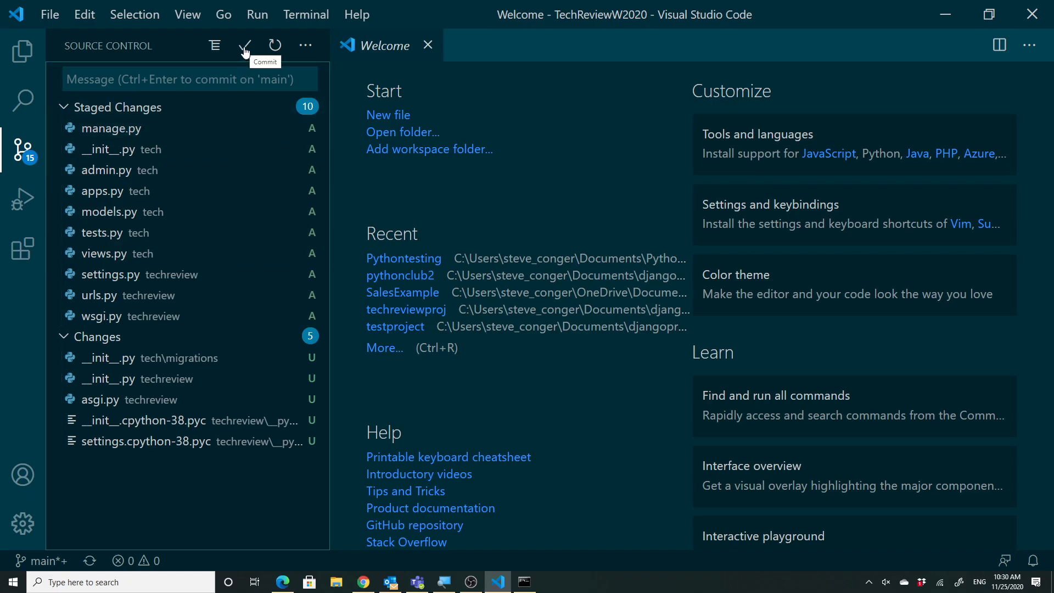
Commit the ten staged files with the message 'First setup comment'.
{"action": "left_click", "coordinate": [244, 45]}
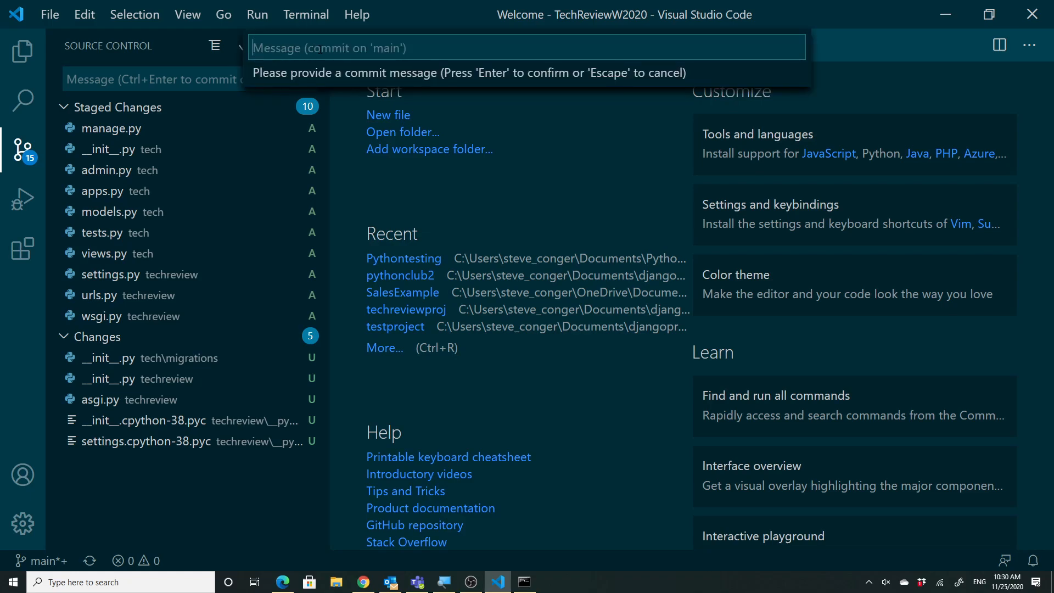
{"action": "type", "text": "First setup comm"}
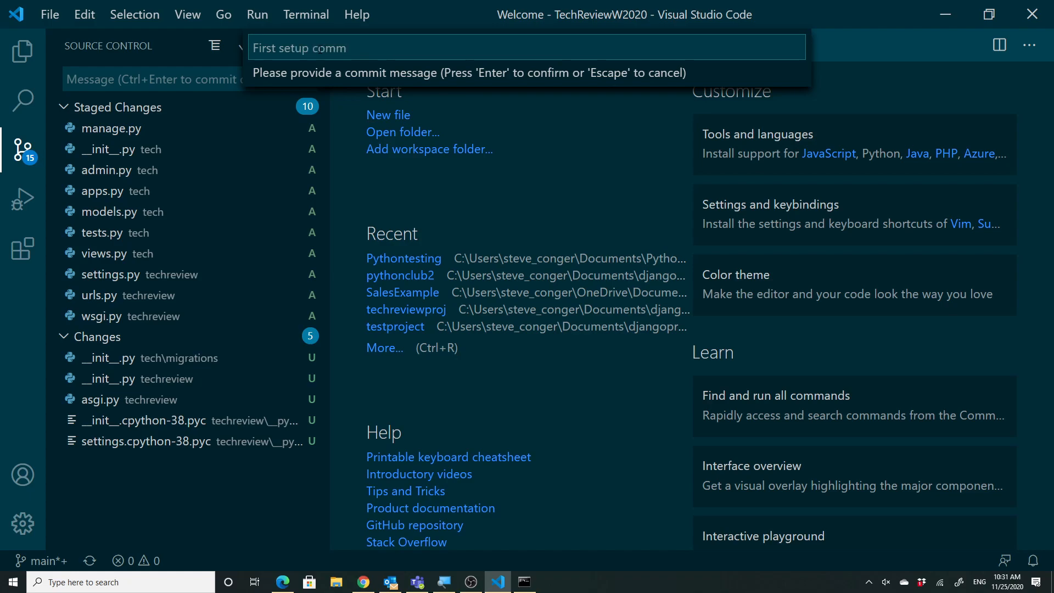
{"action": "type", "text": "ent"}
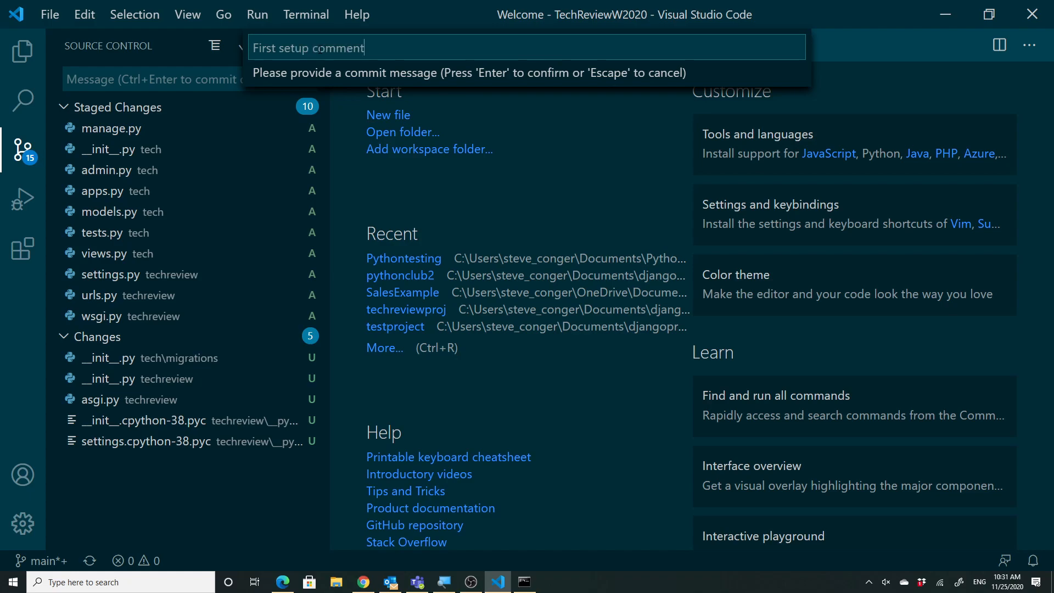
{"action": "key", "text": "Enter"}
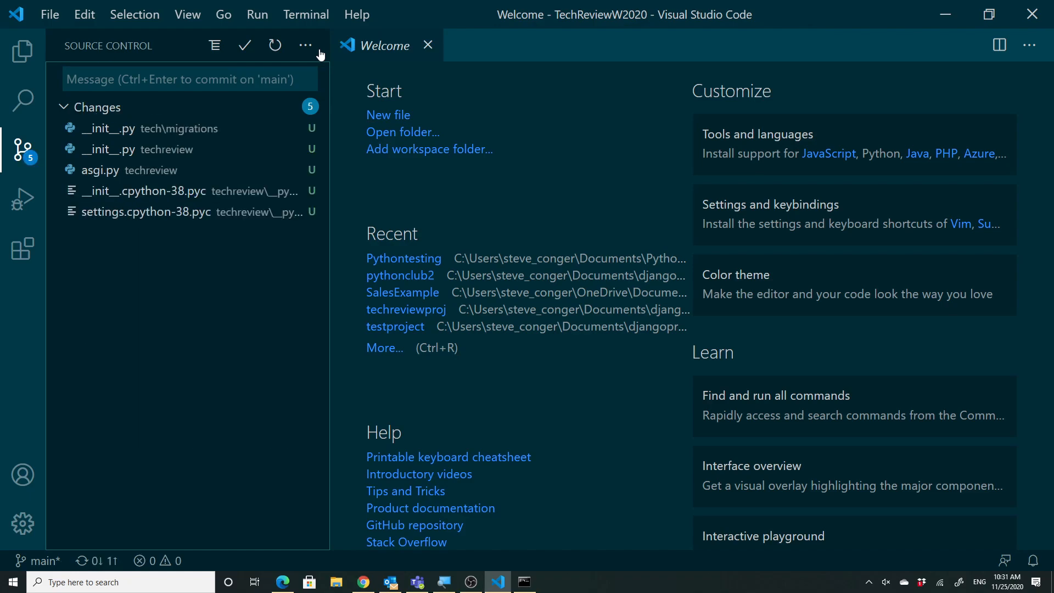
{"action": "mouse_move", "coordinate": [305, 45]}
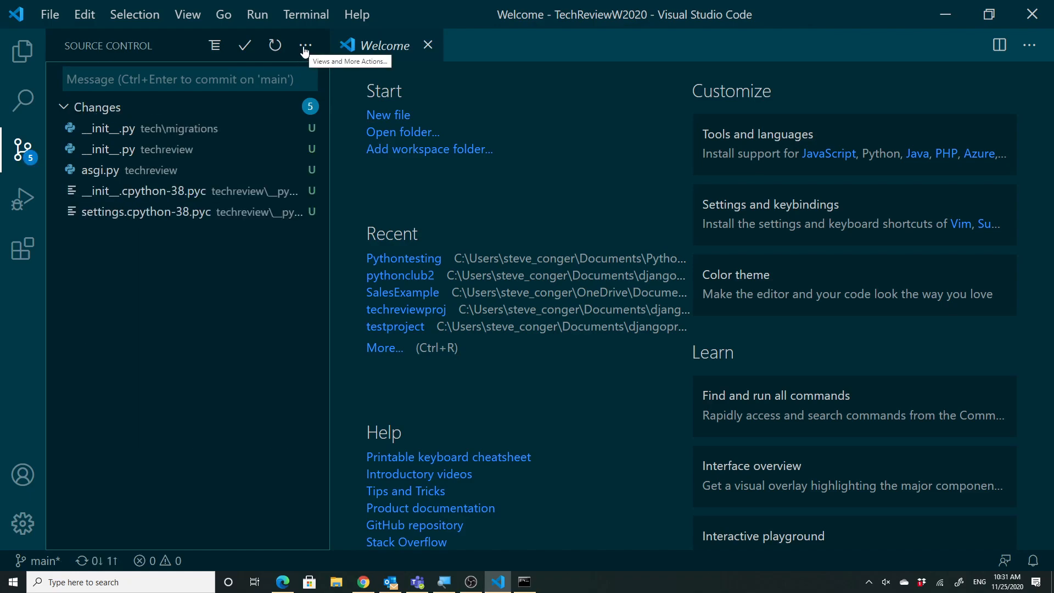
Push the 'First setup comment' commit to the remote GitHub repository.
{"action": "left_click", "coordinate": [304, 45]}
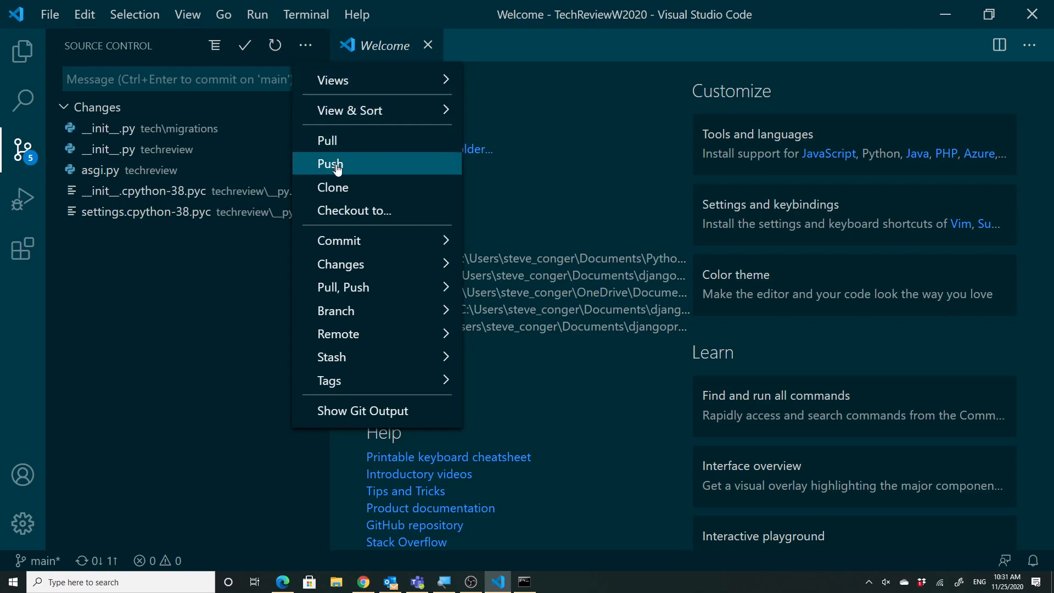
{"action": "left_click", "coordinate": [329, 165]}
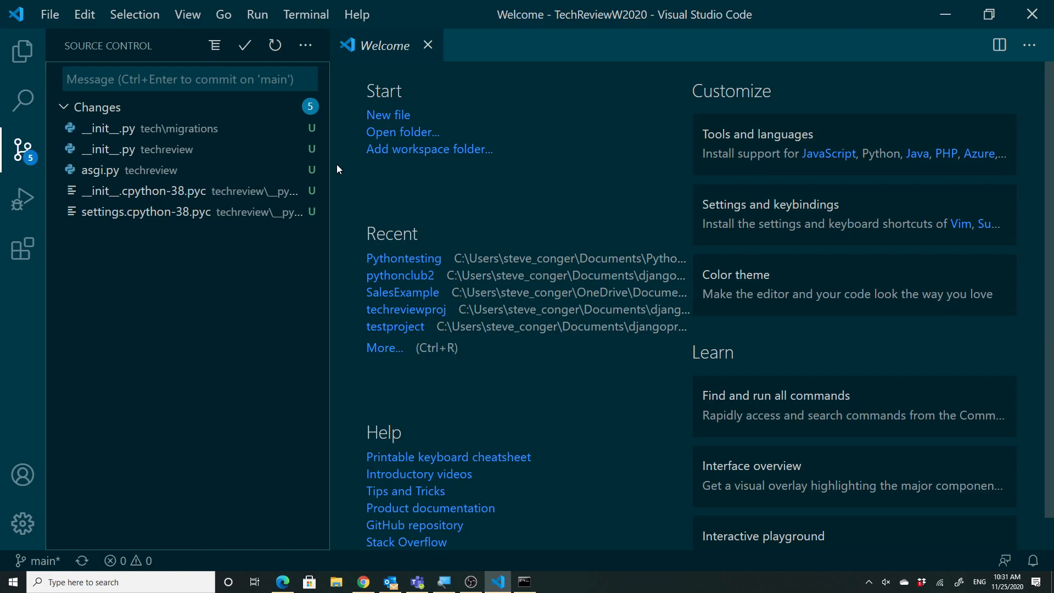
{"action": "mouse_move", "coordinate": [338, 481]}
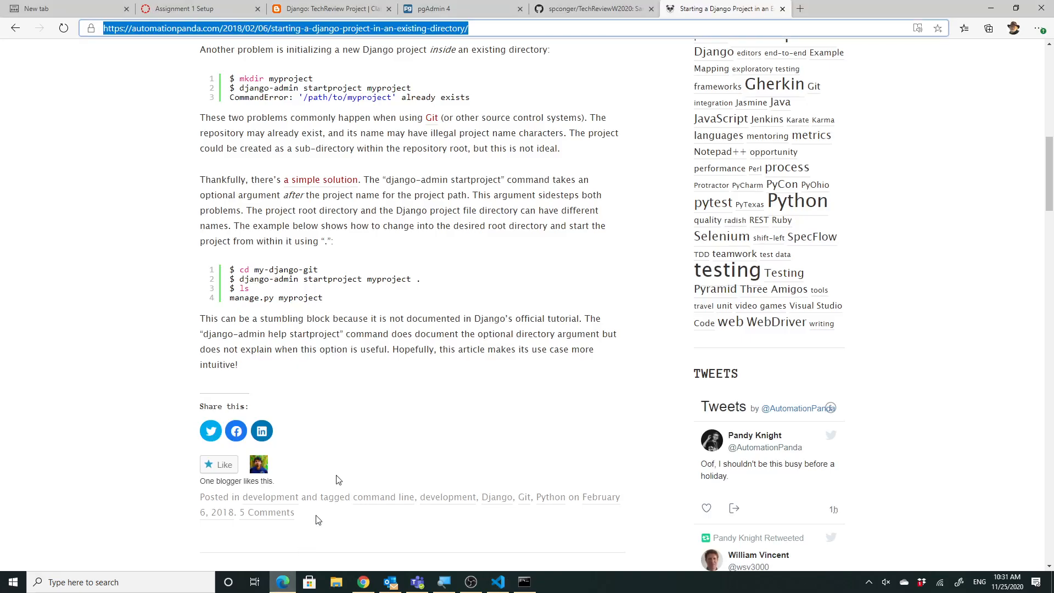
{"action": "mouse_move", "coordinate": [596, 9]}
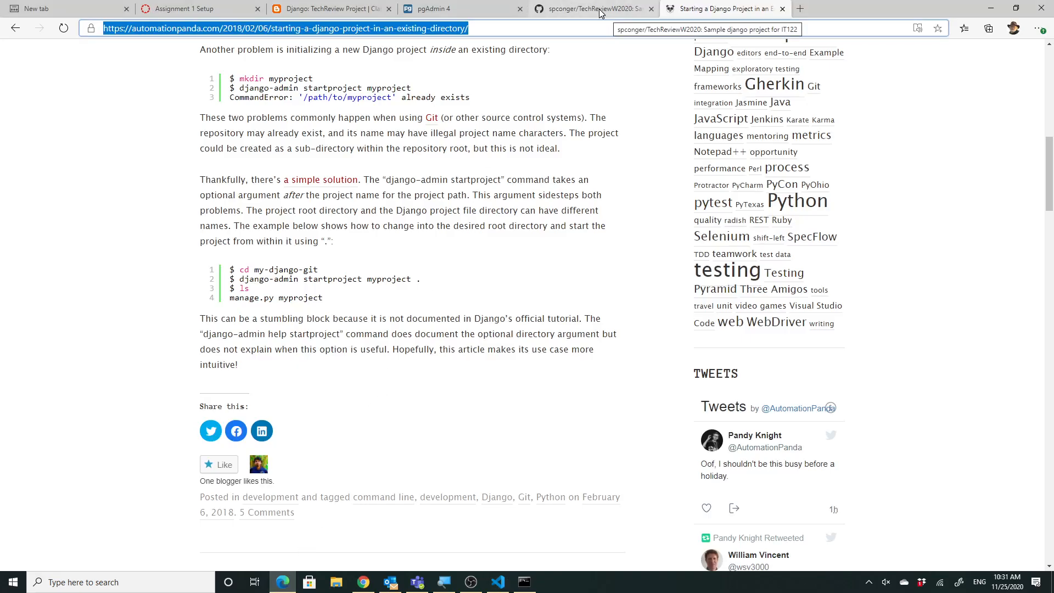
Check the pushed tech folder on the TechReviewW2020 GitHub page.
{"action": "left_click", "coordinate": [591, 8]}
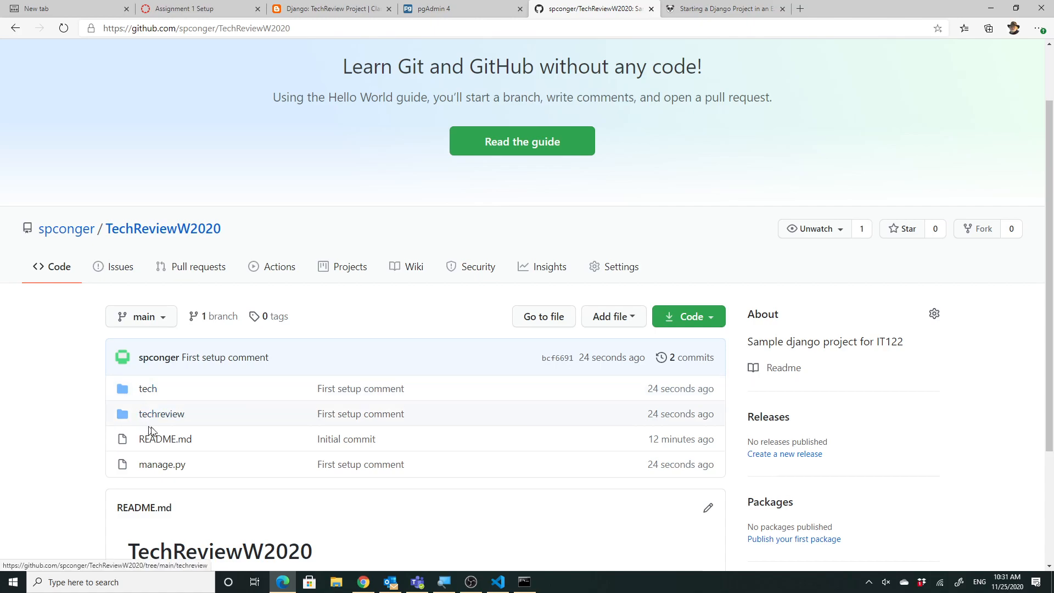
{"action": "left_click", "coordinate": [147, 388]}
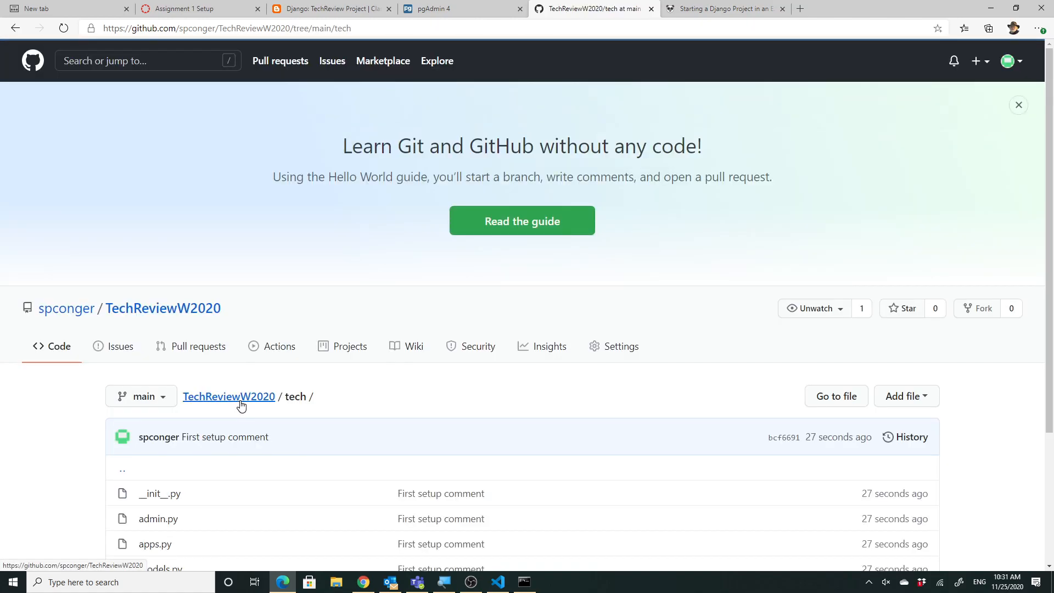
{"action": "scroll", "scroll_direction": "down", "scroll_amount": 3}
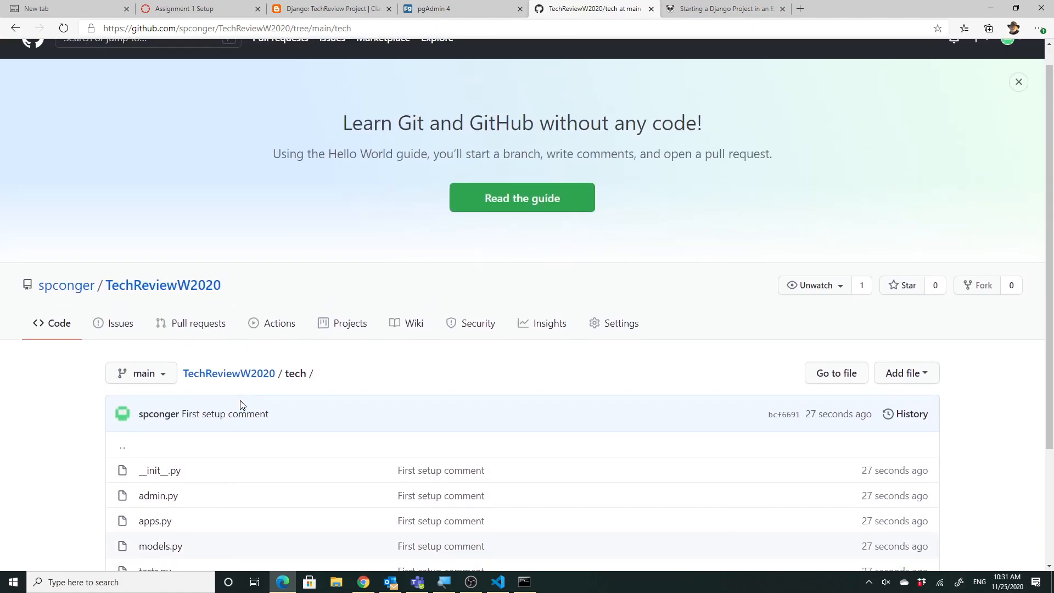
{"action": "scroll", "scroll_direction": "down", "scroll_amount": 3}
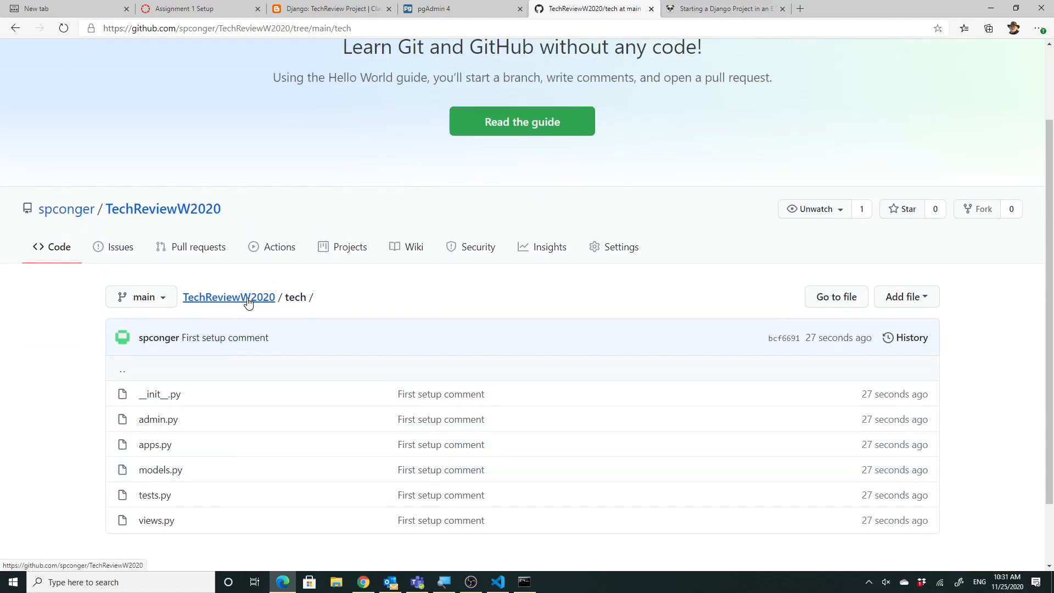
{"action": "left_click", "coordinate": [228, 297]}
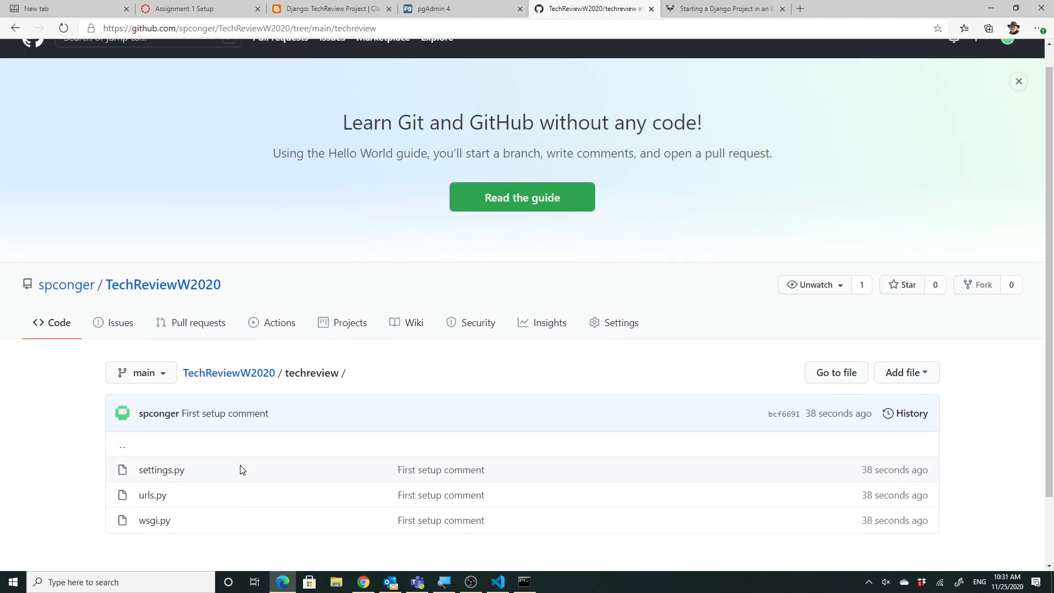
{"action": "mouse_move", "coordinate": [300, 404]}
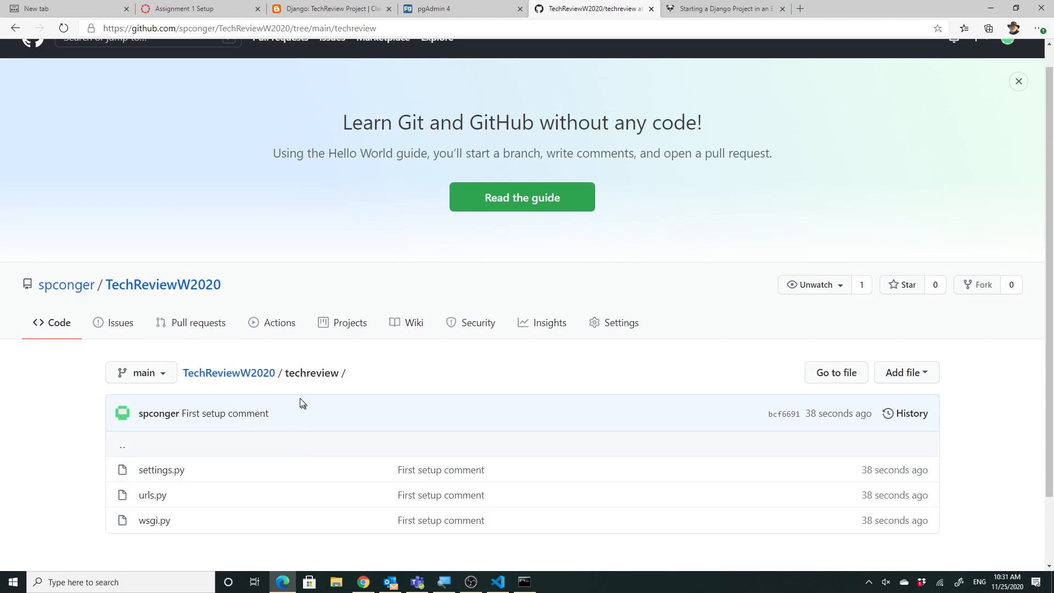
Review techreview's settings.py online, then go to Canvas's Assignment 1 Setup page.
{"action": "scroll", "scroll_direction": "down", "scroll_amount": 3}
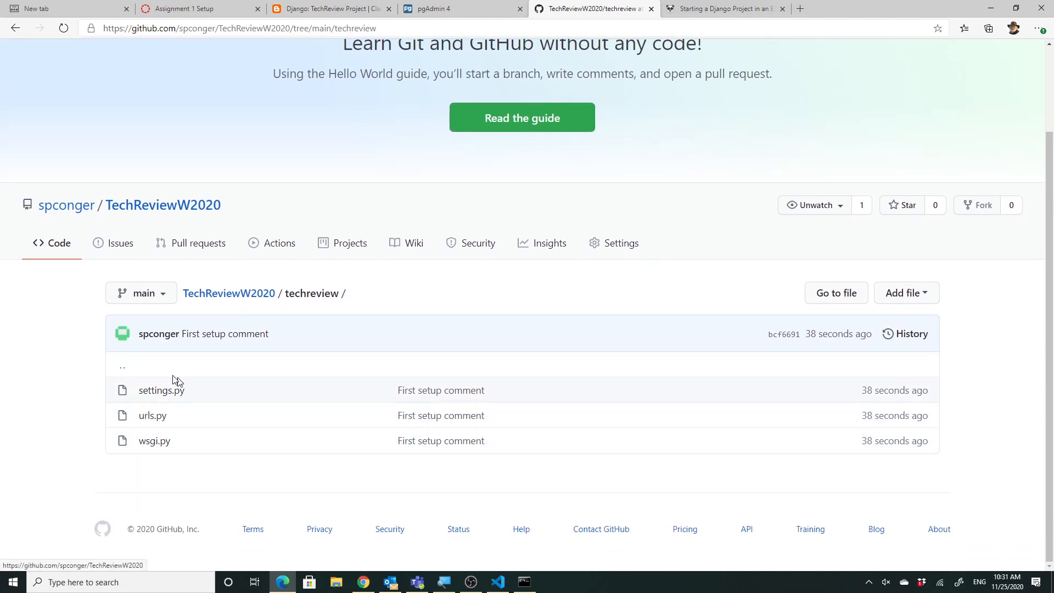
{"action": "left_click", "coordinate": [162, 389]}
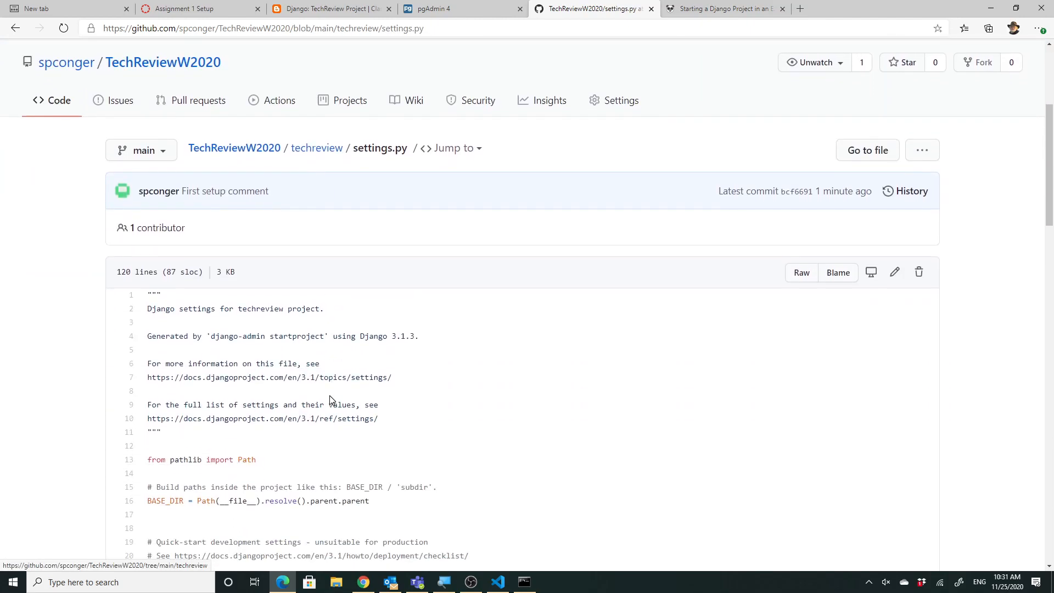
{"action": "scroll", "scroll_direction": "down", "scroll_amount": 3}
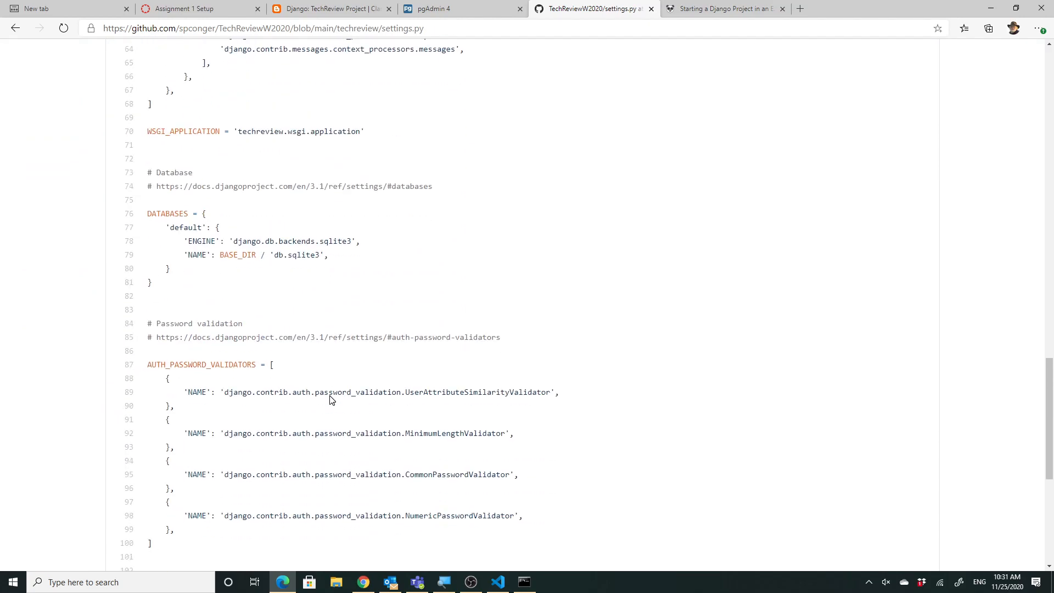
{"action": "scroll", "scroll_direction": "up", "scroll_amount": 3}
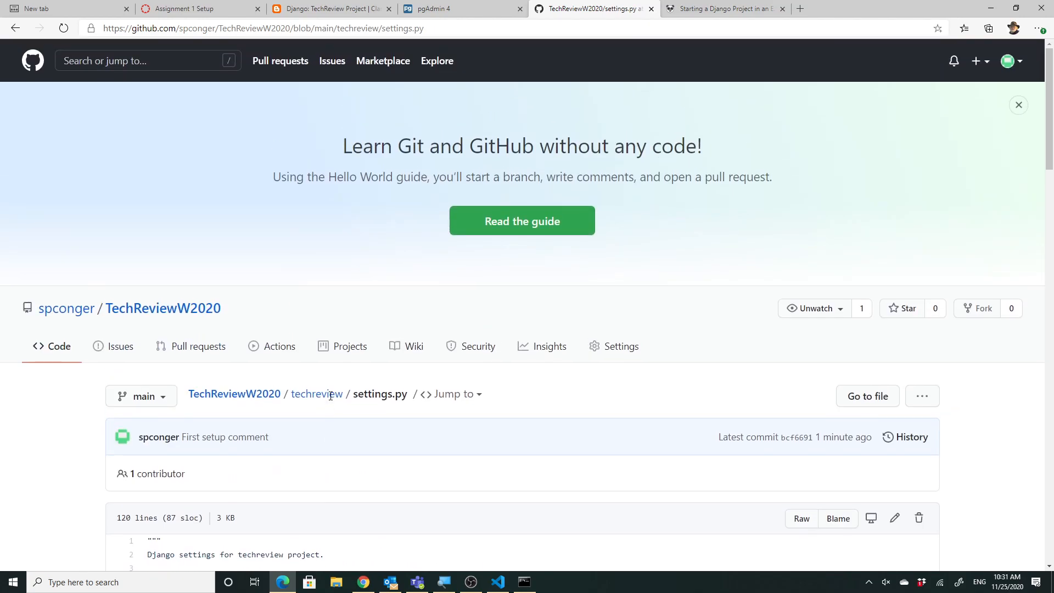
{"action": "mouse_move", "coordinate": [288, 437]}
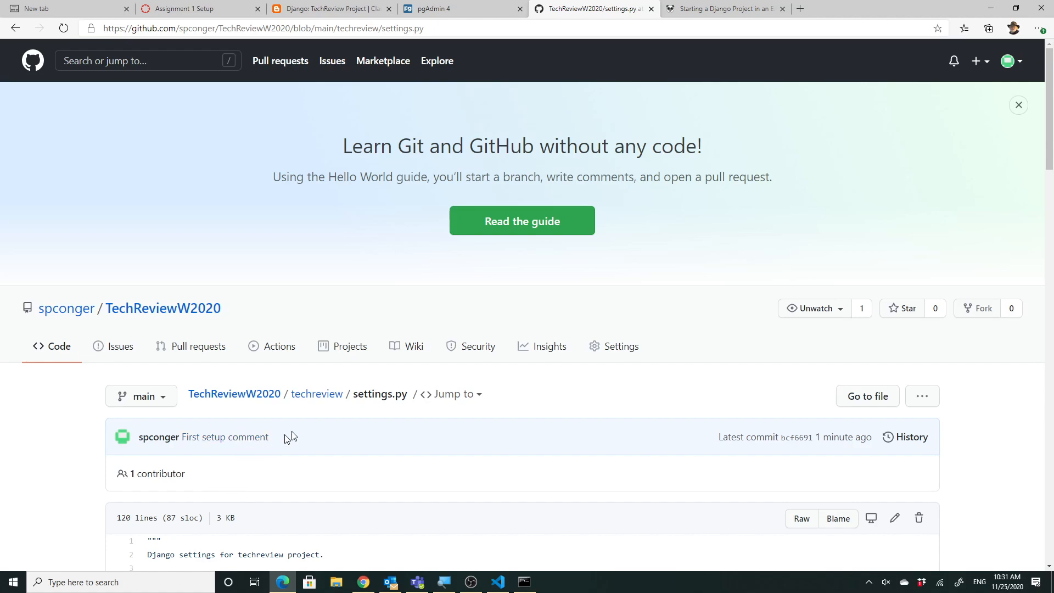
{"action": "left_click", "coordinate": [317, 393]}
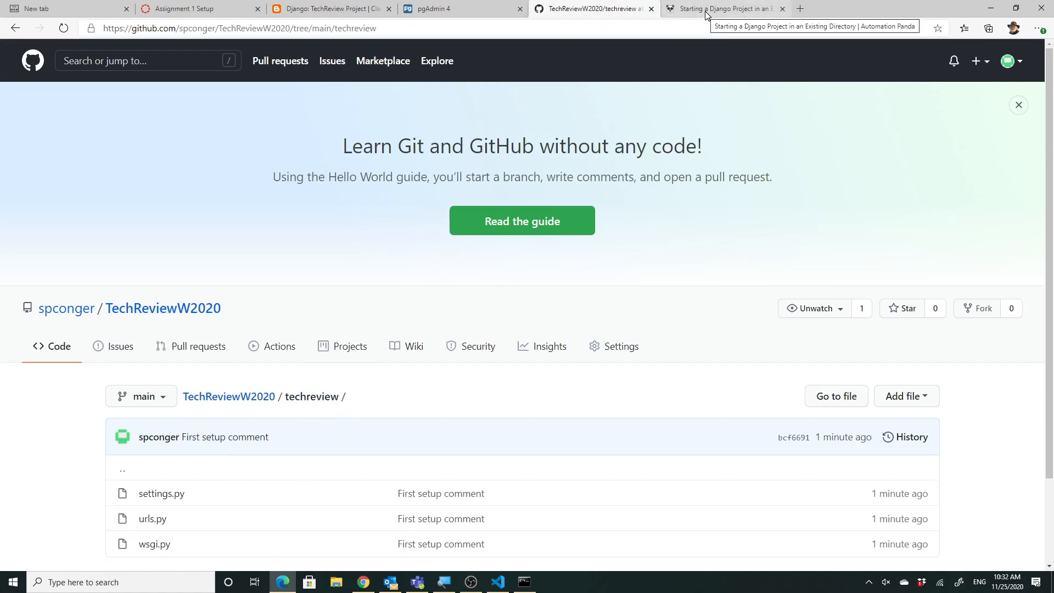
{"action": "mouse_move", "coordinate": [463, 8]}
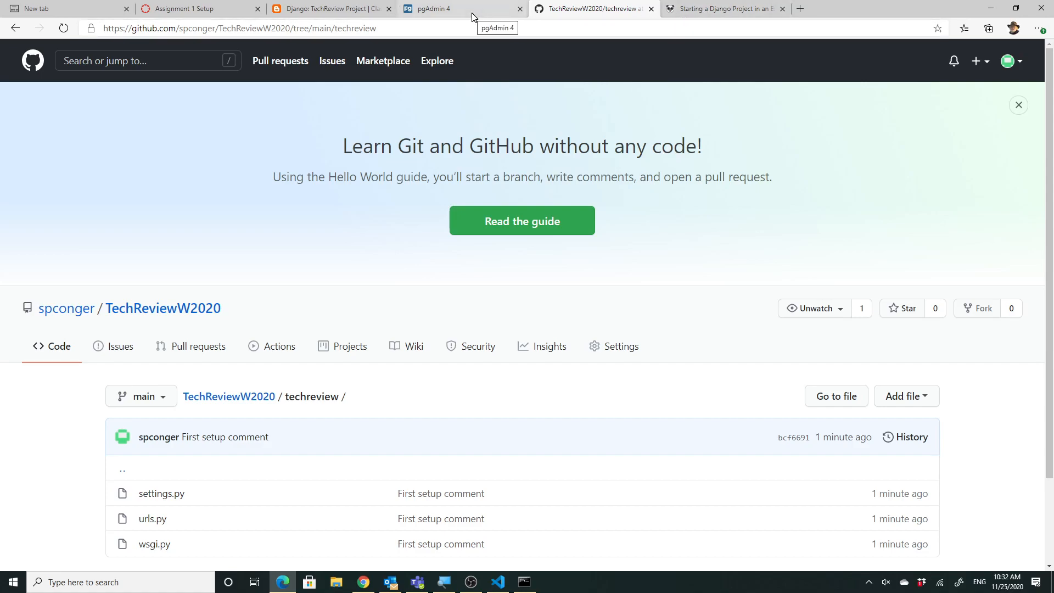
{"action": "mouse_move", "coordinate": [323, 9]}
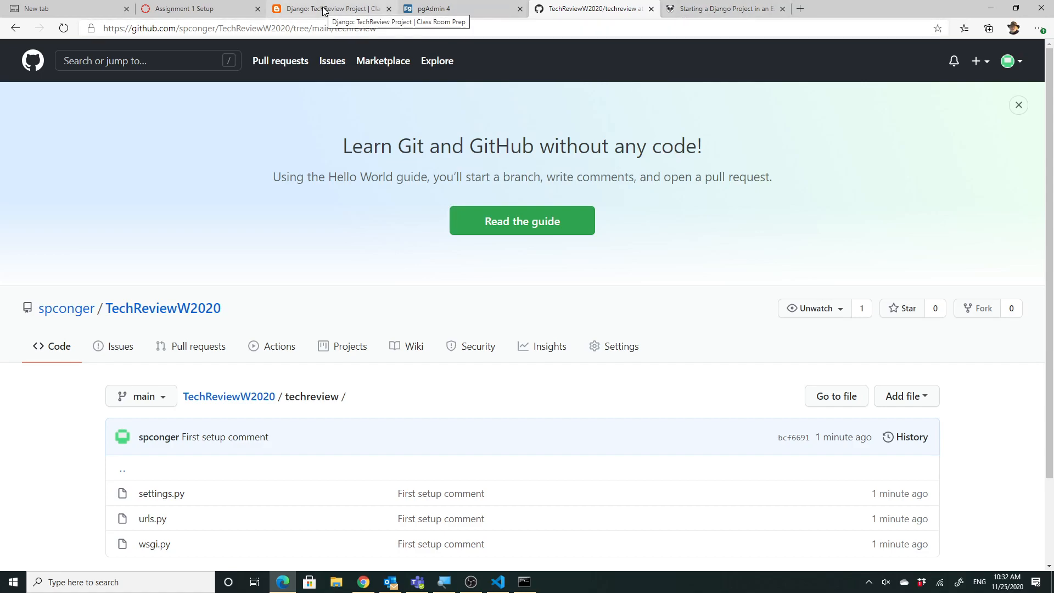
{"action": "left_click", "coordinate": [195, 8]}
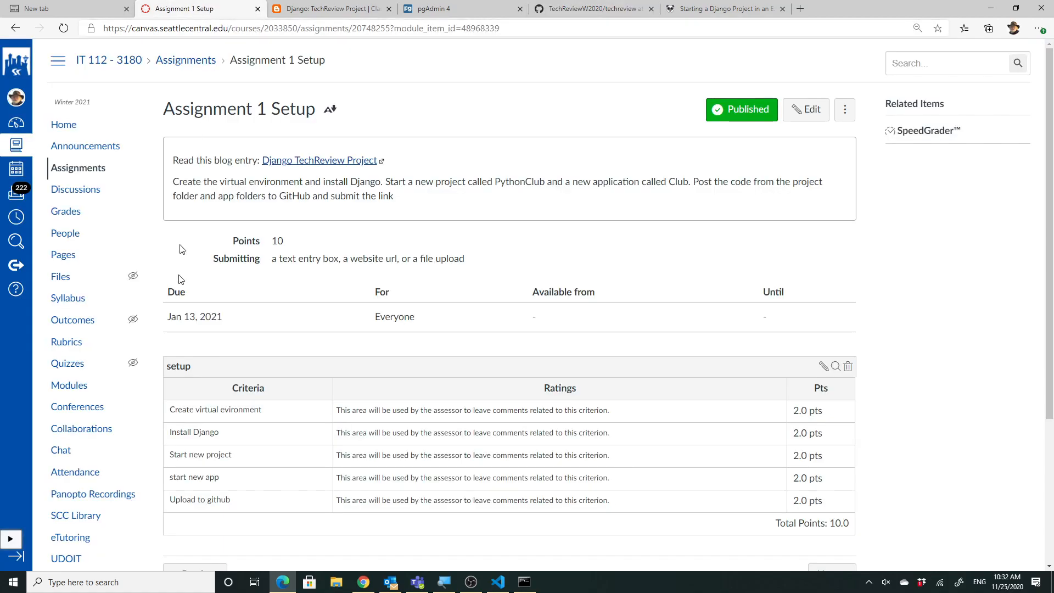